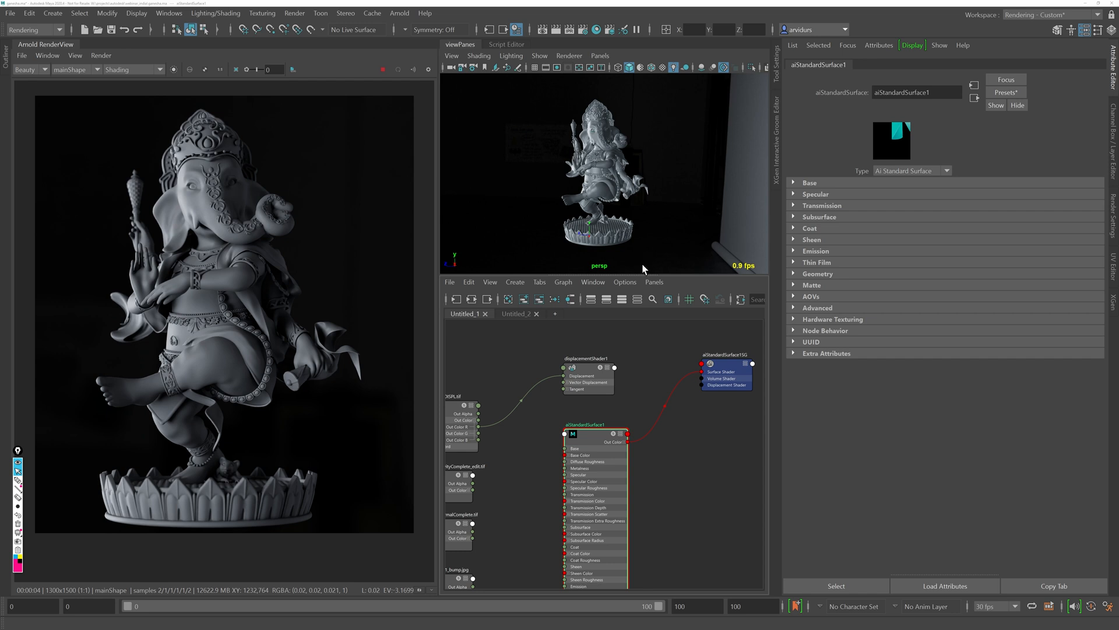
mouse_move(612, 210)
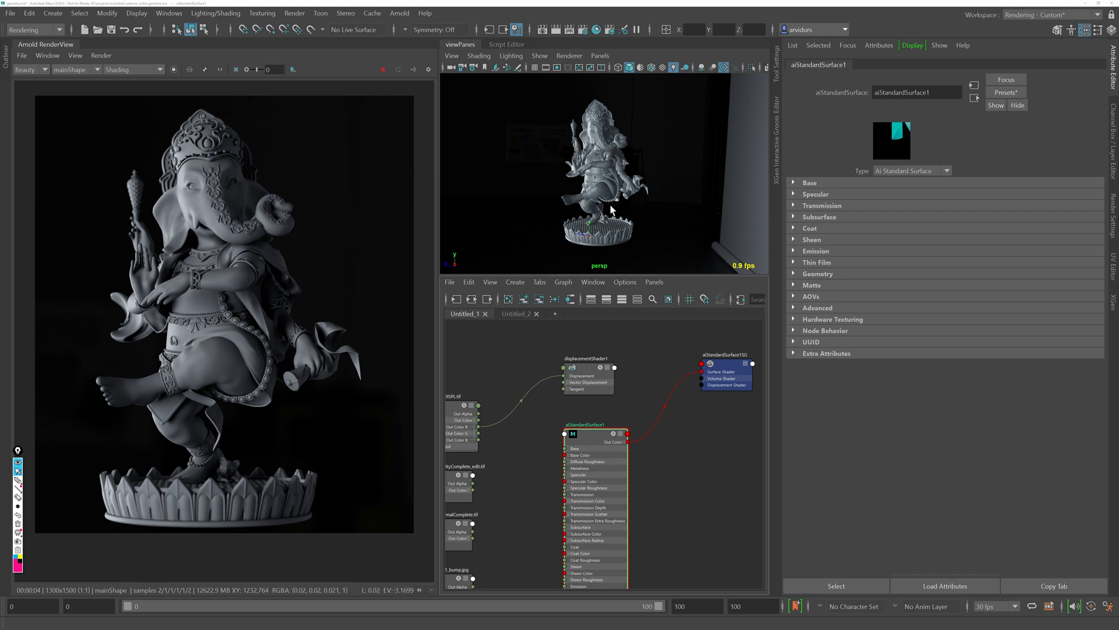
mouse_move(816, 205)
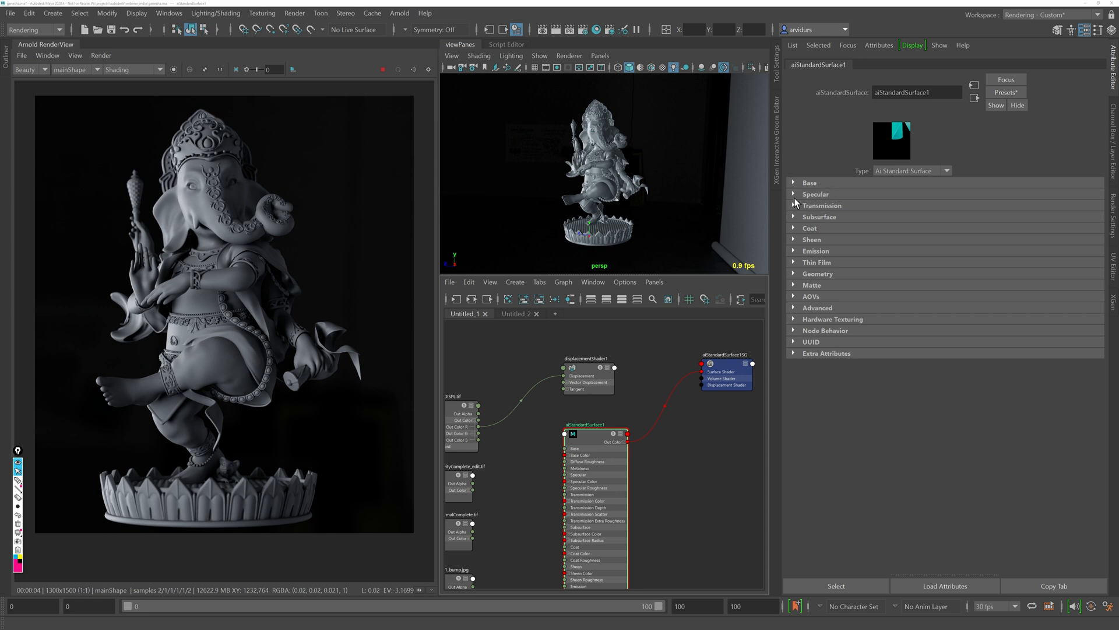
mouse_move(872, 224)
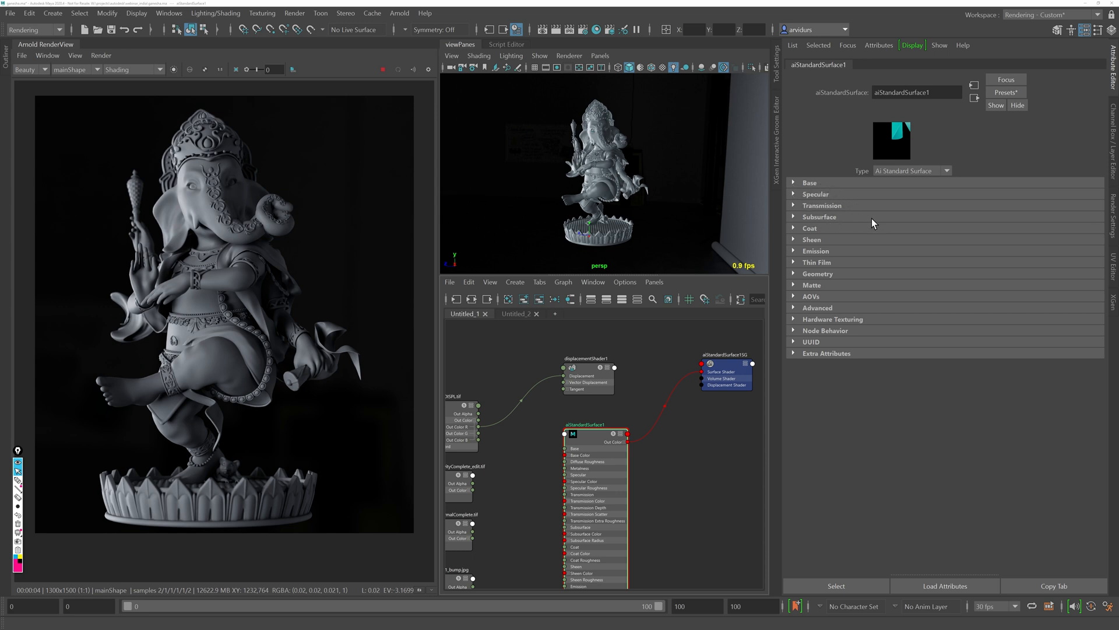
mouse_move(840, 251)
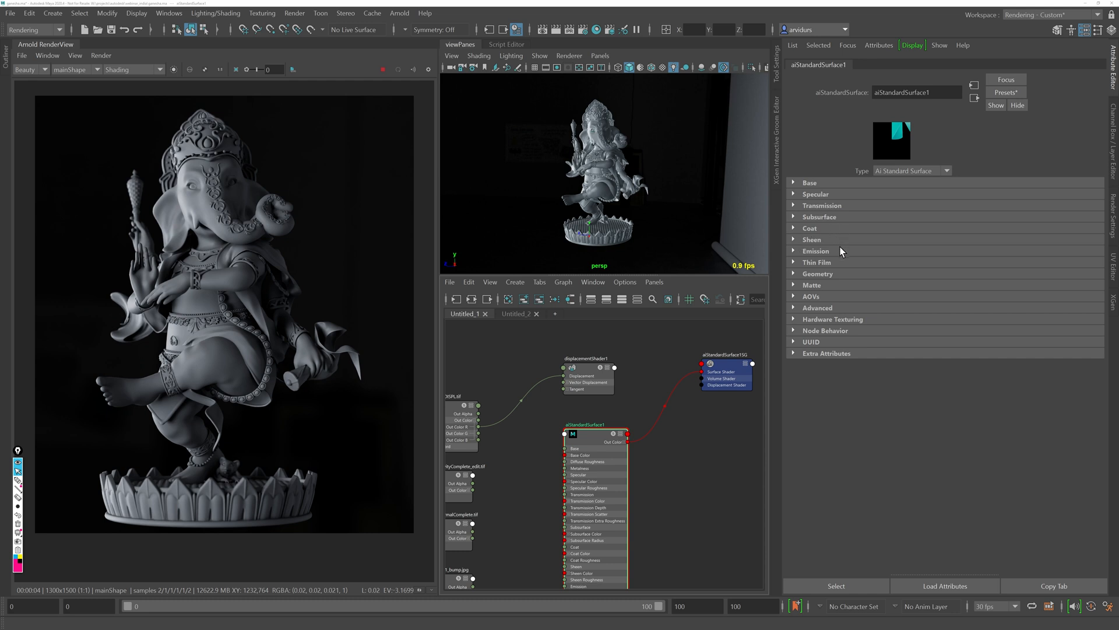
mouse_move(826, 265)
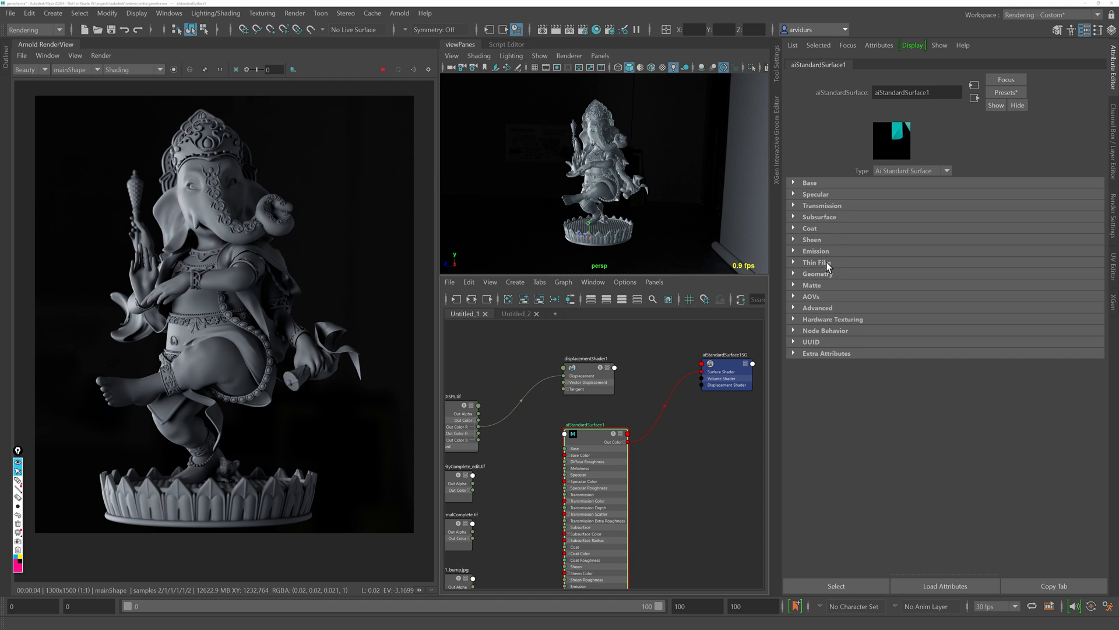
mouse_move(820, 268)
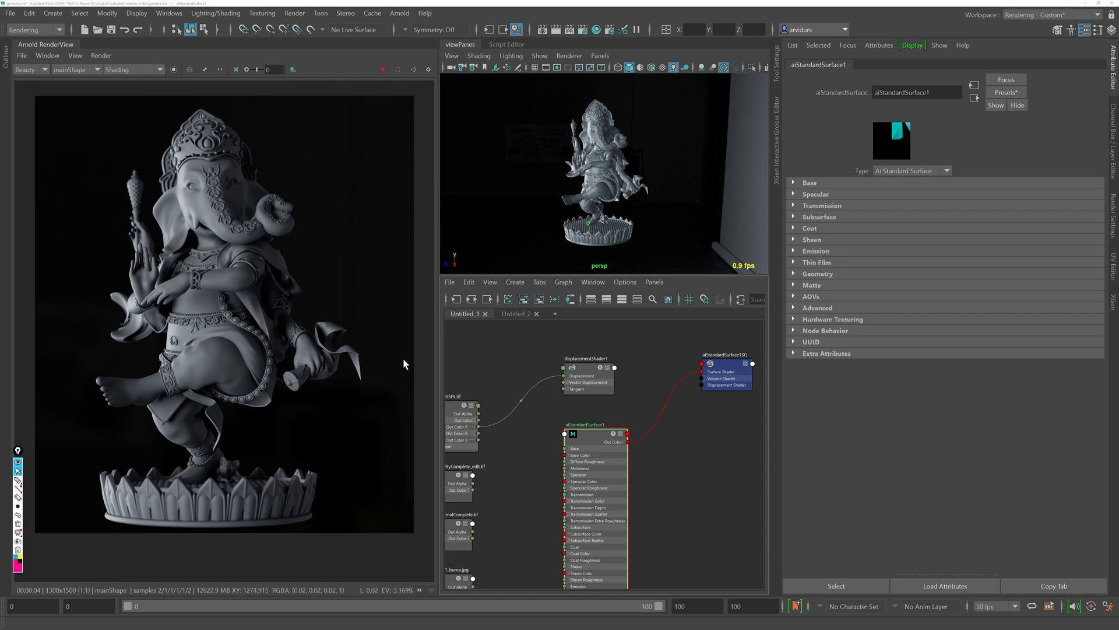
Expand the Base and Specular sections of aiStandardSurface1 and check the Base Color swatch.
left_click(810, 182)
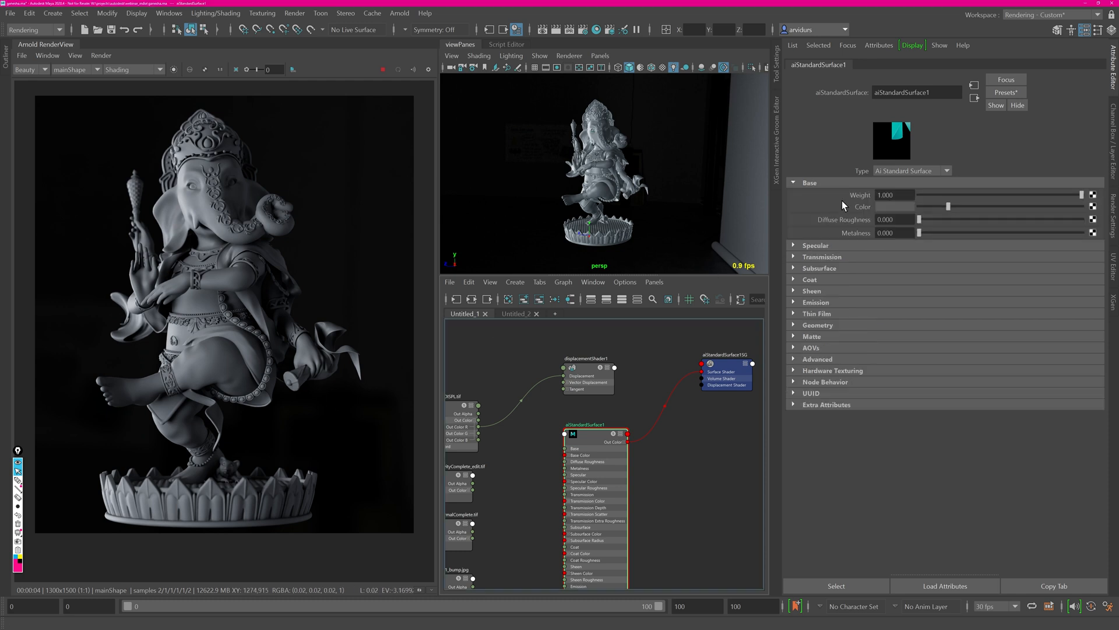
left_click(815, 245)
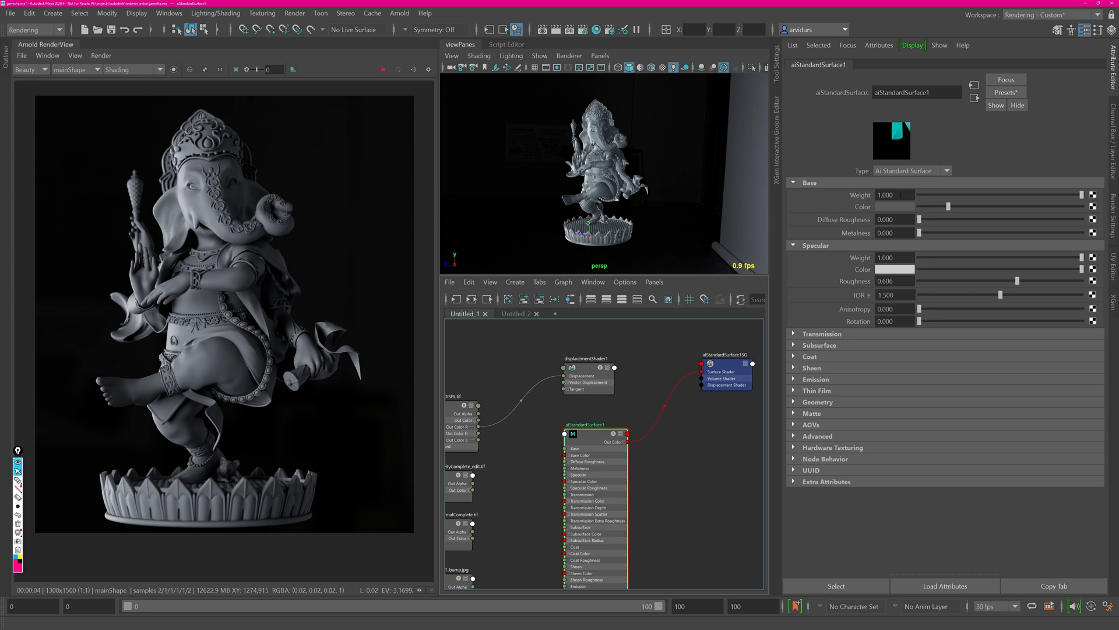
mouse_move(899, 217)
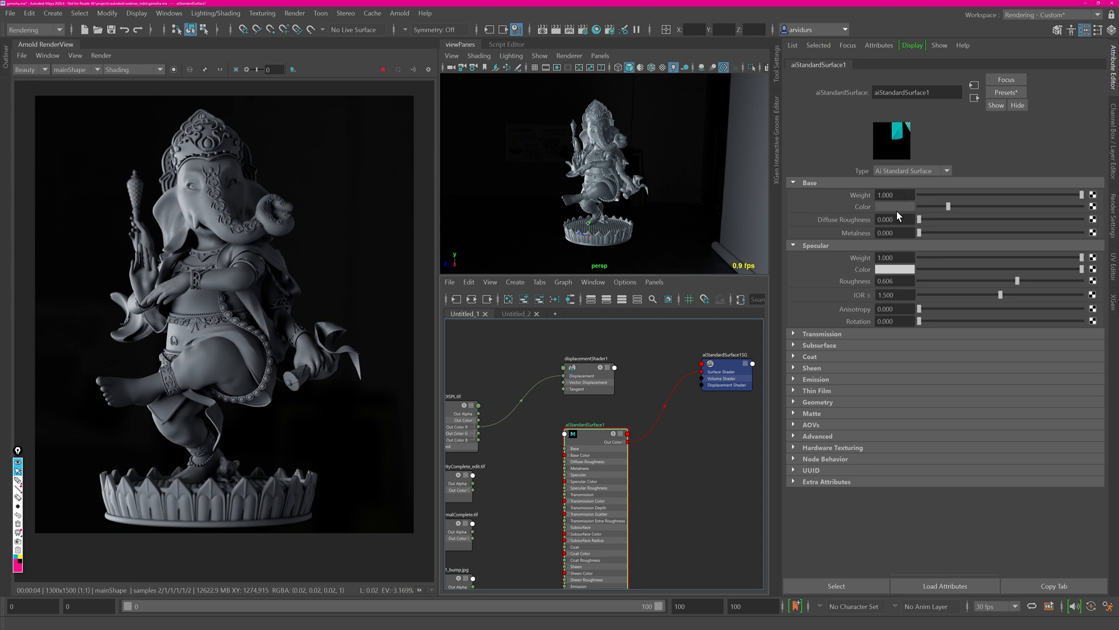
mouse_move(872, 214)
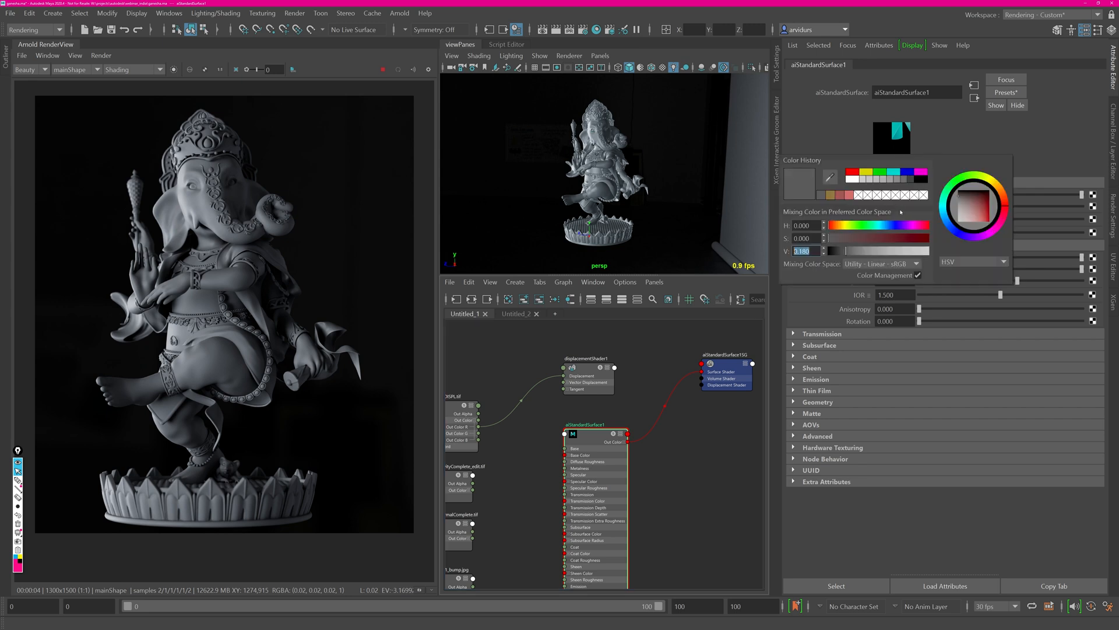
left_click(802, 251)
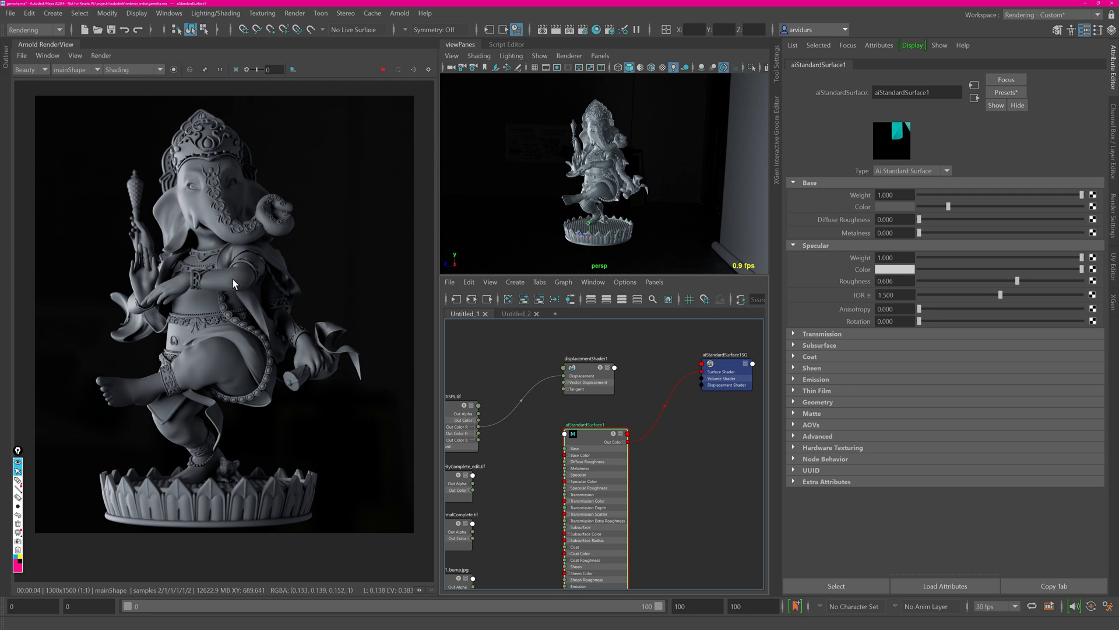
mouse_move(235, 277)
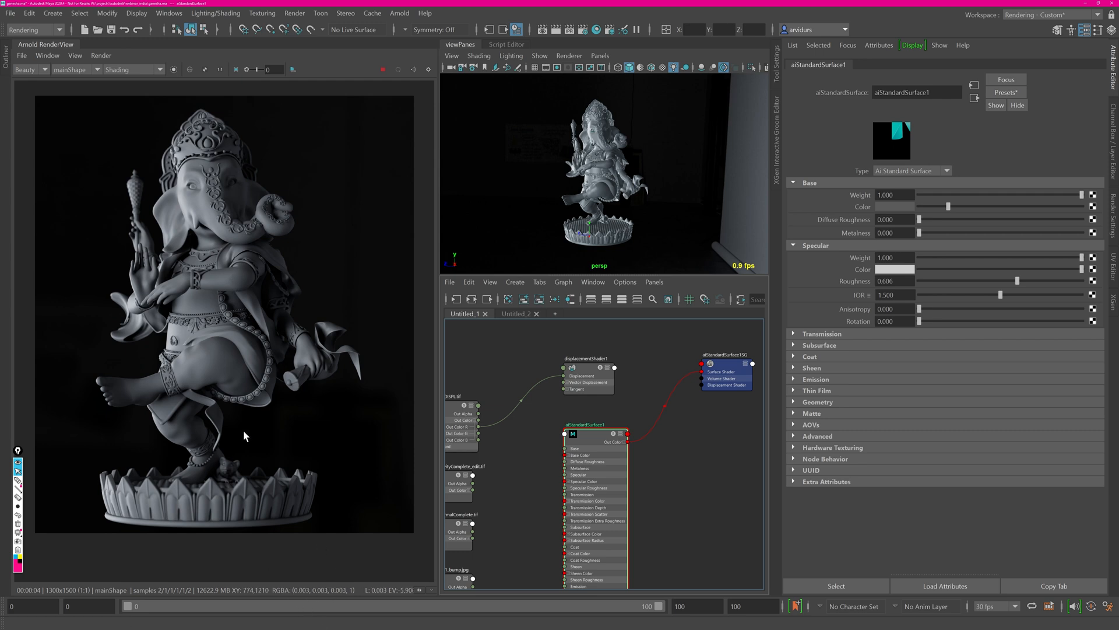
mouse_move(210, 360)
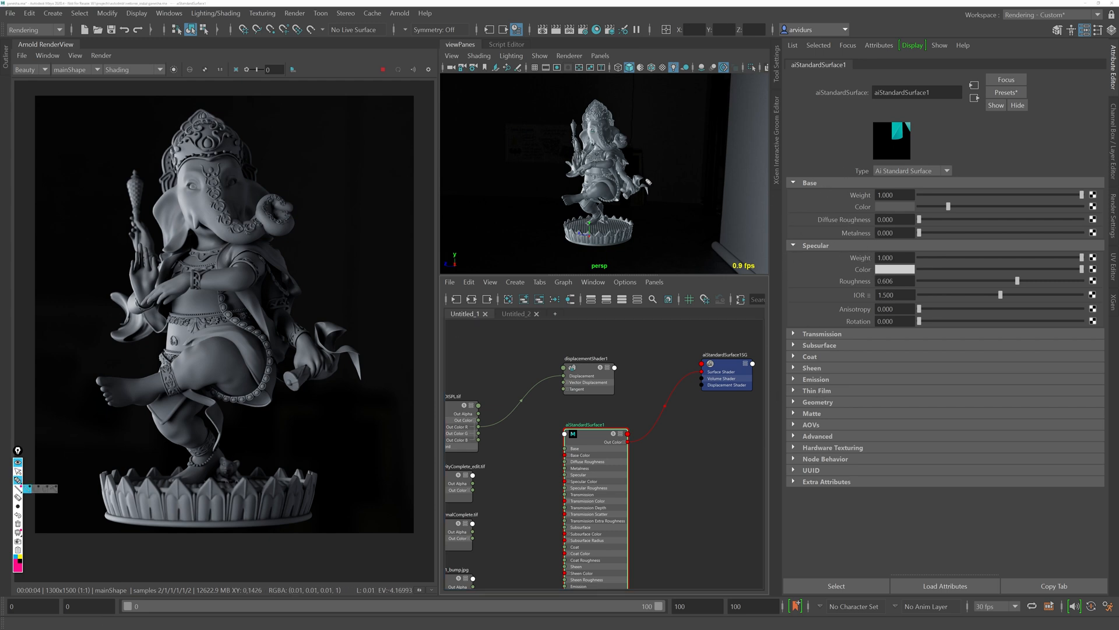
mouse_move(469, 173)
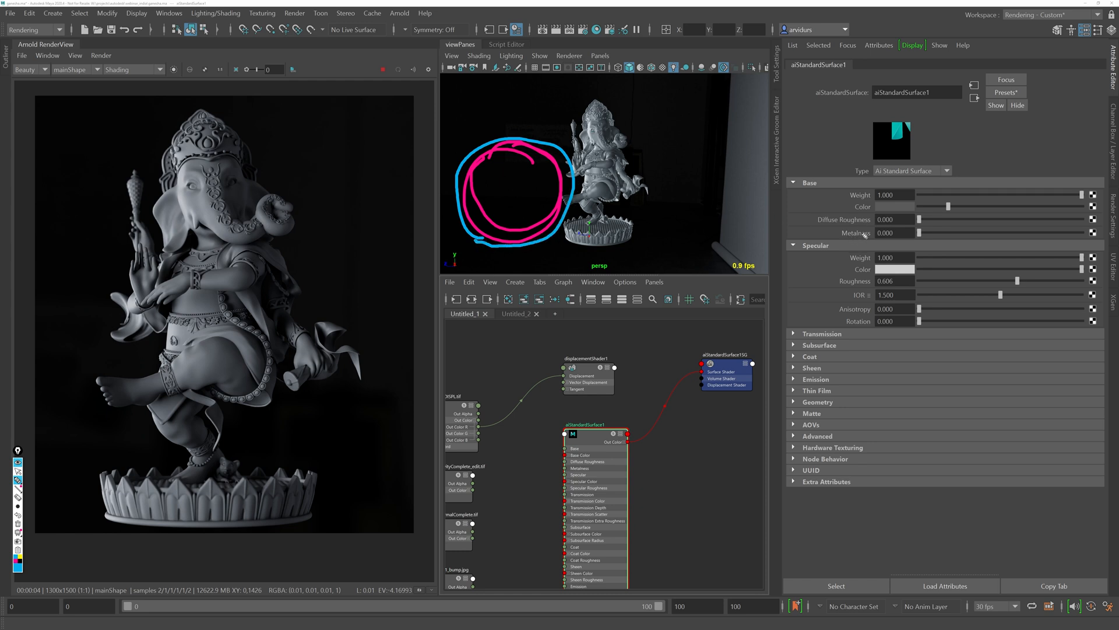
mouse_move(866, 241)
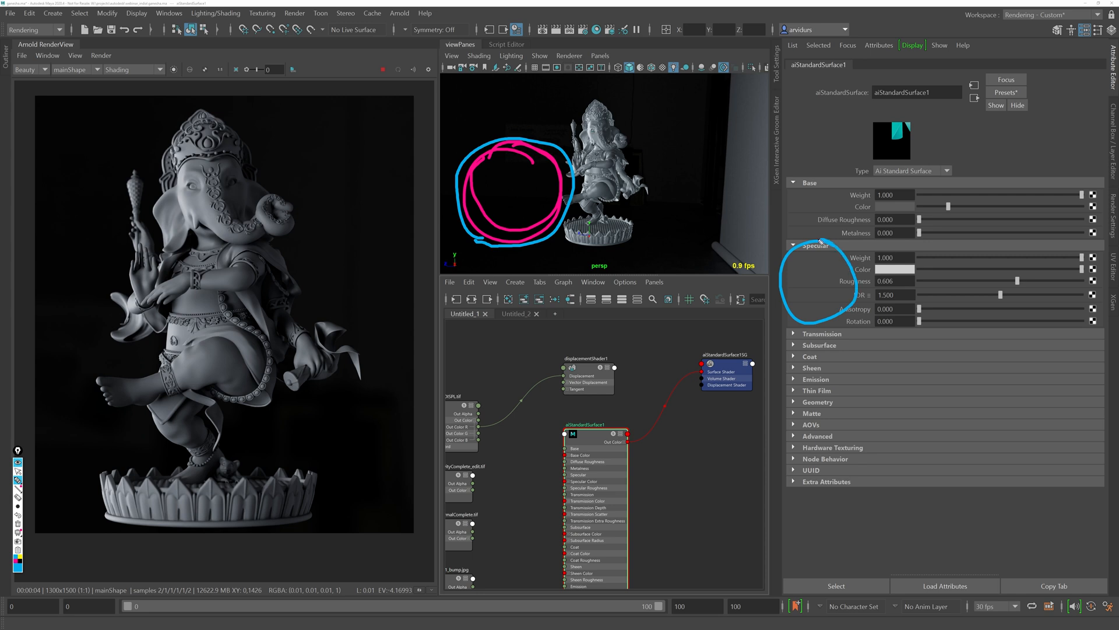
Expand the Transmission section of aiStandardSurface1.
left_click(822, 334)
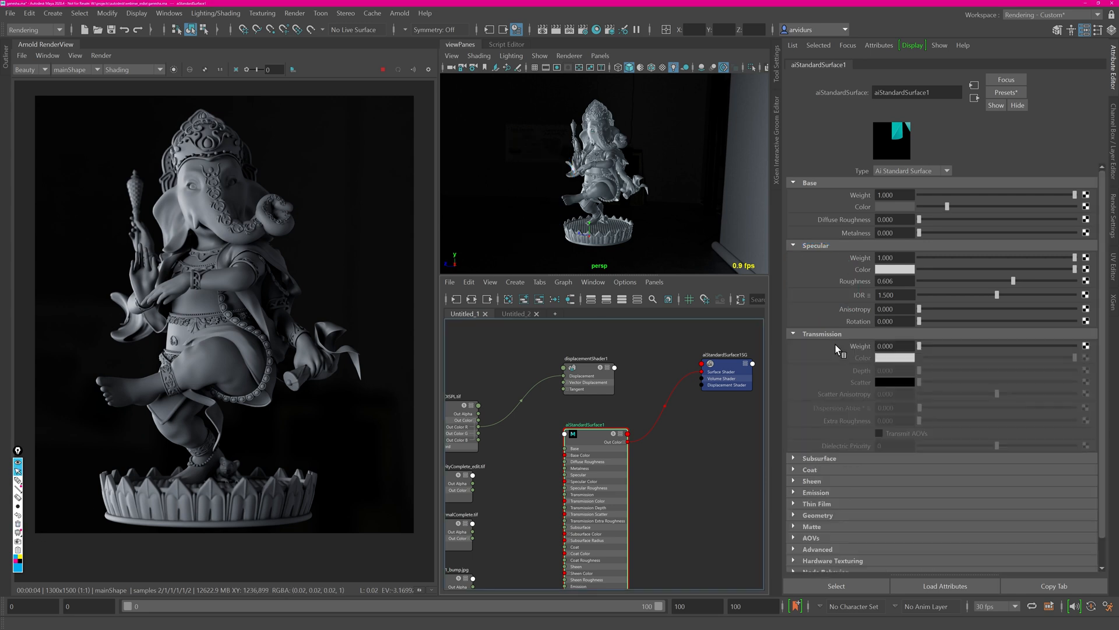
mouse_move(895, 385)
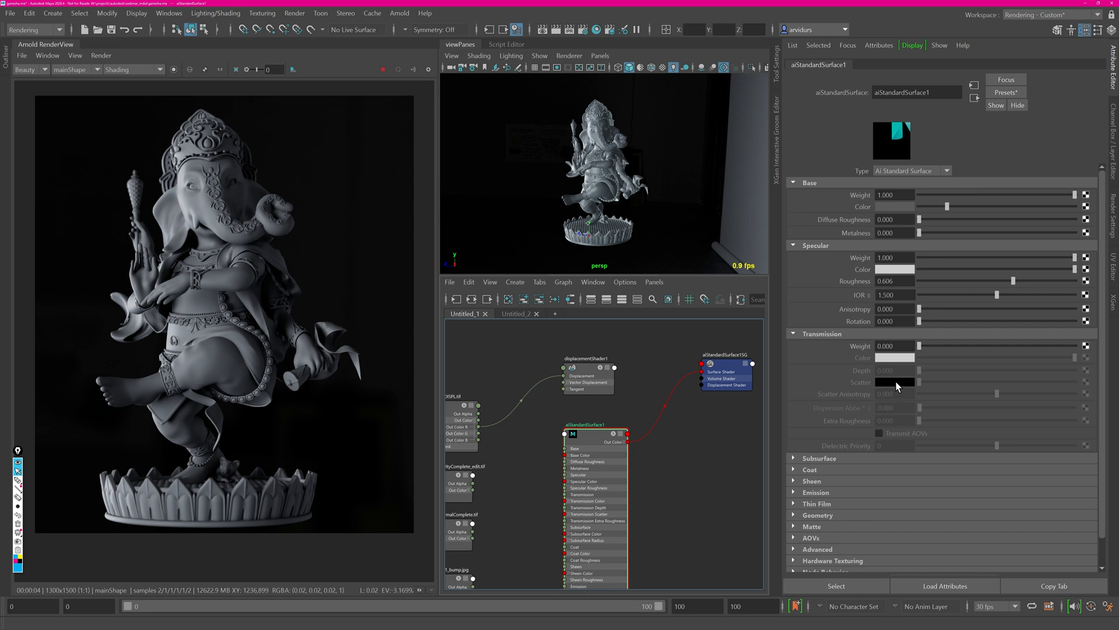
mouse_move(898, 391)
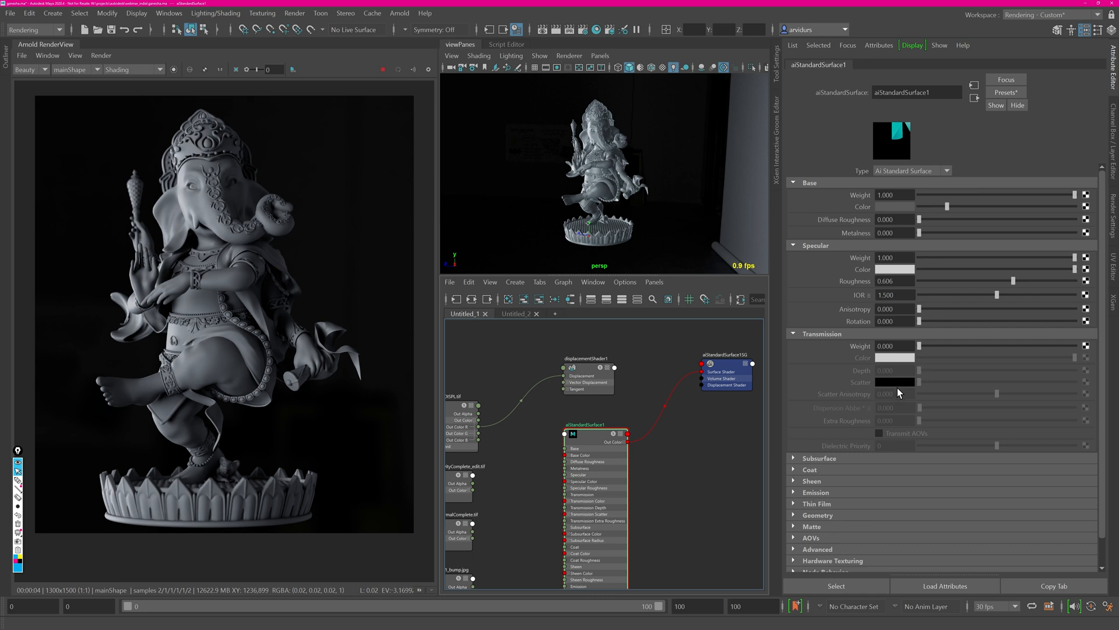
mouse_move(642, 166)
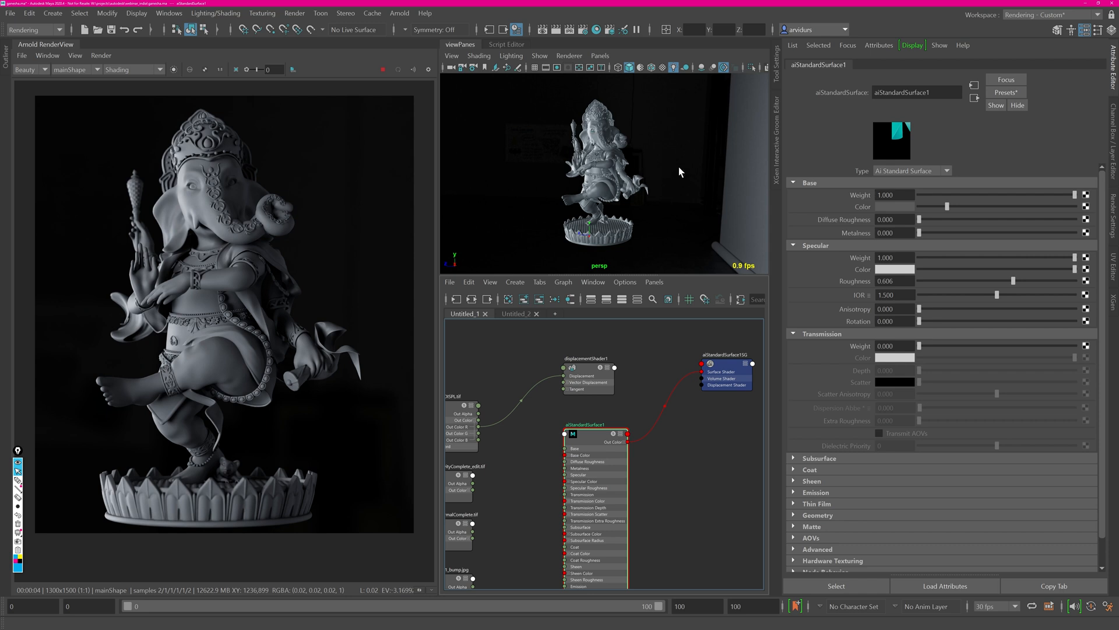
mouse_move(583, 195)
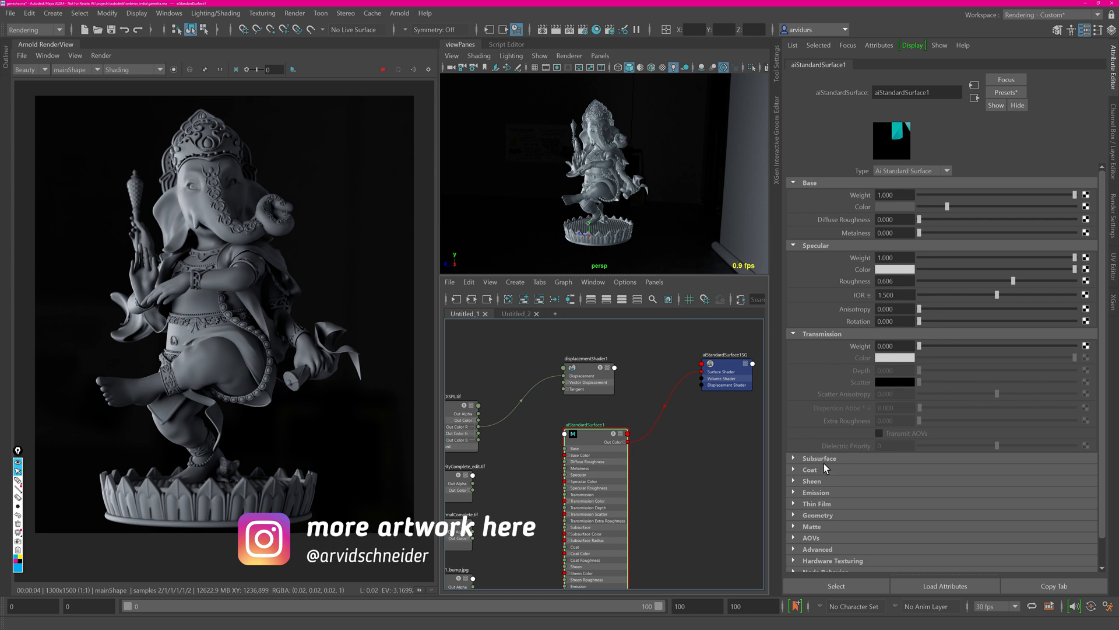
Expand the Subsurface section and scroll it into view.
left_click(818, 457)
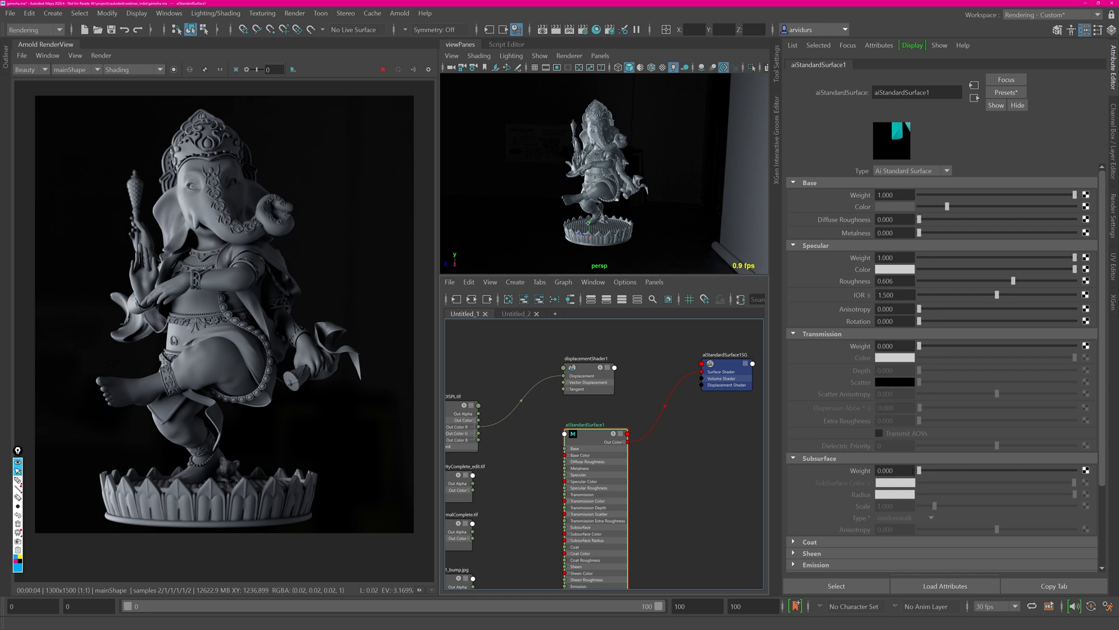
scroll("down", 3)
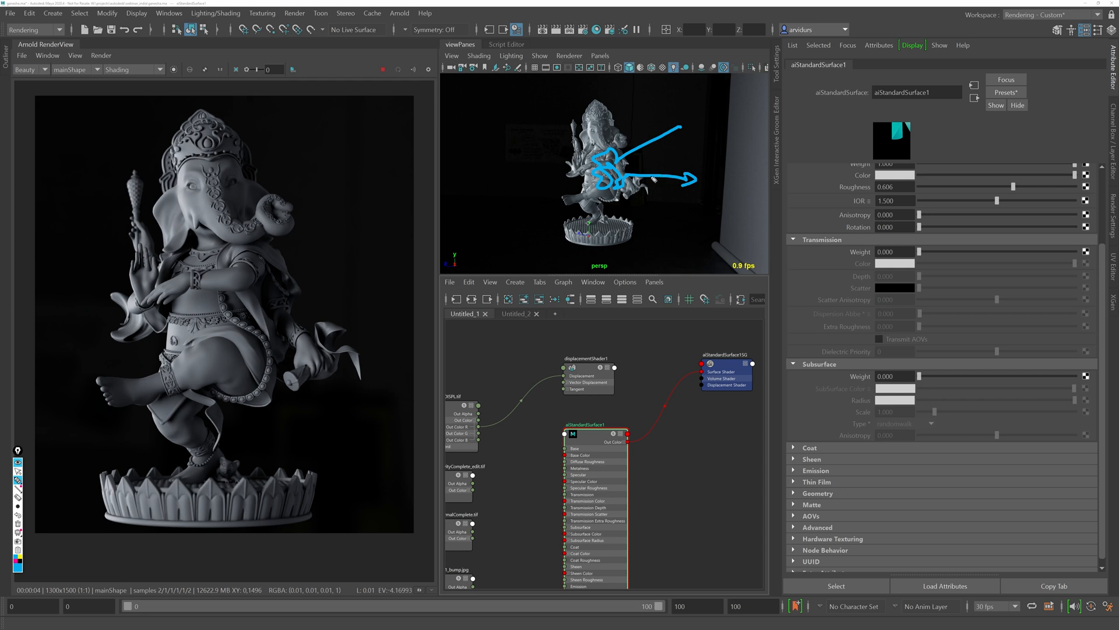
mouse_move(651, 180)
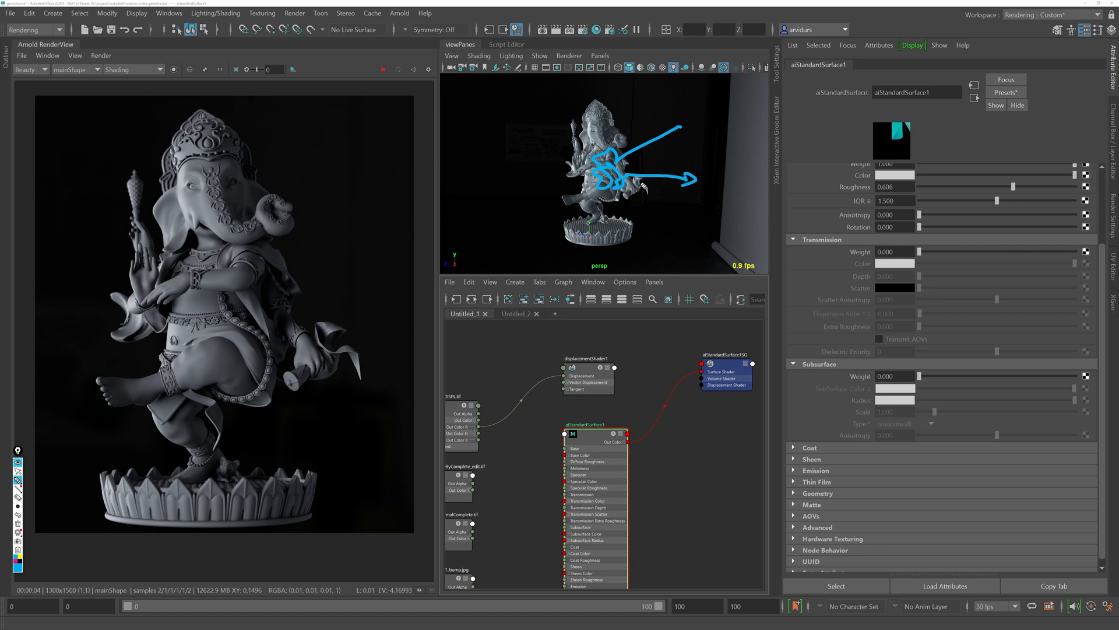
mouse_move(825, 380)
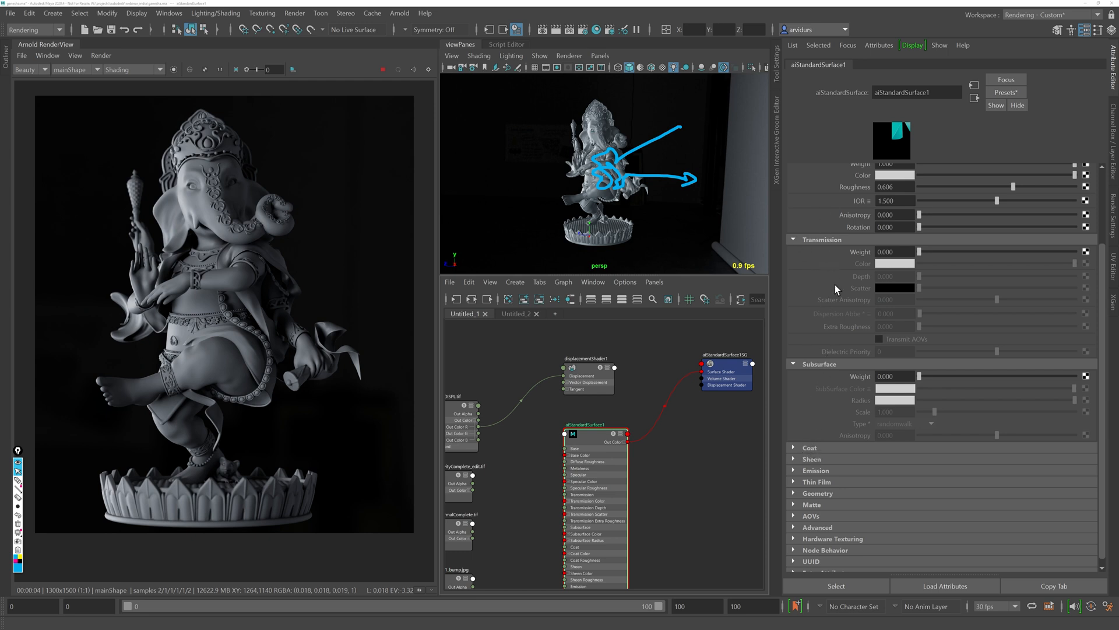
mouse_move(569, 185)
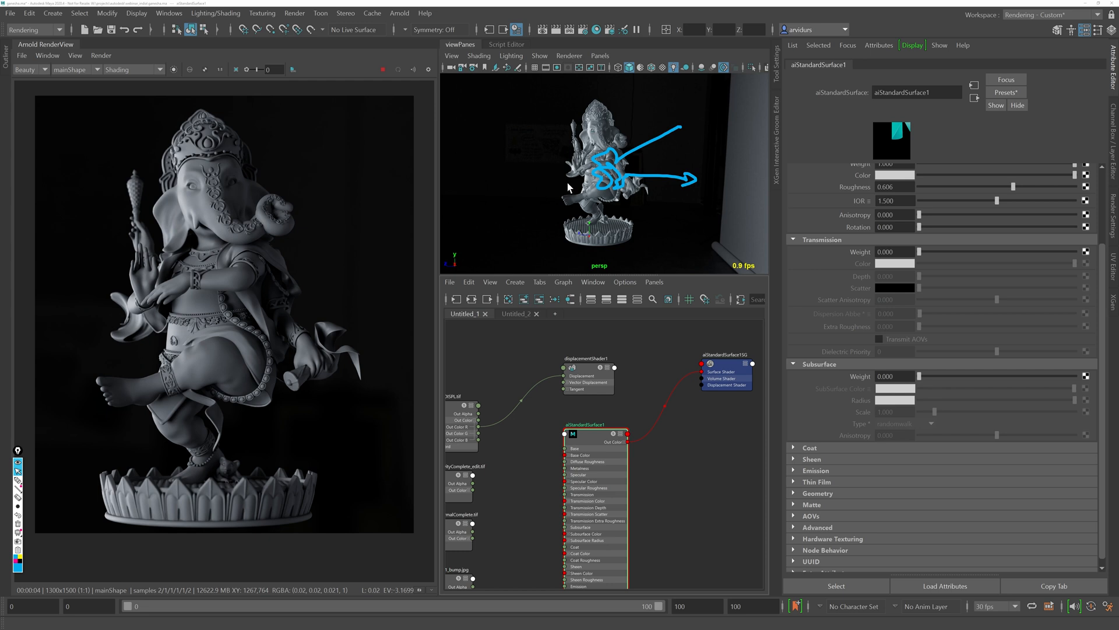
mouse_move(809, 458)
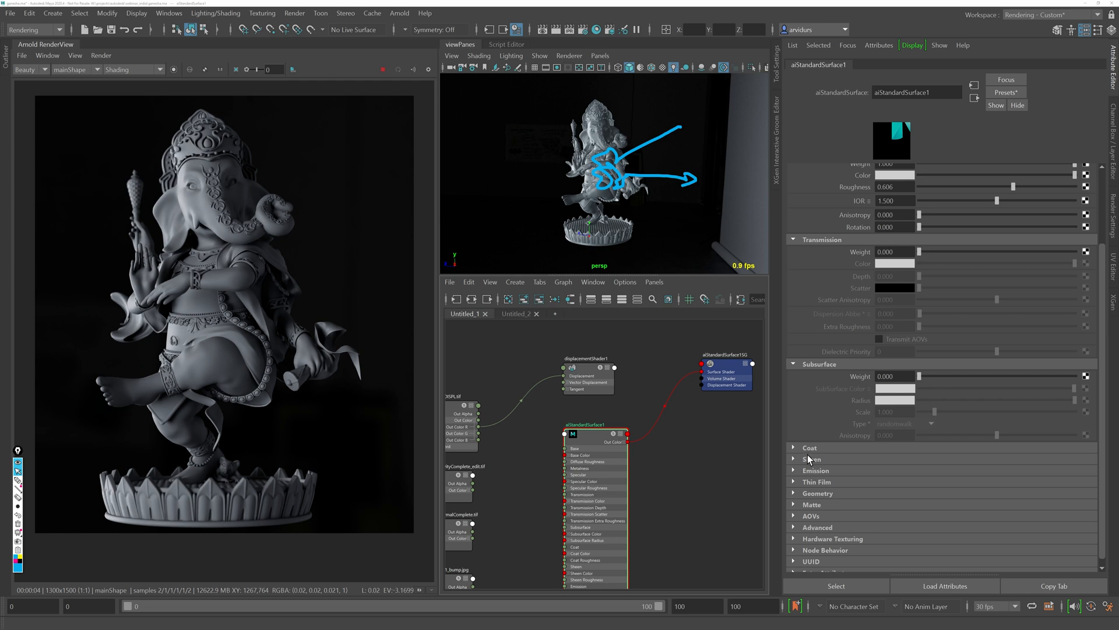
mouse_move(866, 492)
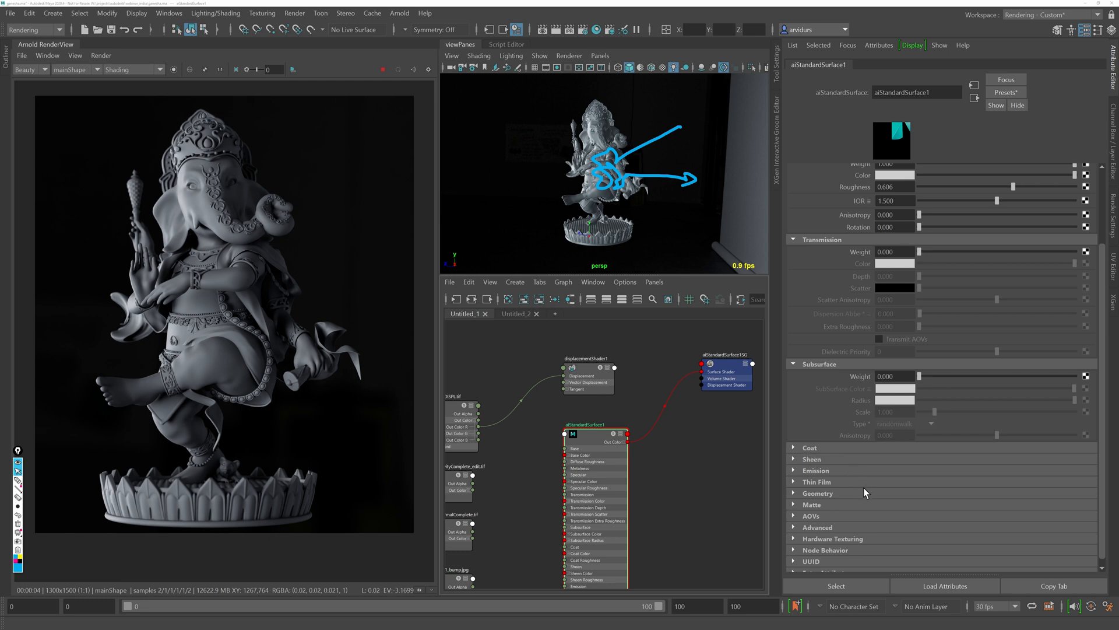
Show the Sheen and Emission sections while collapsing the other shader sections.
left_click(810, 459)
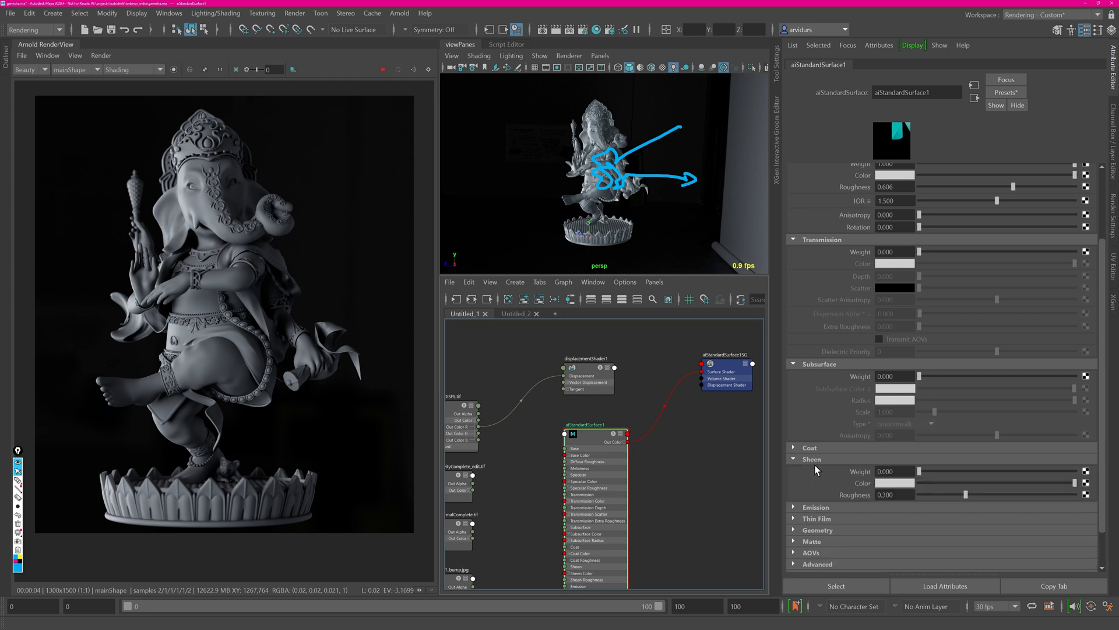
scroll("down", 3)
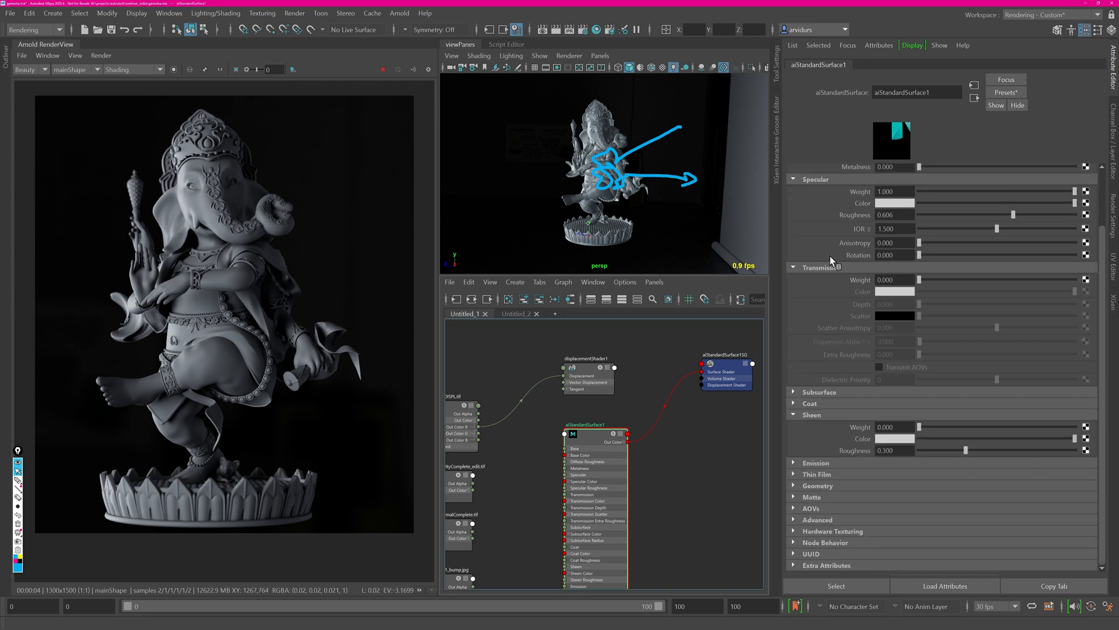
left_click(815, 179)
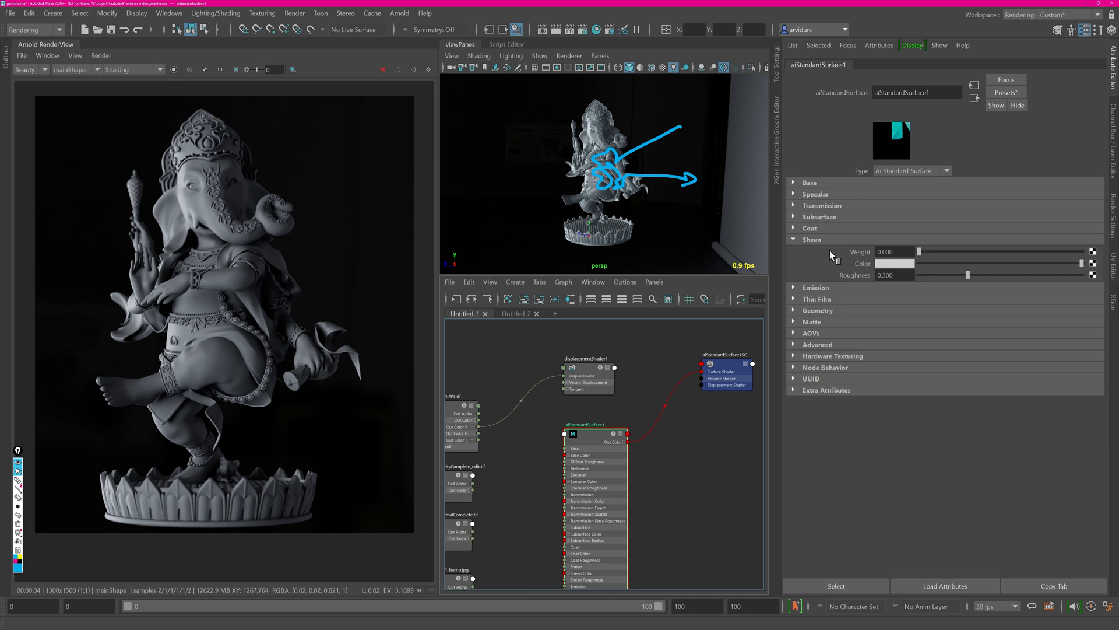
mouse_move(841, 257)
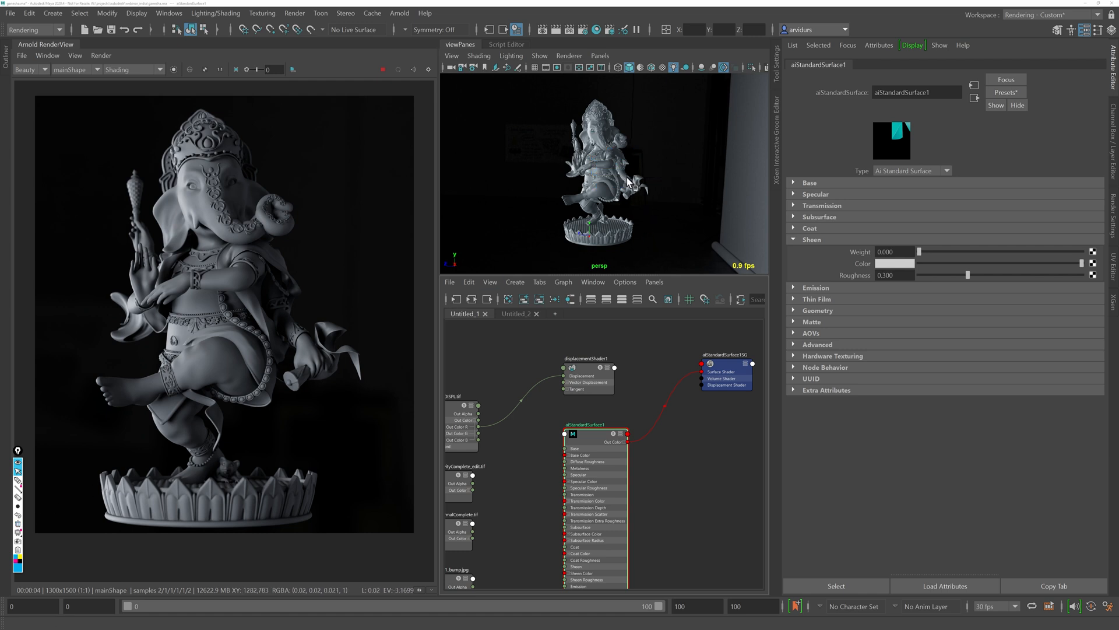
mouse_move(631, 191)
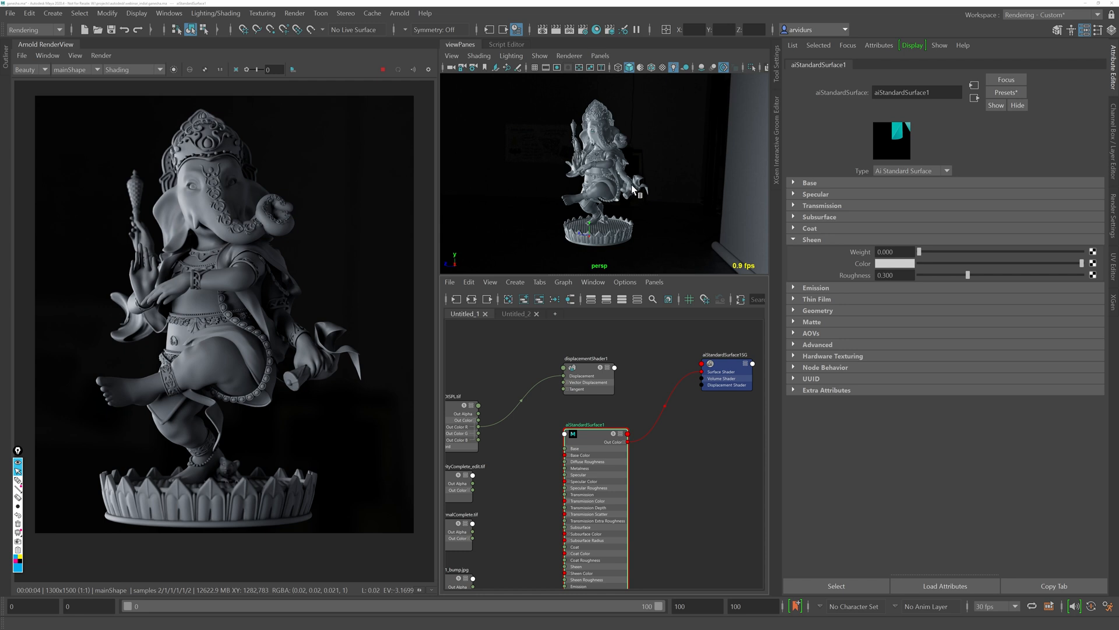
mouse_move(638, 196)
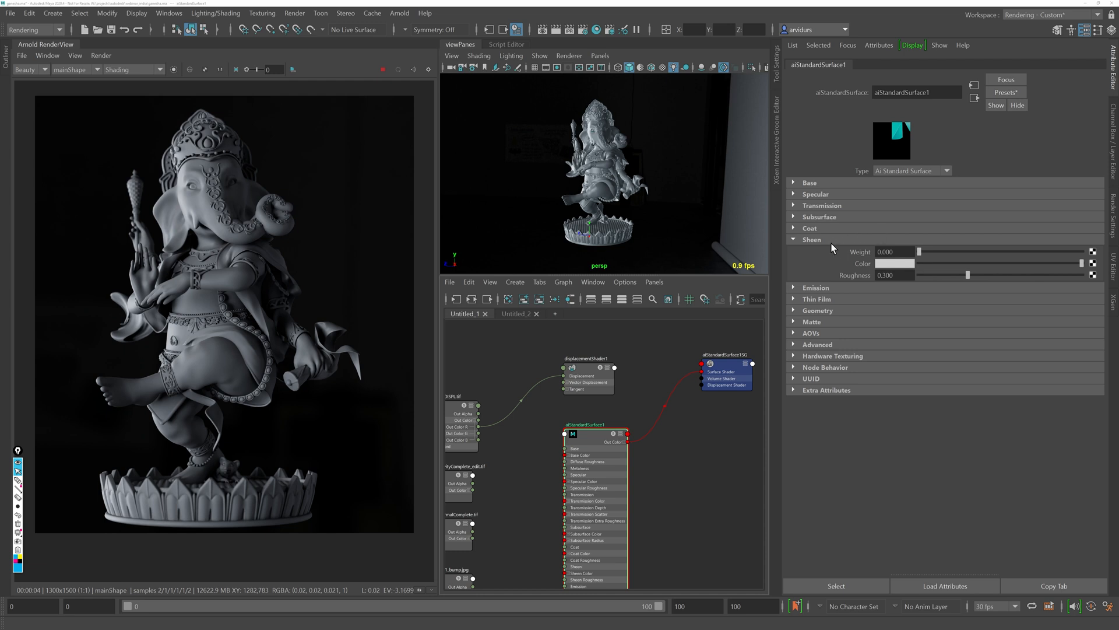
mouse_move(816, 248)
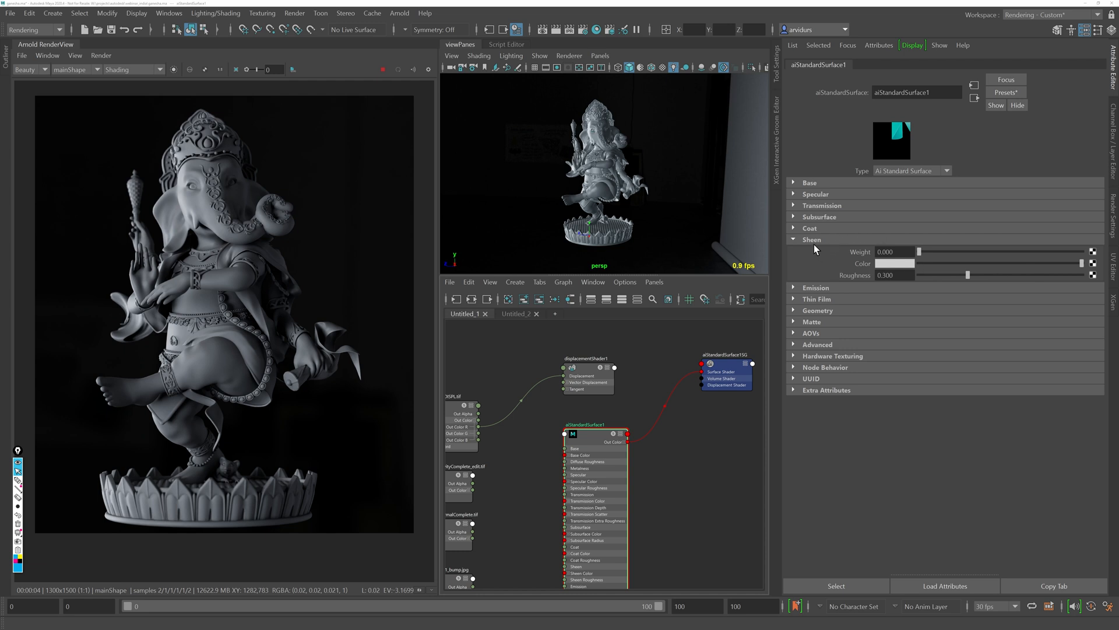
left_click(811, 239)
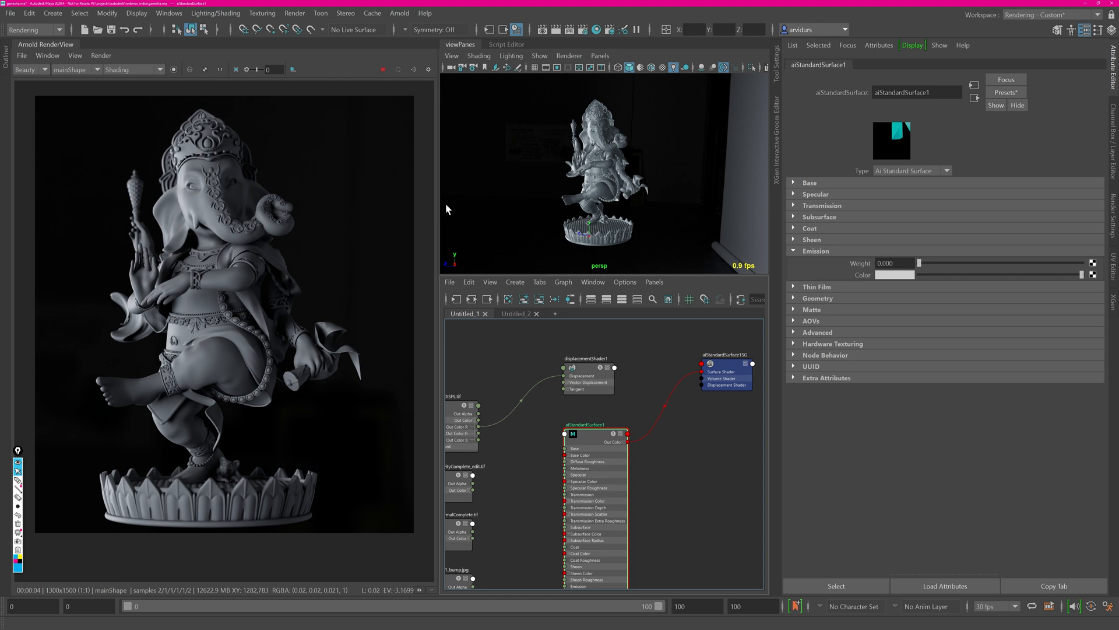
mouse_move(938, 269)
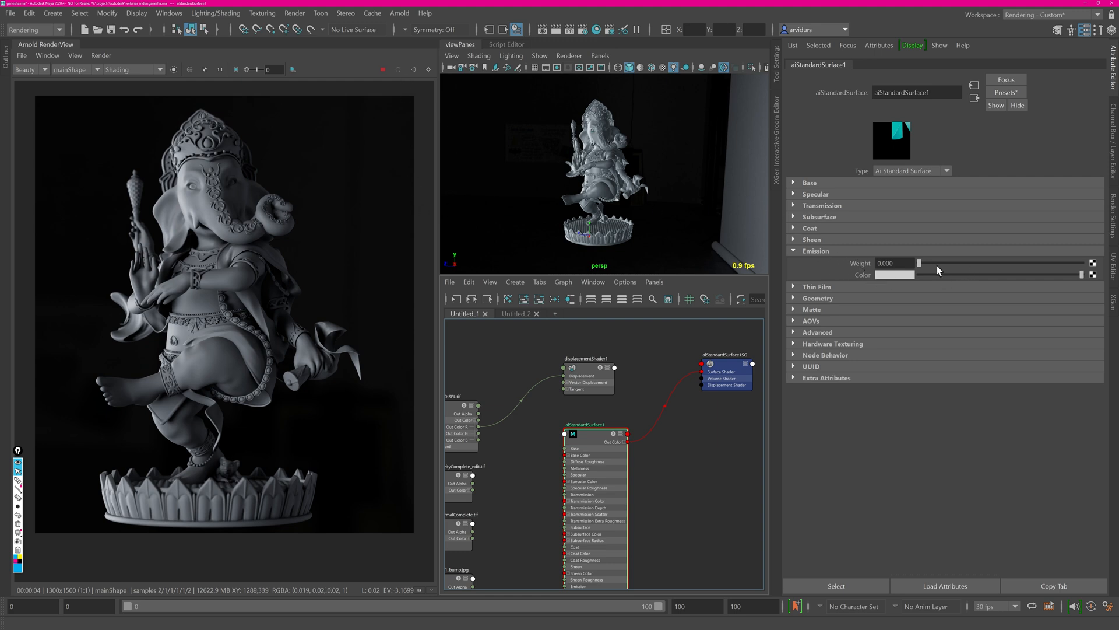
Raise Sheen Weight to about 0.9 to preview it, then reopen the Subsurface section.
left_click_drag(921, 263, 1069, 262)
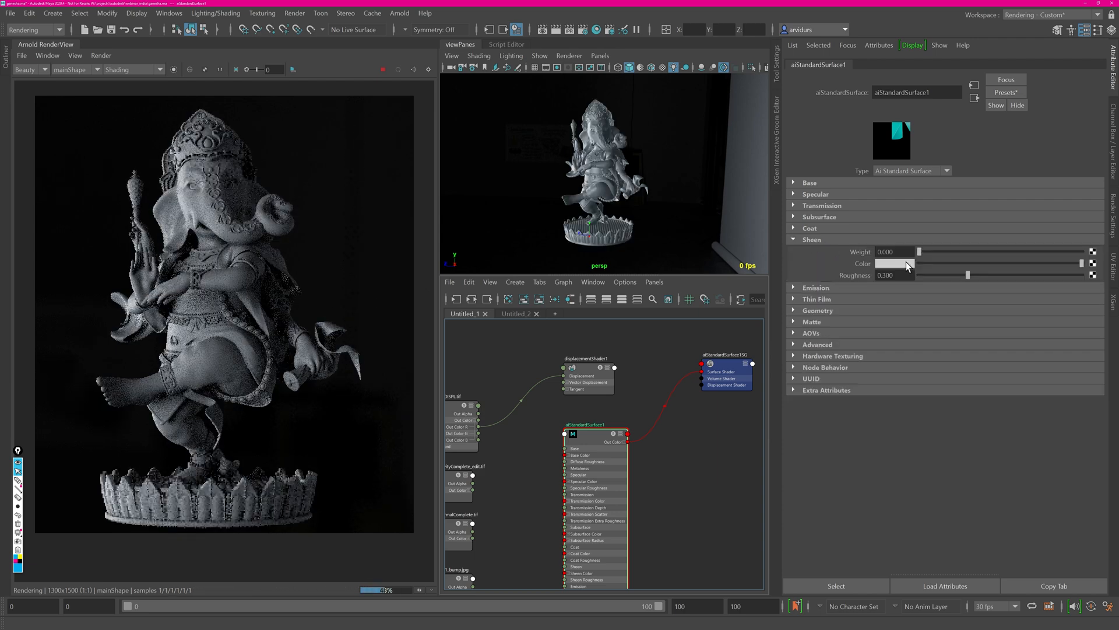
left_click_drag(920, 252, 1067, 252)
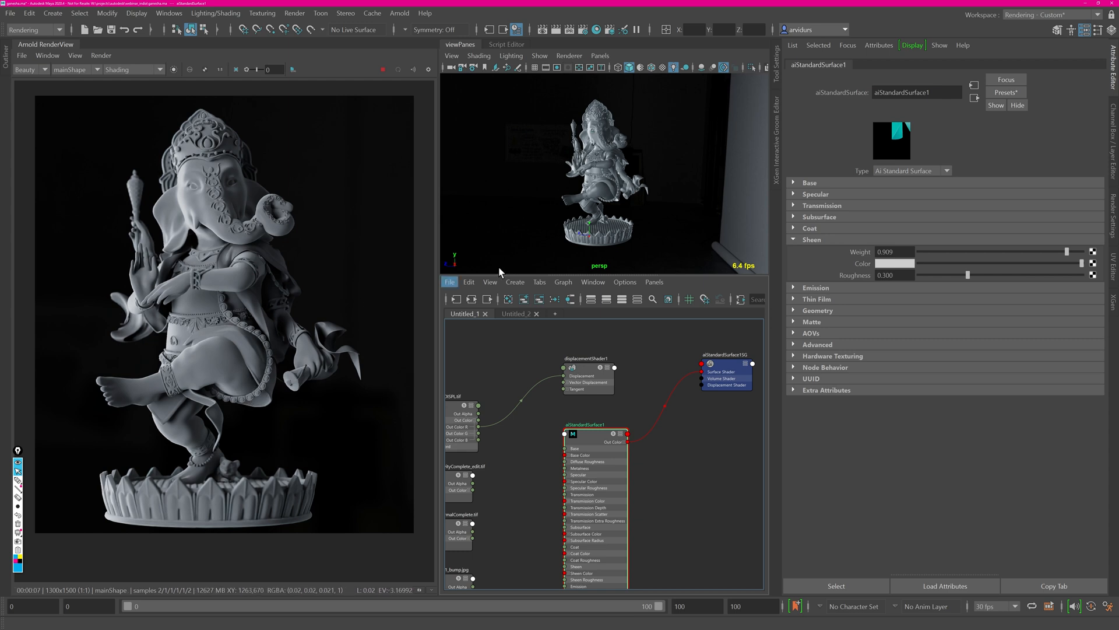
left_click(894, 263)
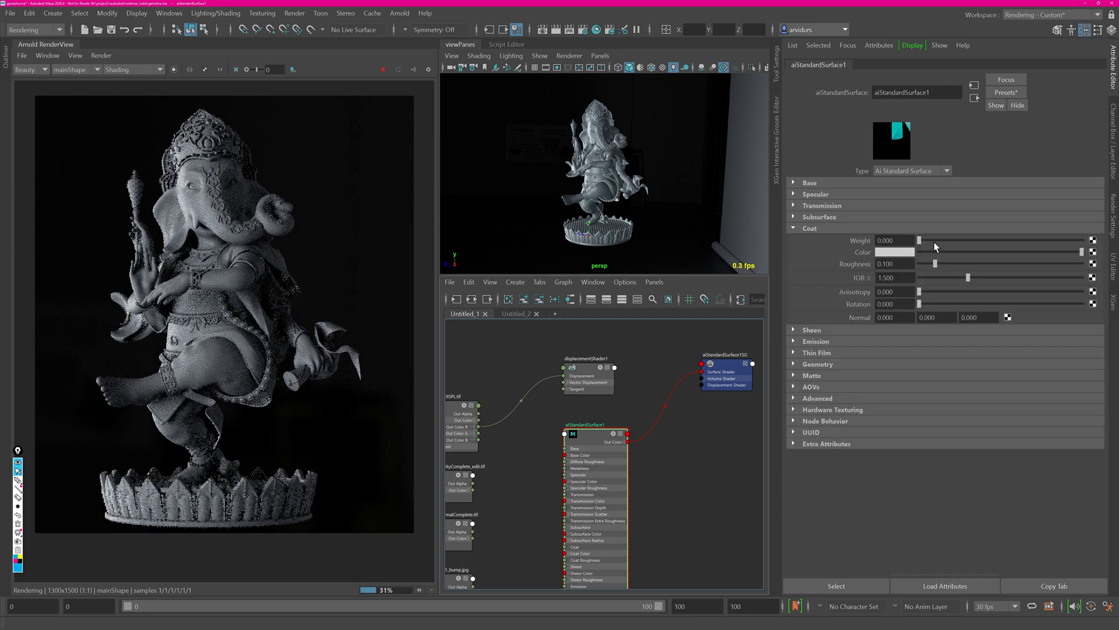
left_click_drag(920, 240, 1082, 240)
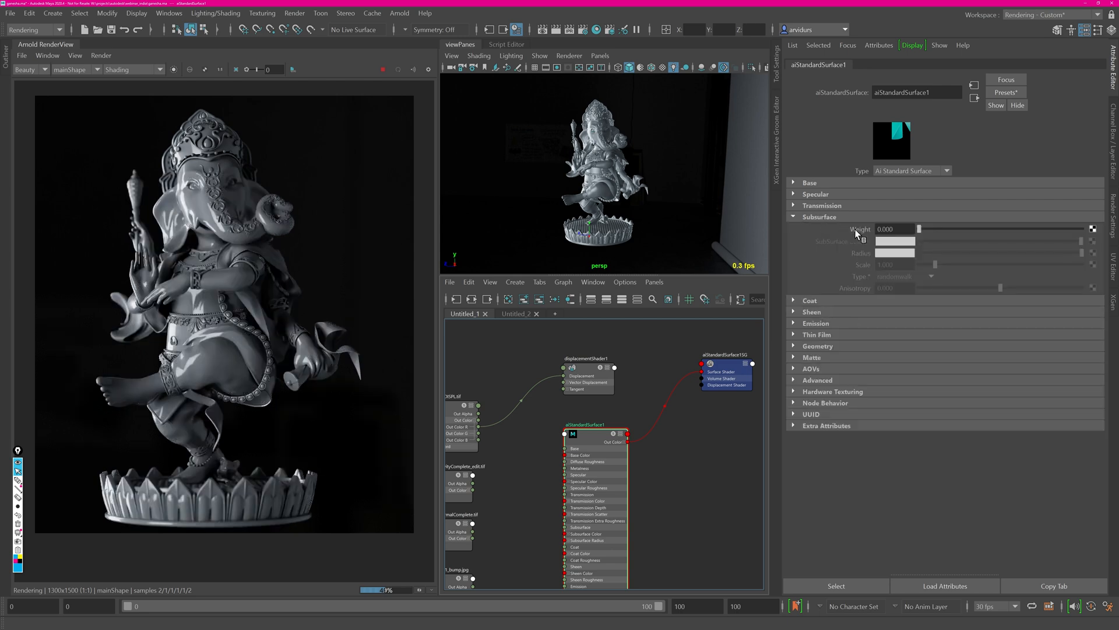
Set Subsurface Weight to 1, try a subsurface preset, then return to Base and Specular.
left_click_drag(921, 229, 1092, 228)
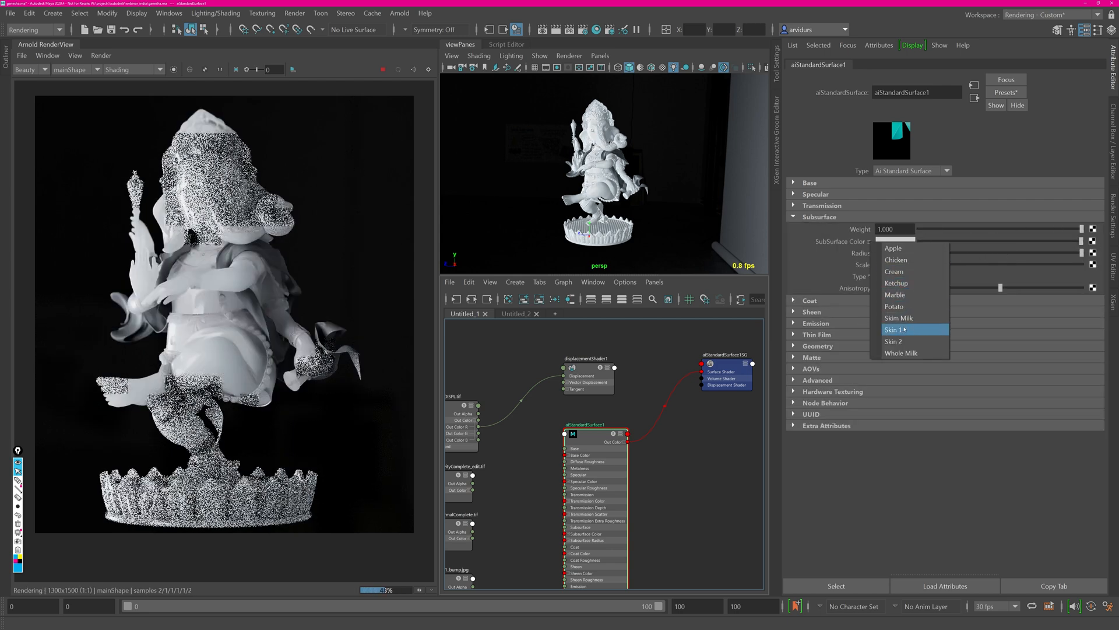
left_click(894, 329)
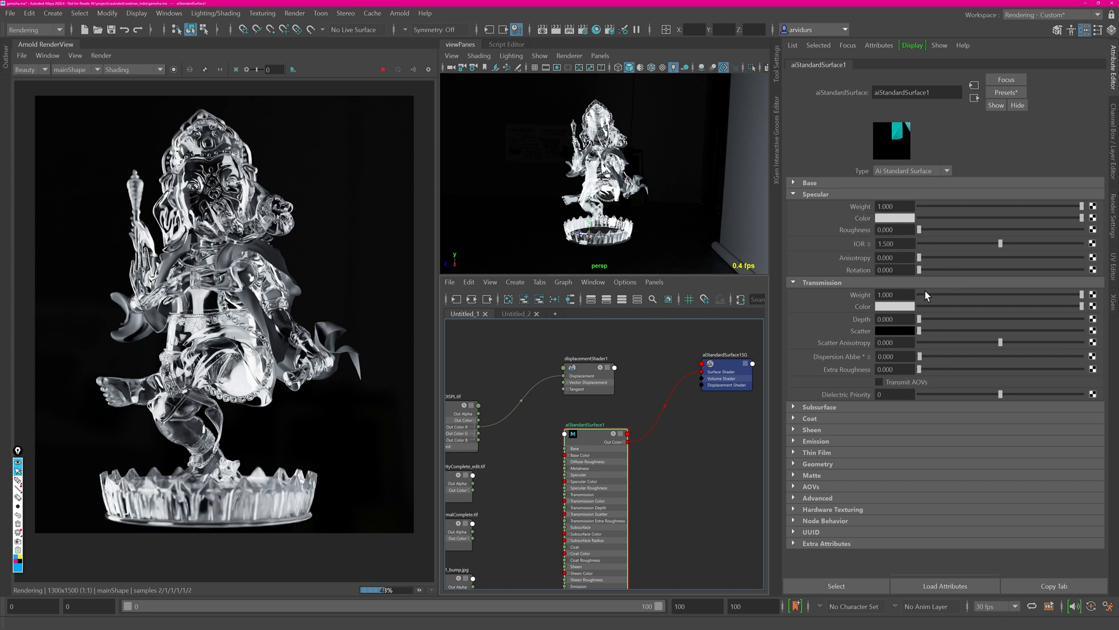
left_click(822, 282)
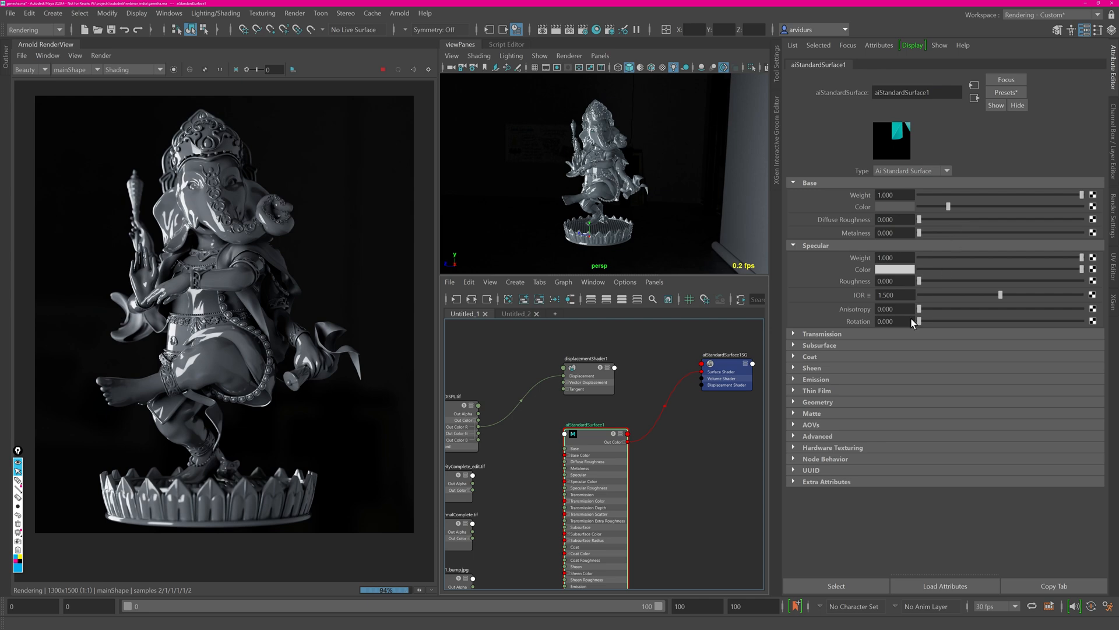
Make the Base Color red and raise Specular Roughness to about 0.33.
left_click(810, 357)
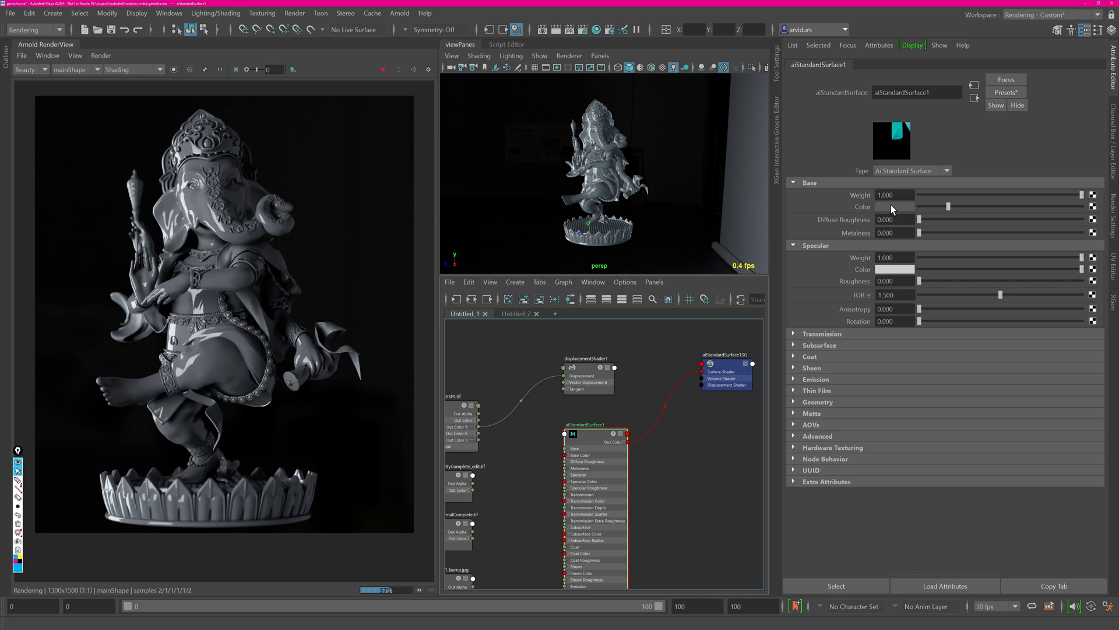
left_click(894, 206)
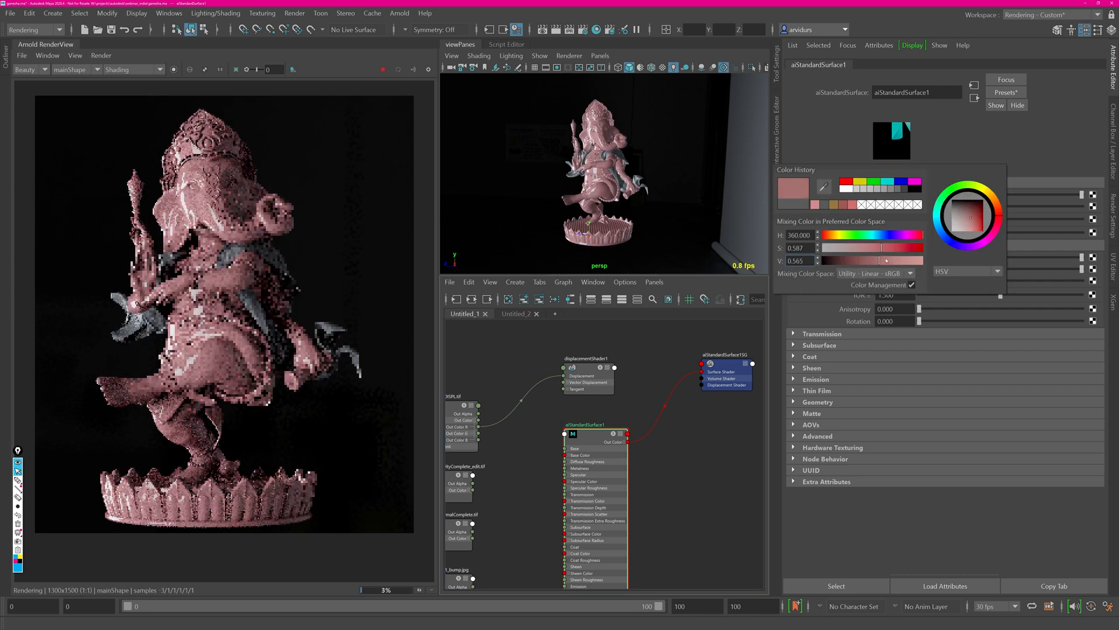
left_click_drag(857, 248, 907, 248)
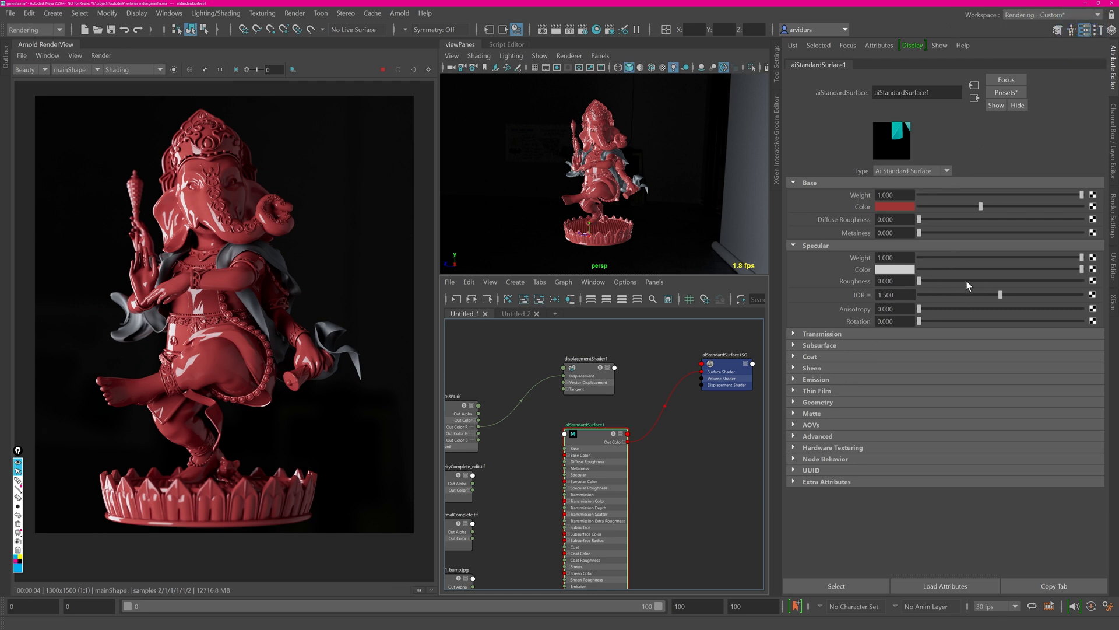
left_click_drag(918, 294, 972, 280)
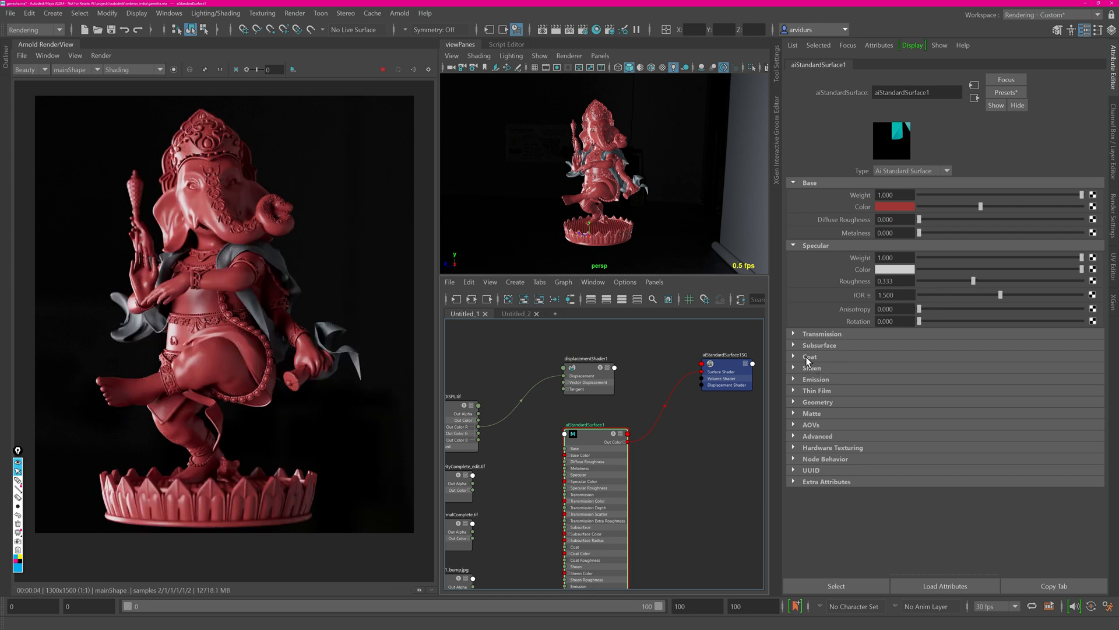
Check the Coat section stays at zero weight and collapse it again.
left_click(810, 356)
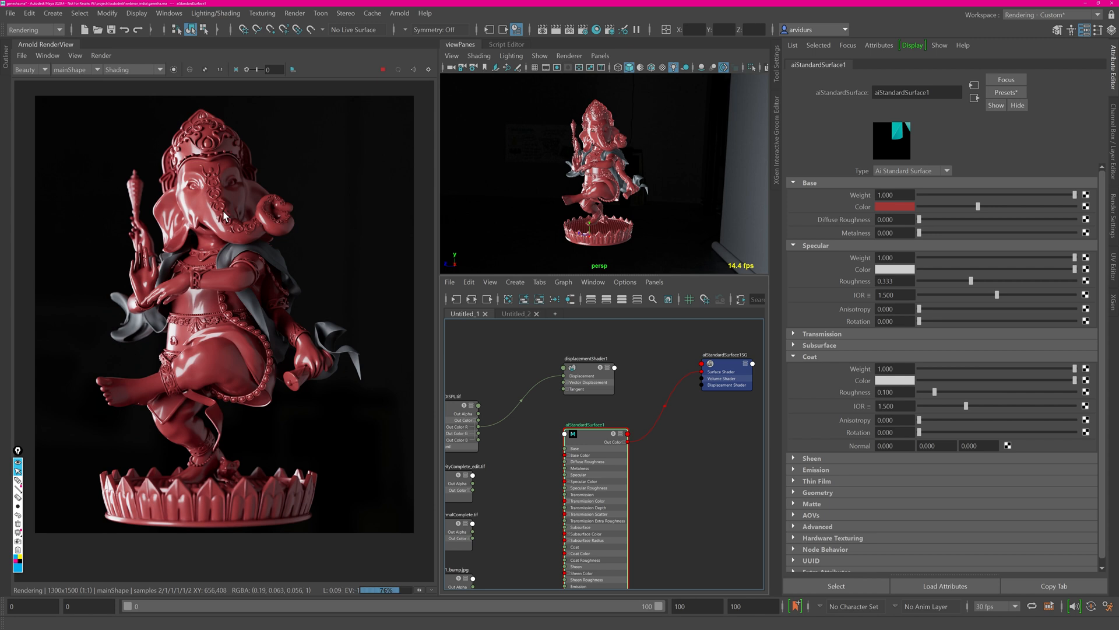
mouse_move(225, 251)
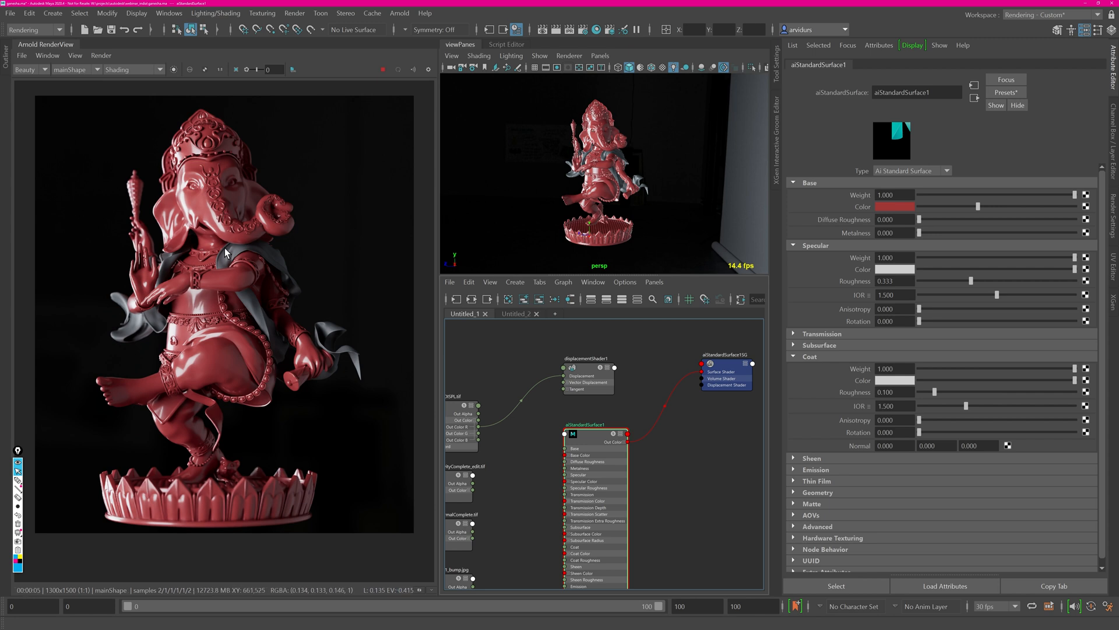
mouse_move(239, 263)
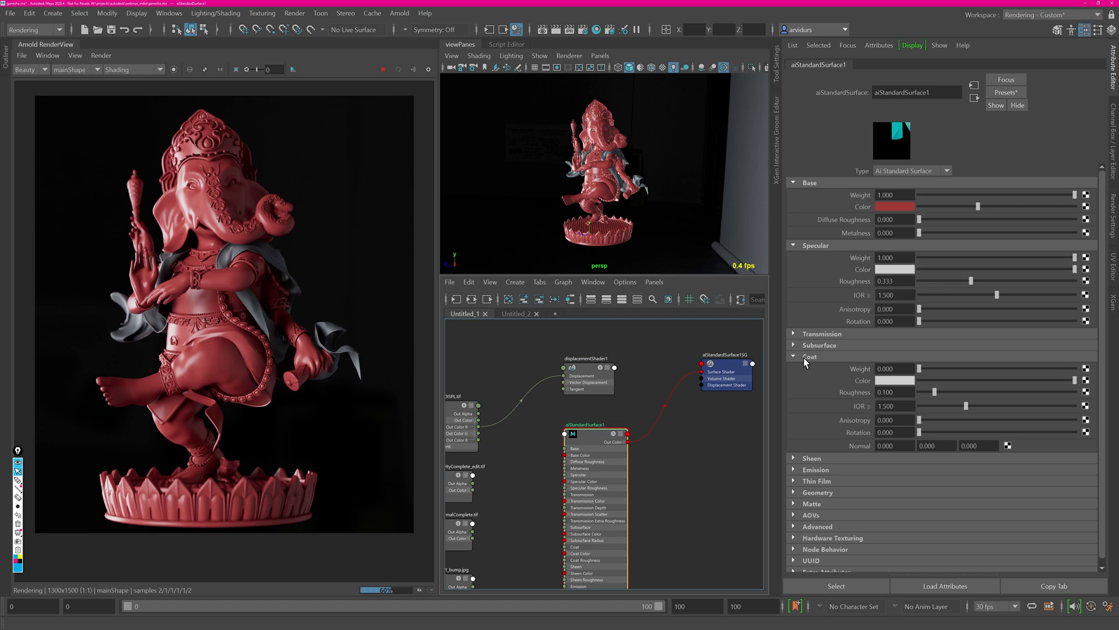
left_click(792, 357)
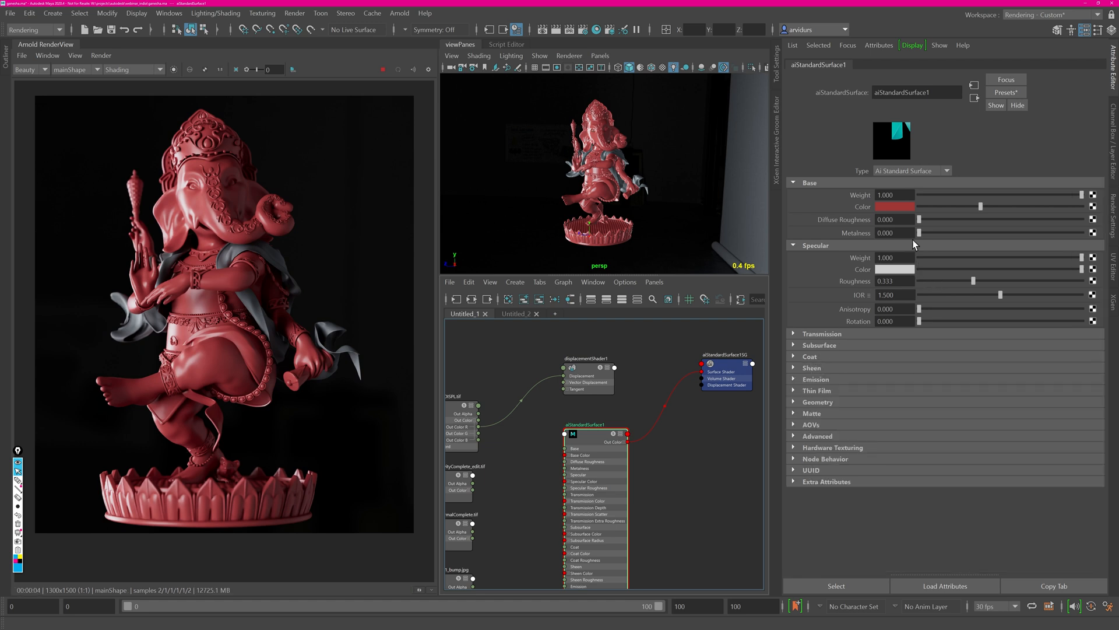
mouse_move(956, 278)
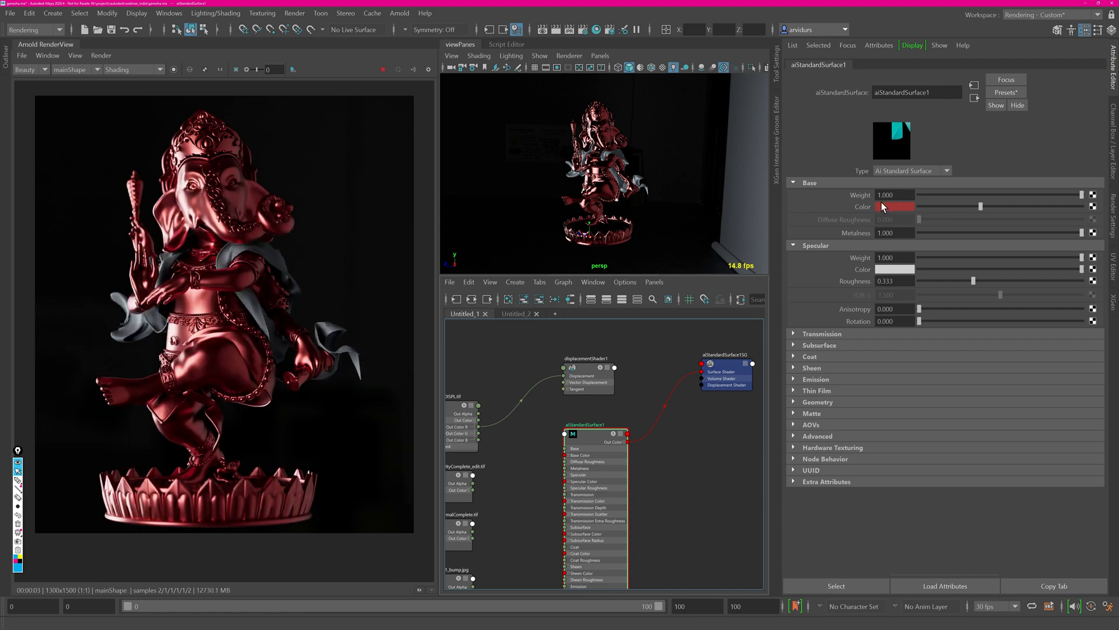
Set the Base Color to a gold tone with full Metalness.
left_click(894, 206)
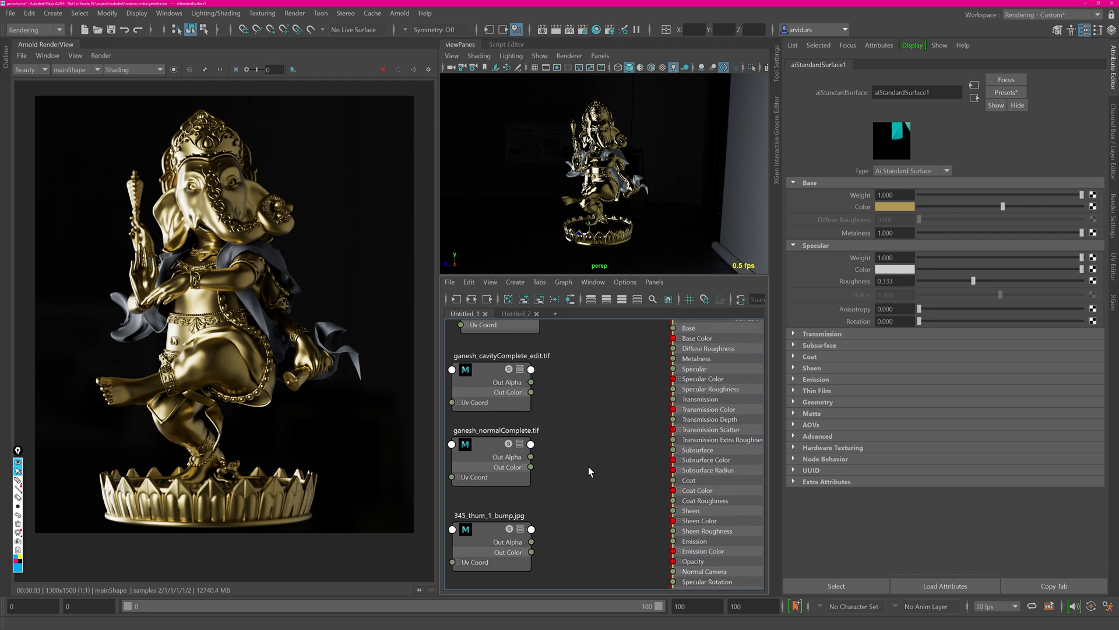
Create an aiNormalMap for the normal texture and an aiRange for the cavity texture.
type("ain")
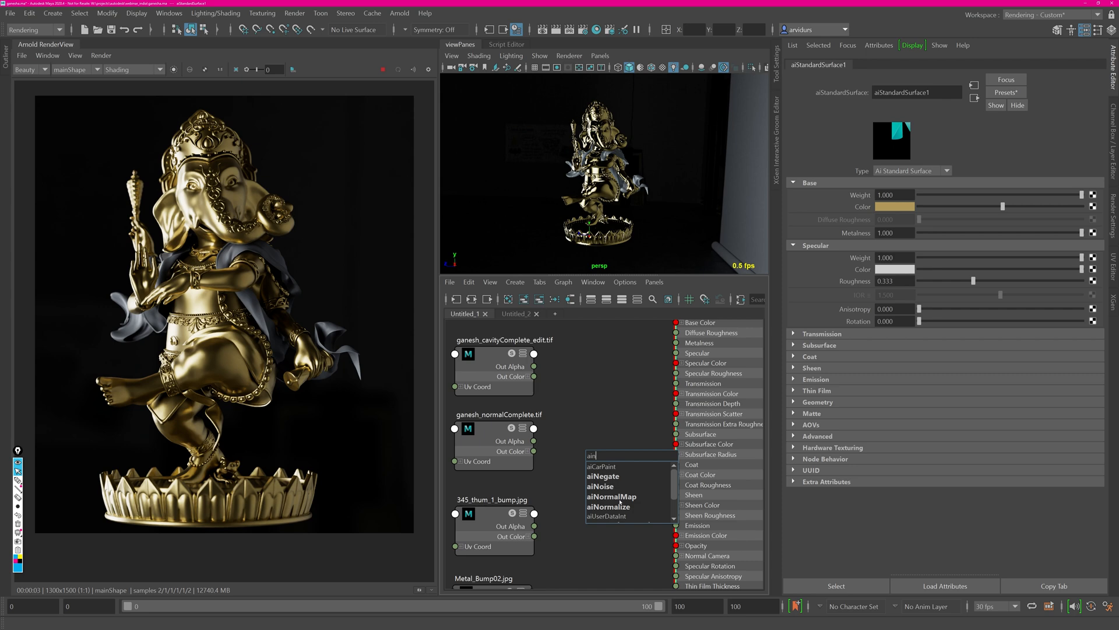
left_click(610, 496)
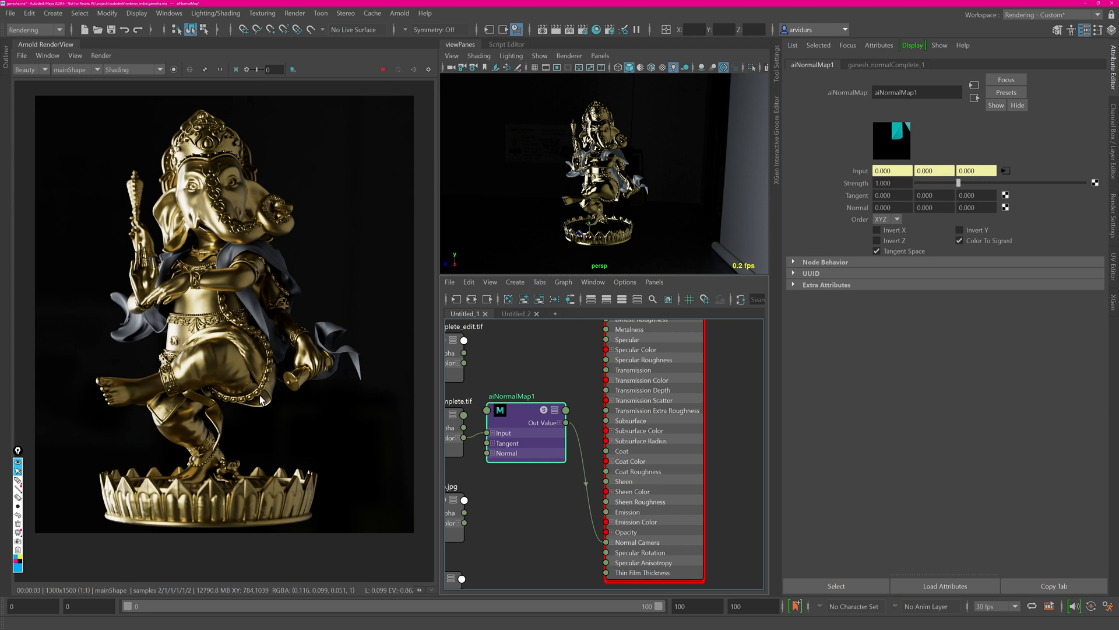
mouse_move(370, 209)
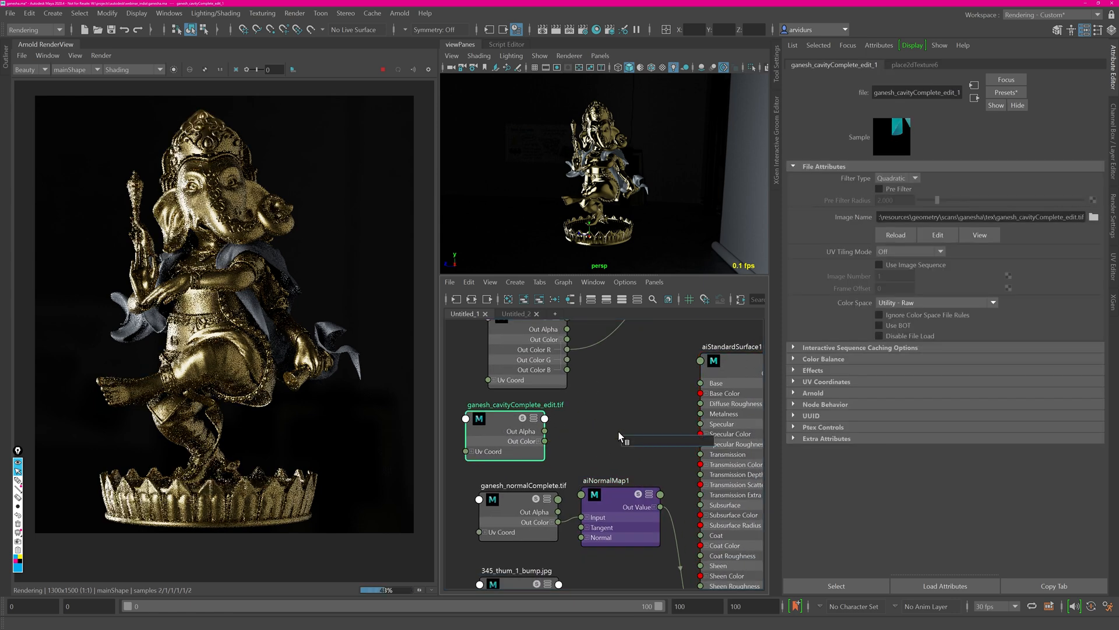
type("range")
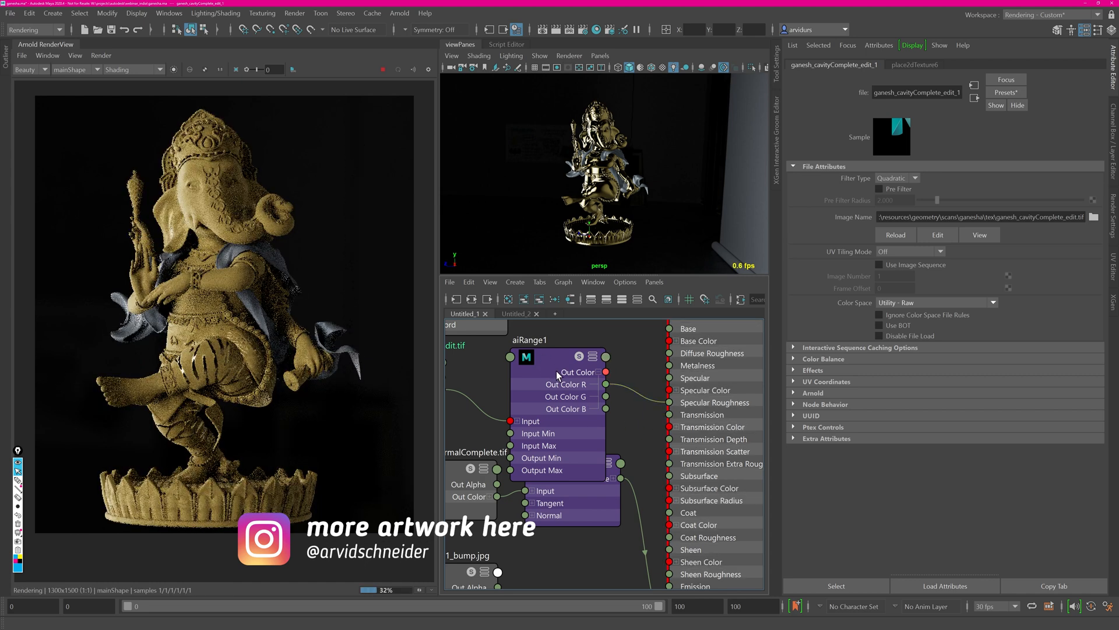
left_click(560, 356)
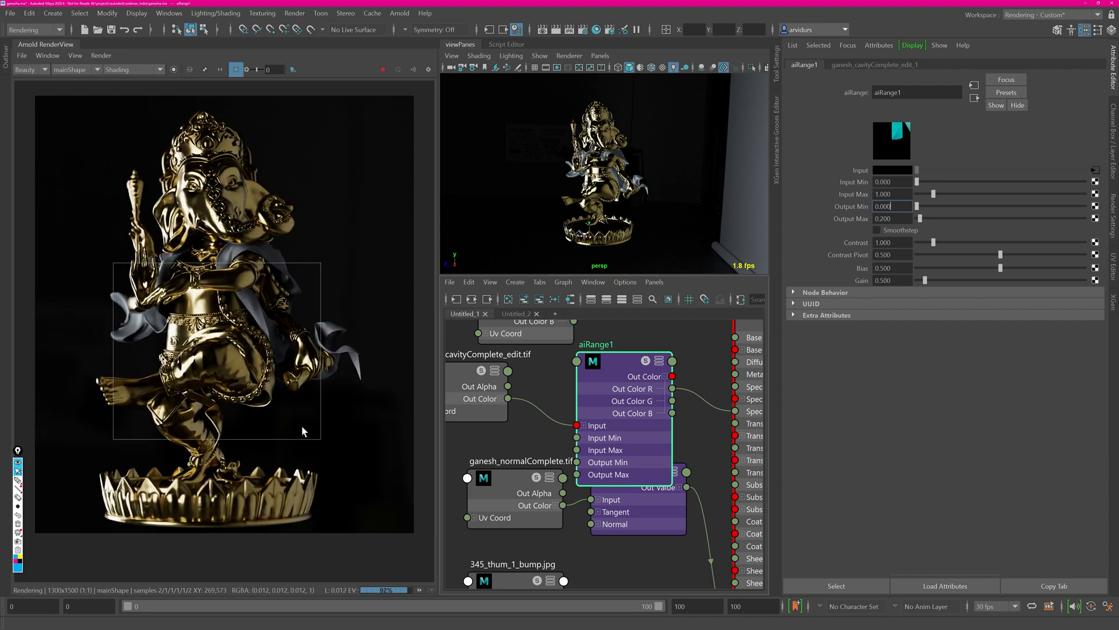
Set aiRange1 Output Max to about 0.85.
left_click_drag(920, 218, 930, 218)
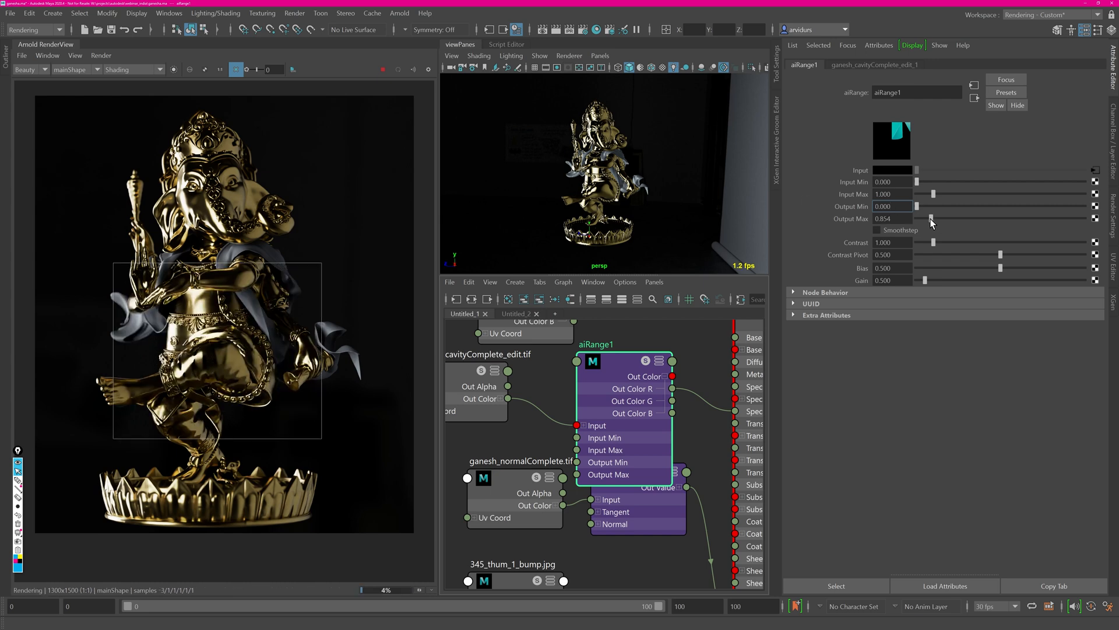
left_click_drag(930, 219, 921, 219)
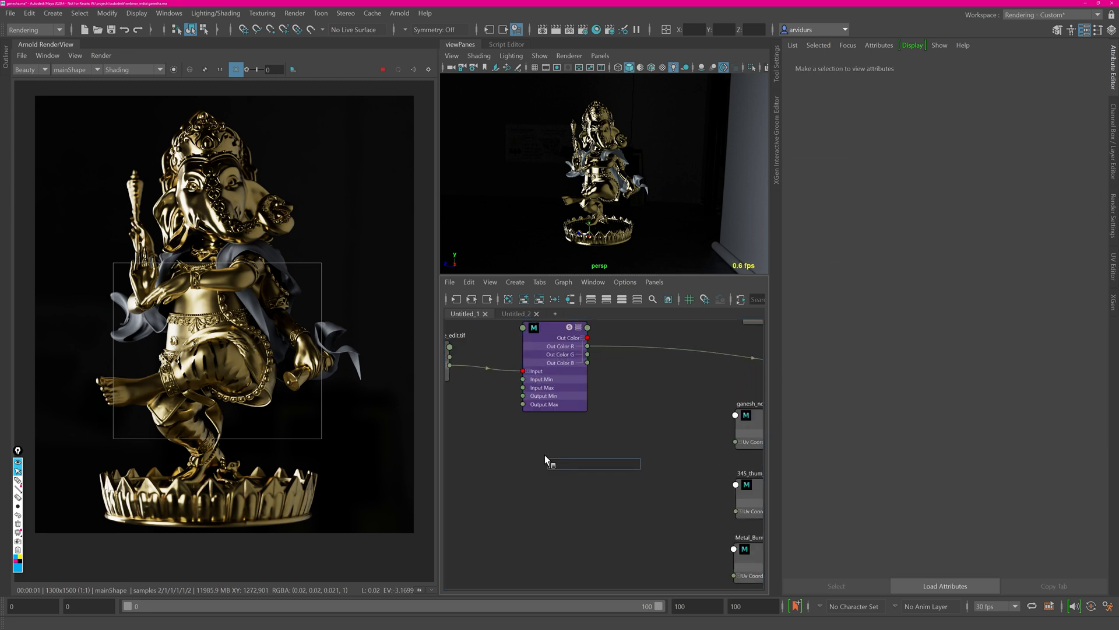
Create aiCellNoise and aiMultiply nodes and wire range and noise into the multiply.
type("noise")
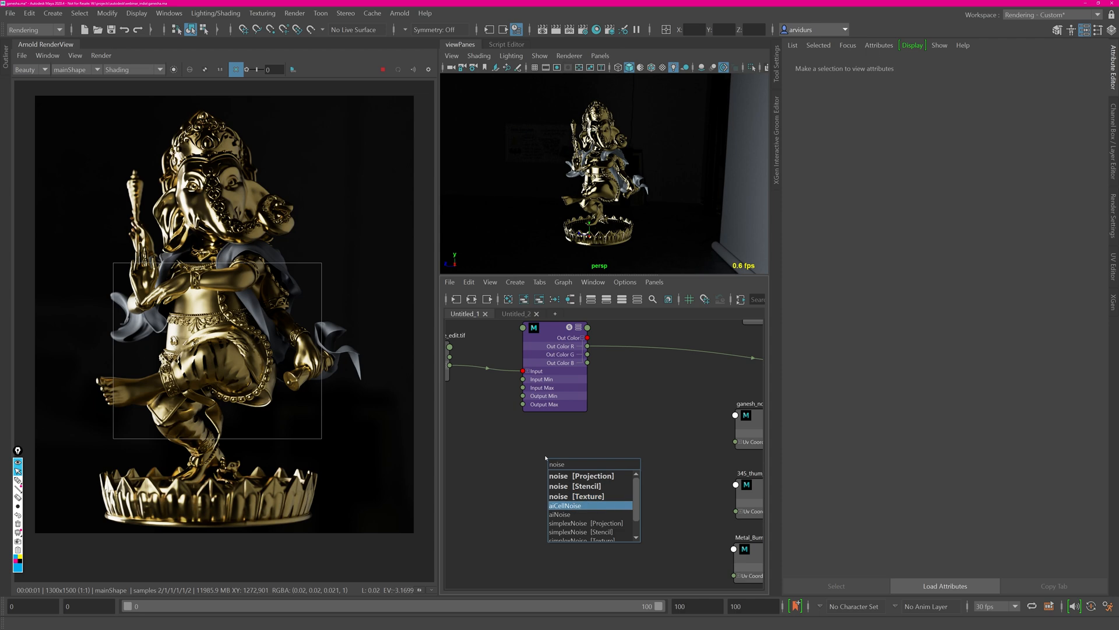
left_click(567, 505)
type("m")
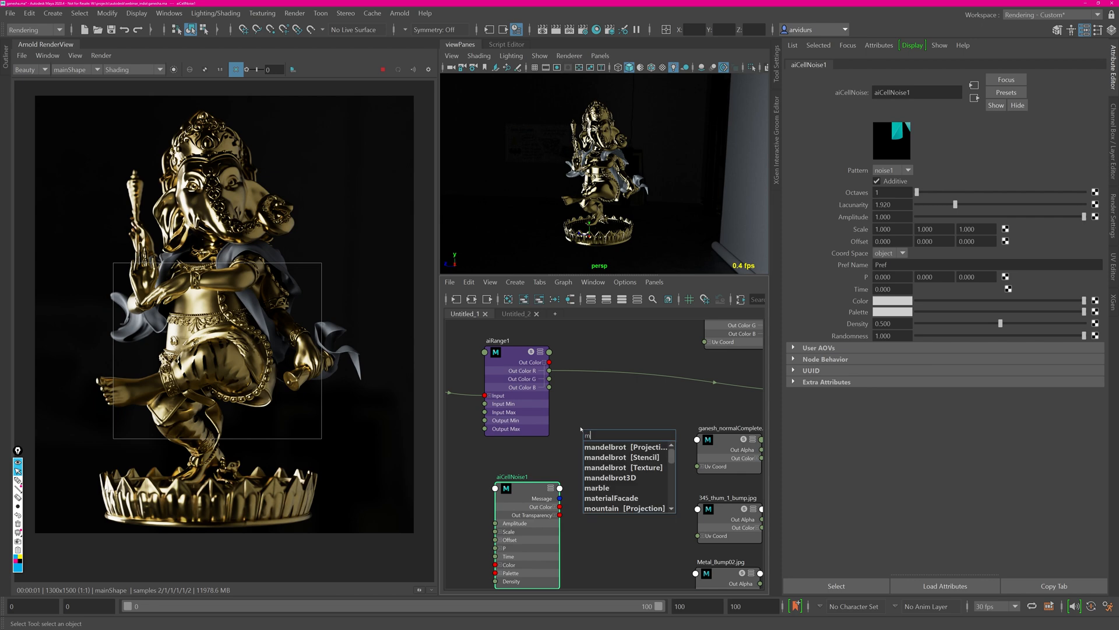
type("ul")
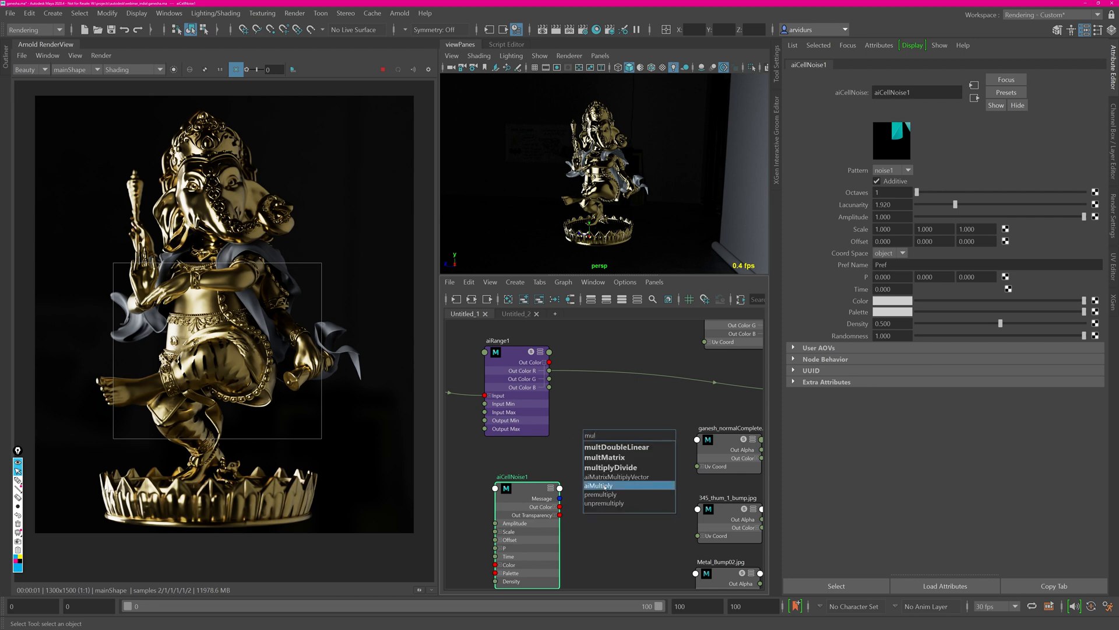
left_click(599, 485)
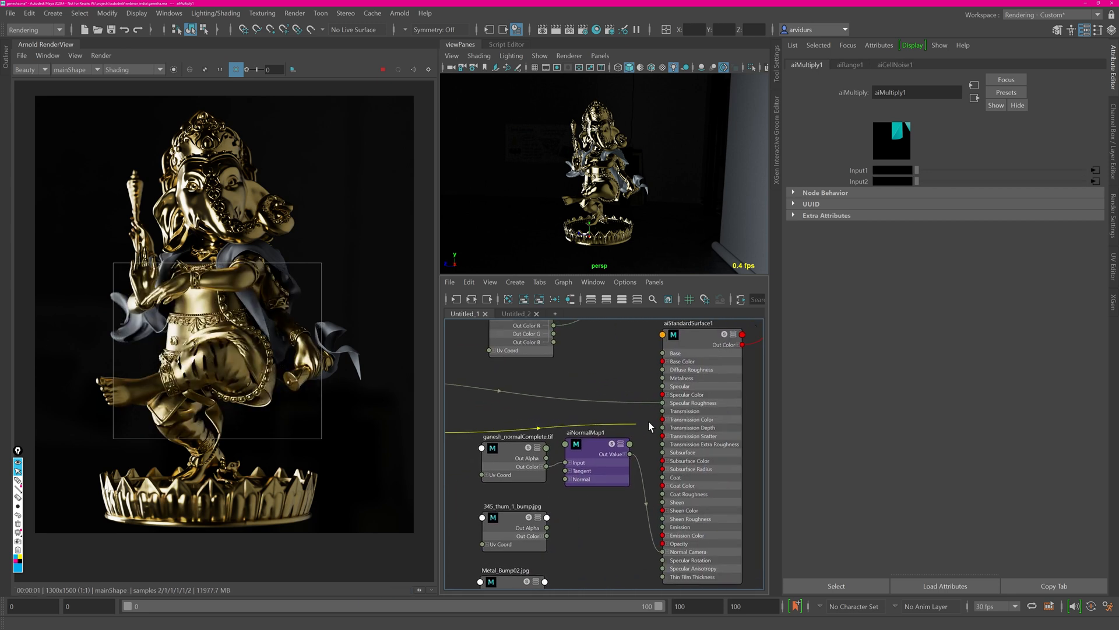
left_click(689, 323)
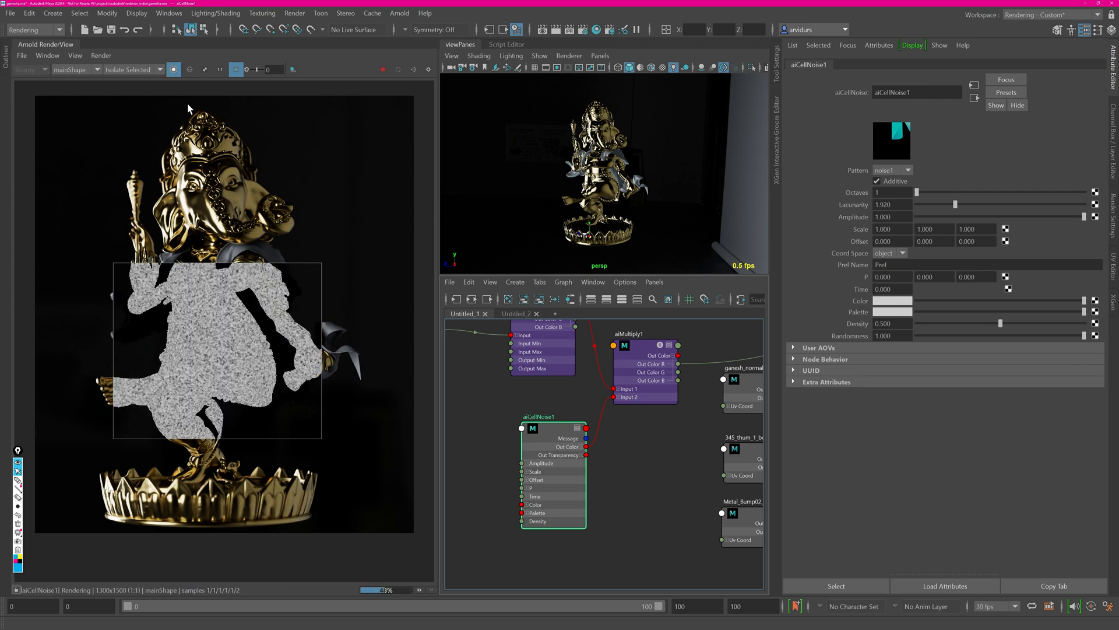
Set the cell noise to worley pattern at scale 0.1 and start a new aiStandardSurface.
left_click(907, 170)
type("0.100")
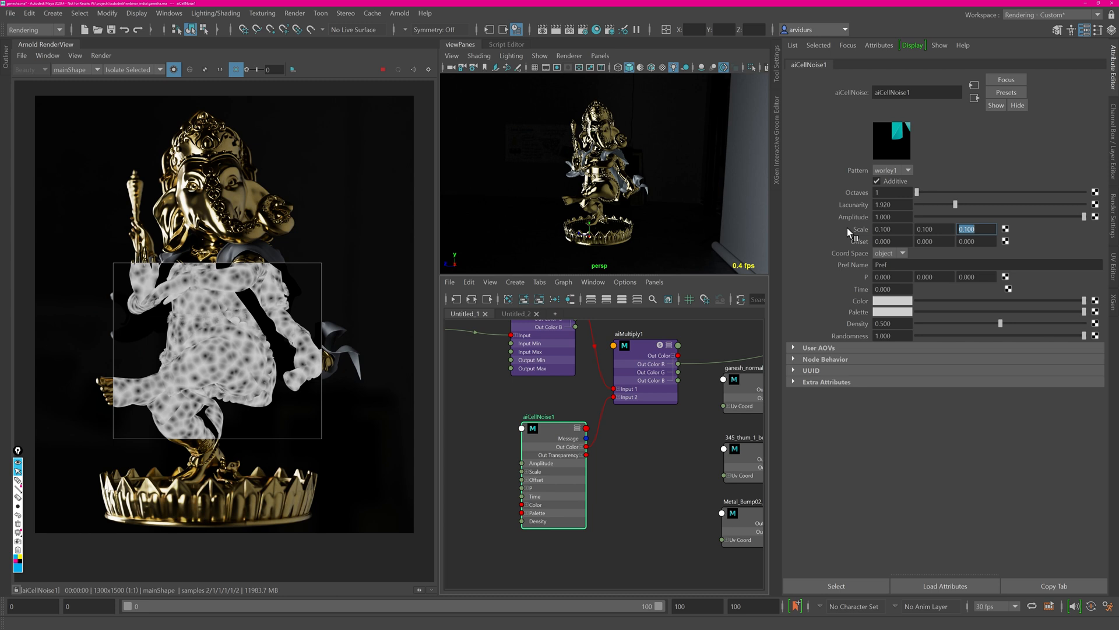
left_click(643, 333)
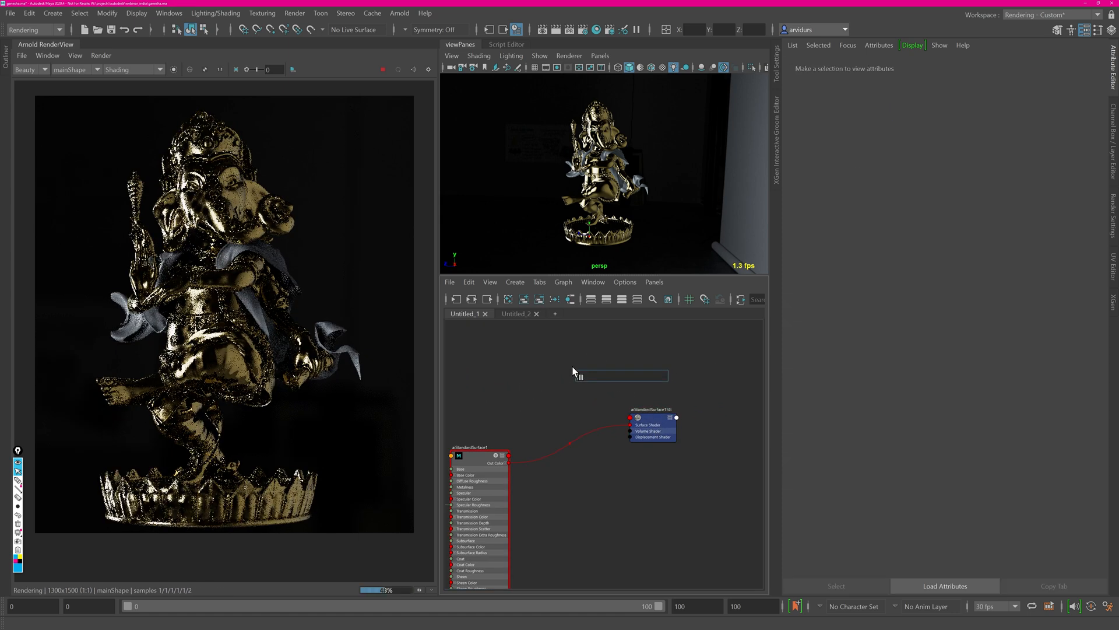
type("aist")
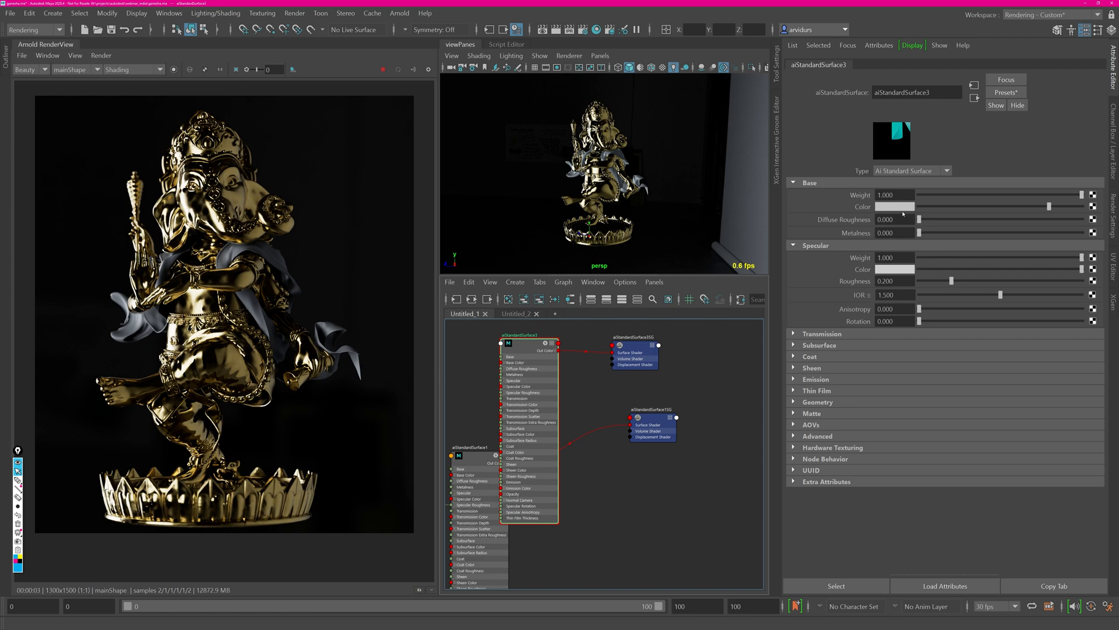
Set the new aiStandardSurface's Base Color to red for the plastic shader.
left_click(895, 206)
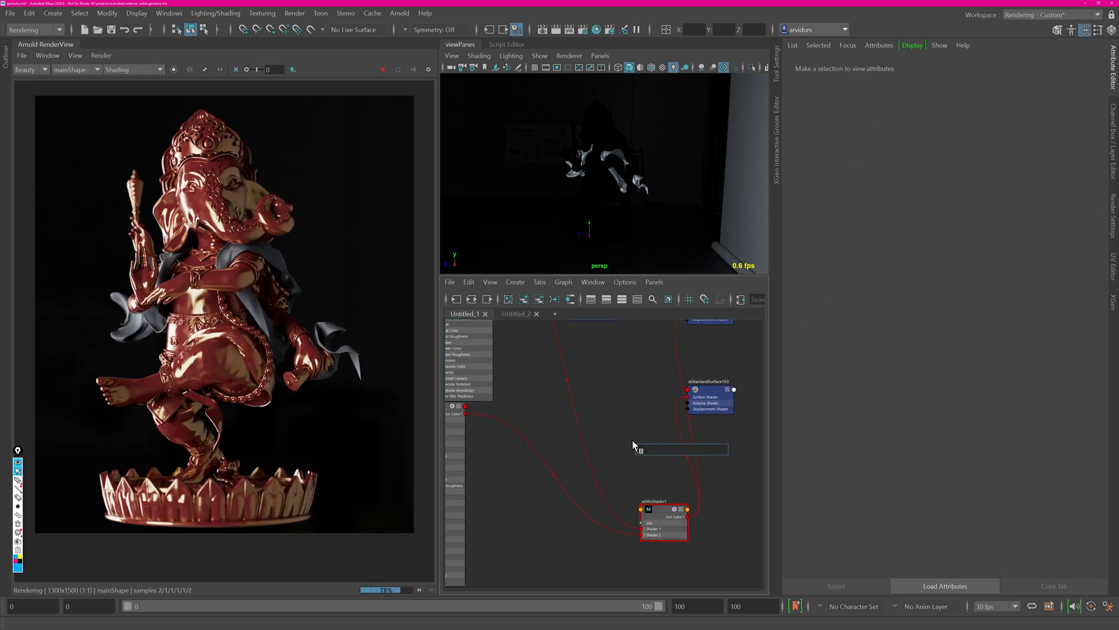
Drive the aiMixShader mix with an aiCheckerboard at U and V frequency 10.
type("chec")
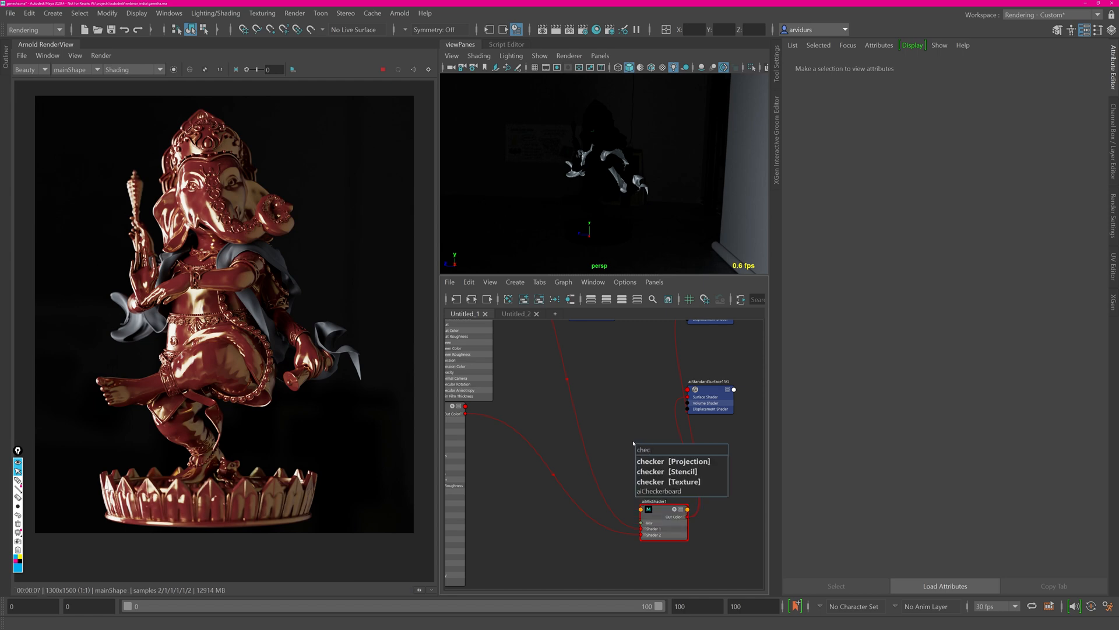
left_click(657, 490)
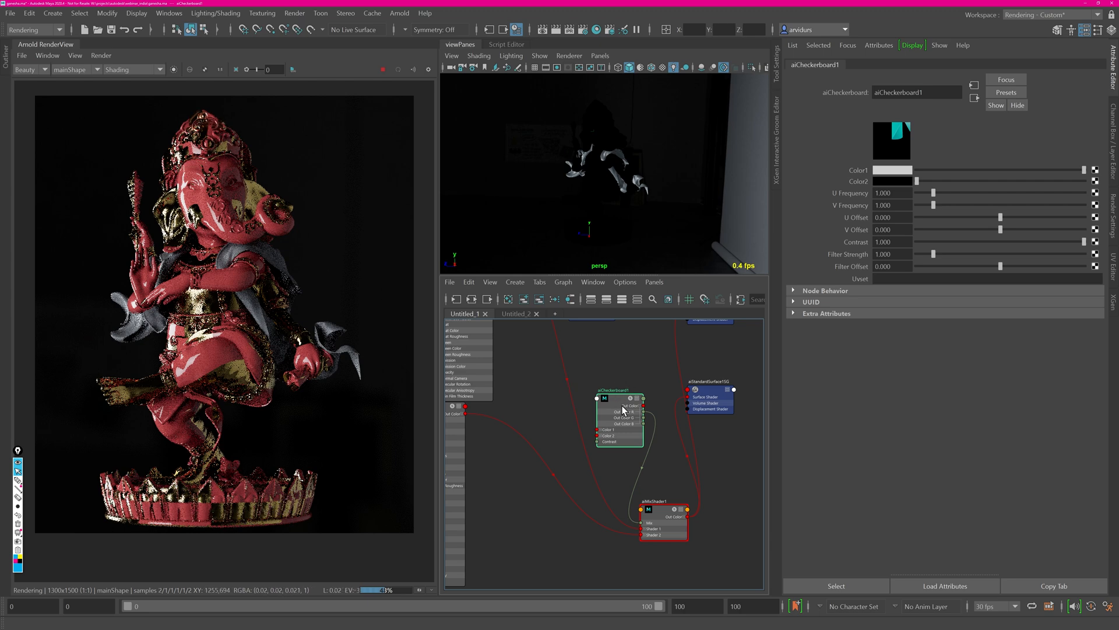
left_click(891, 192)
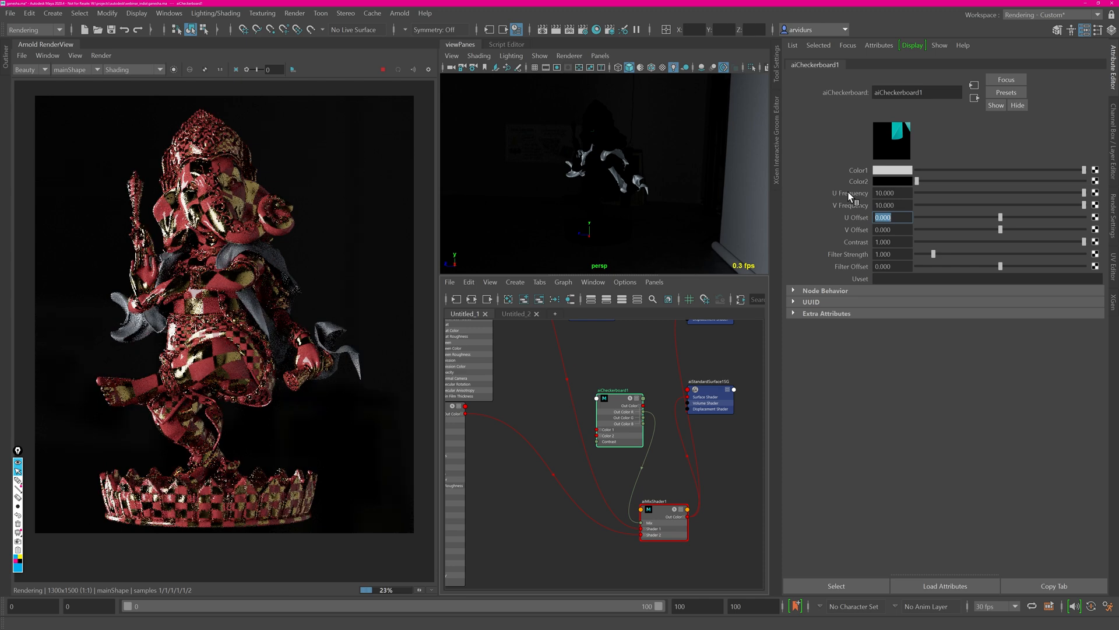
mouse_move(239, 298)
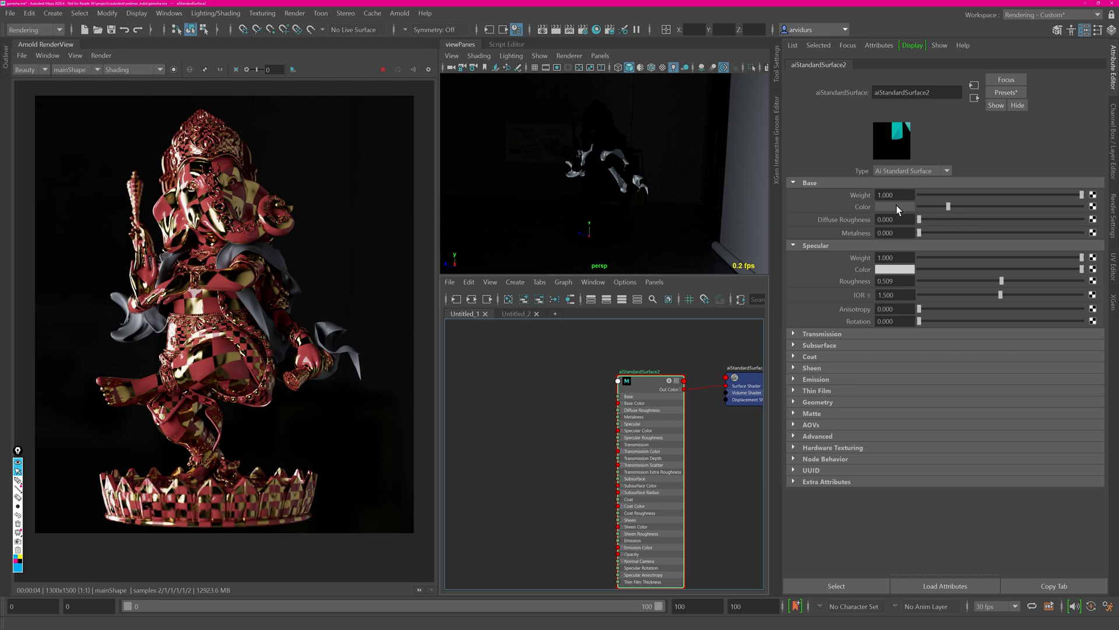
Give aiStandardSurface2 a green base, specular roughness 0.674 and full pale-green sheen.
left_click(894, 206)
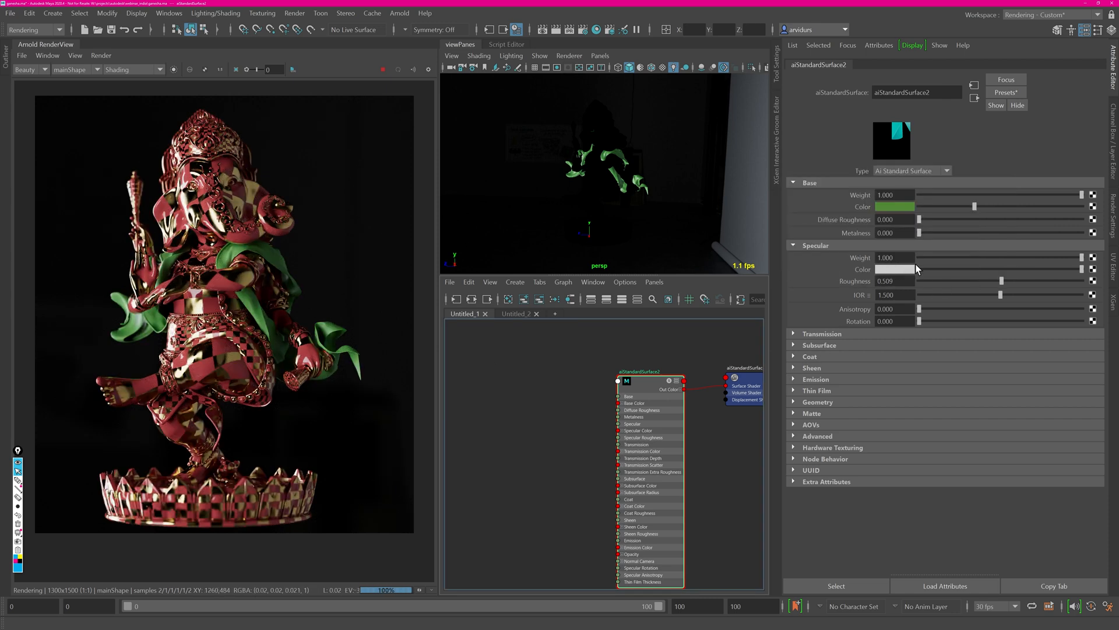
left_click_drag(1000, 281, 1029, 281)
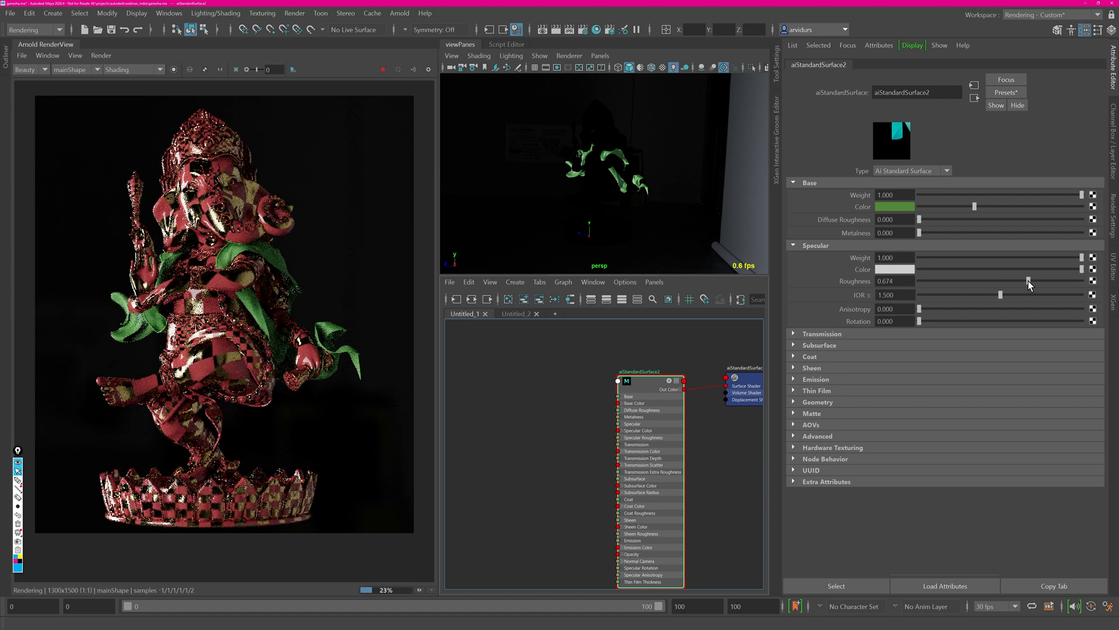
left_click(811, 367)
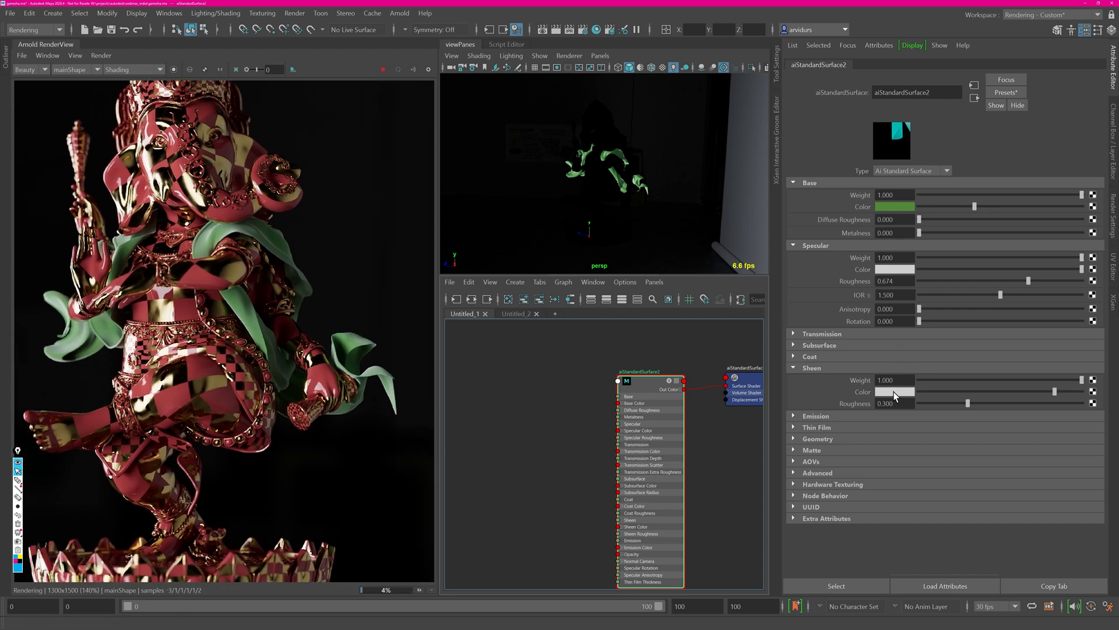
left_click(895, 392)
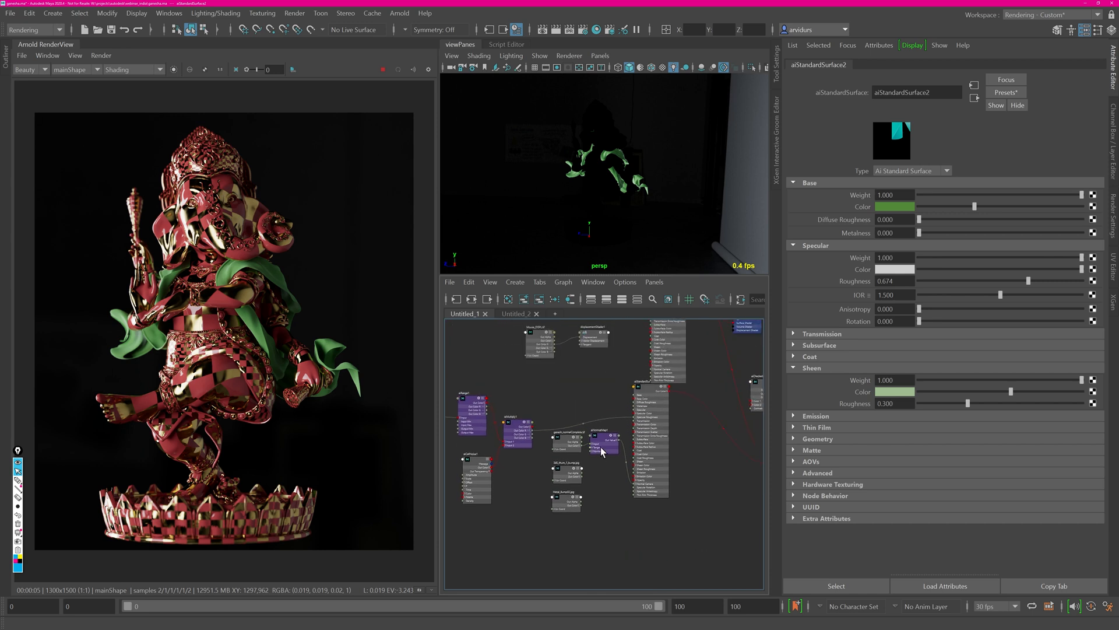
mouse_move(787, 247)
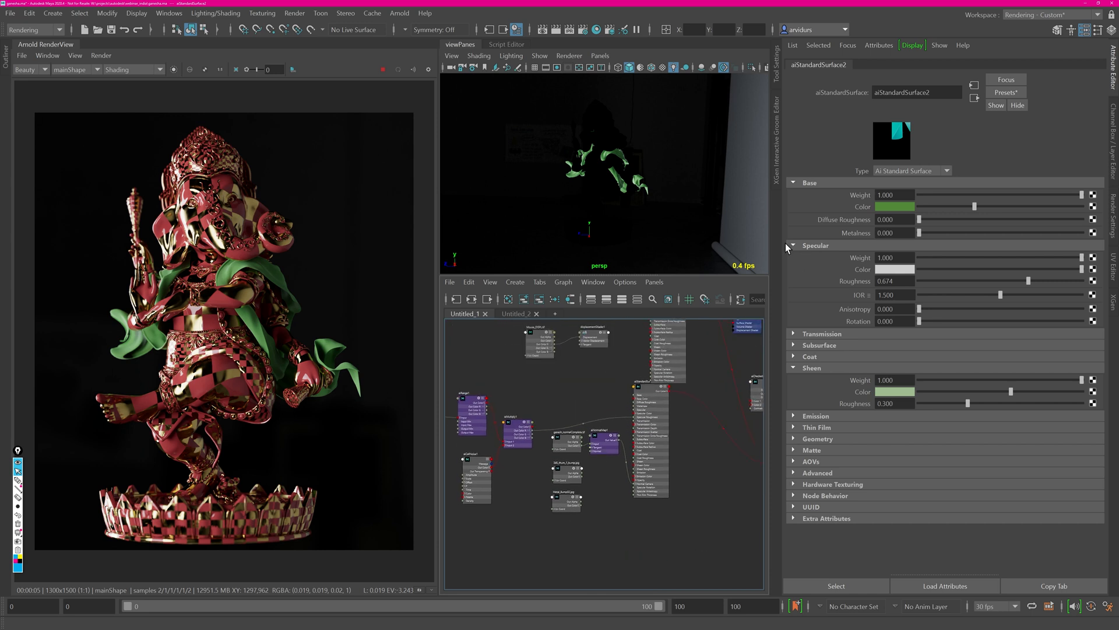
mouse_move(33, 510)
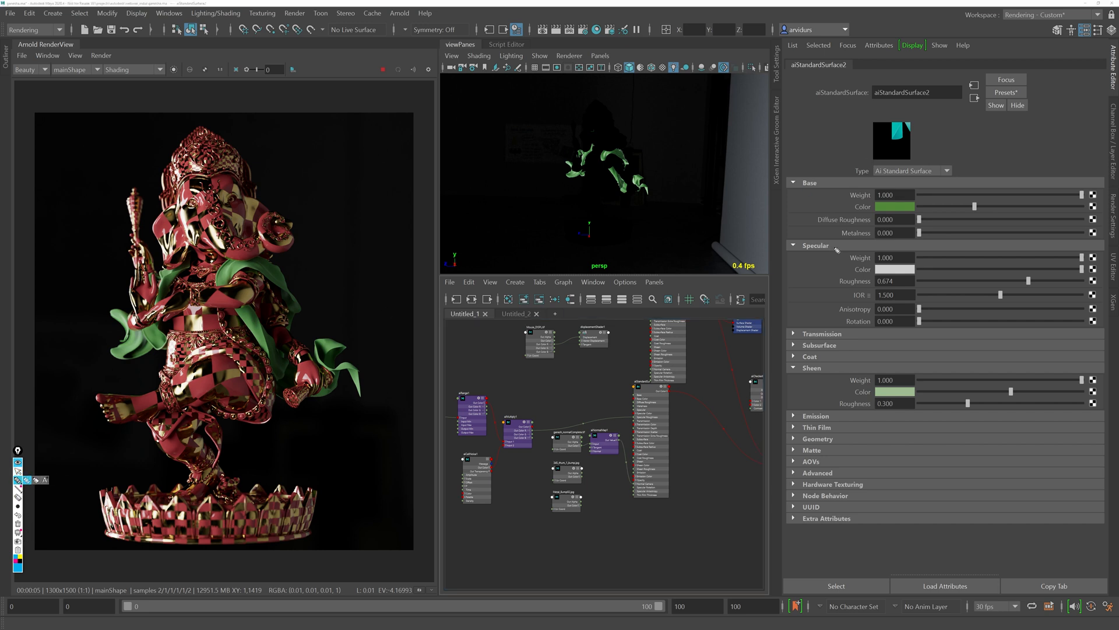
mouse_move(825, 259)
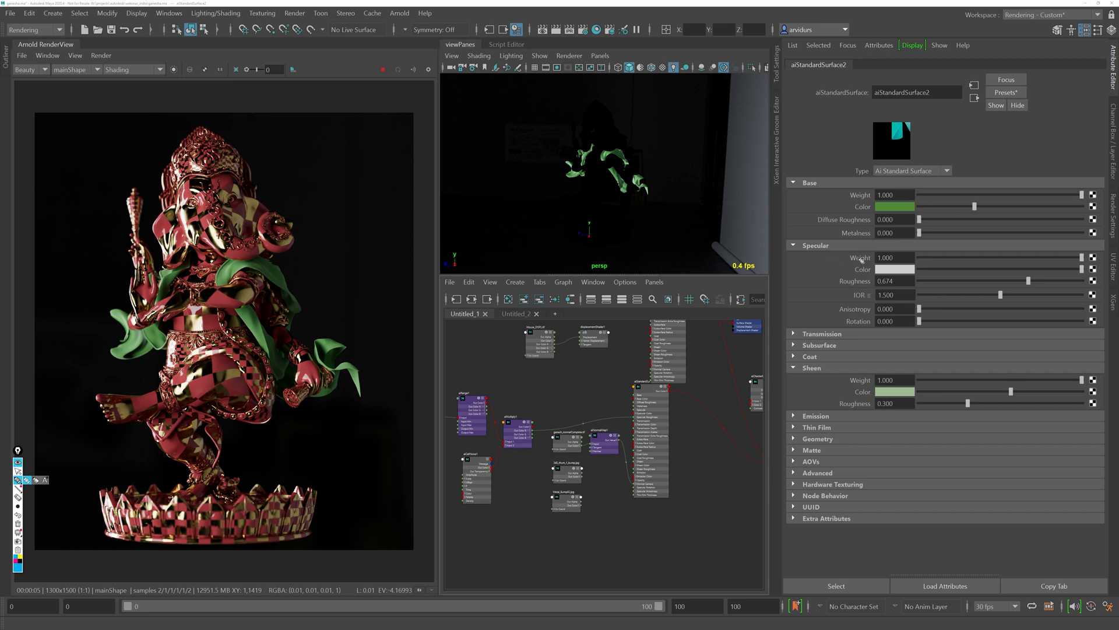
mouse_move(627, 231)
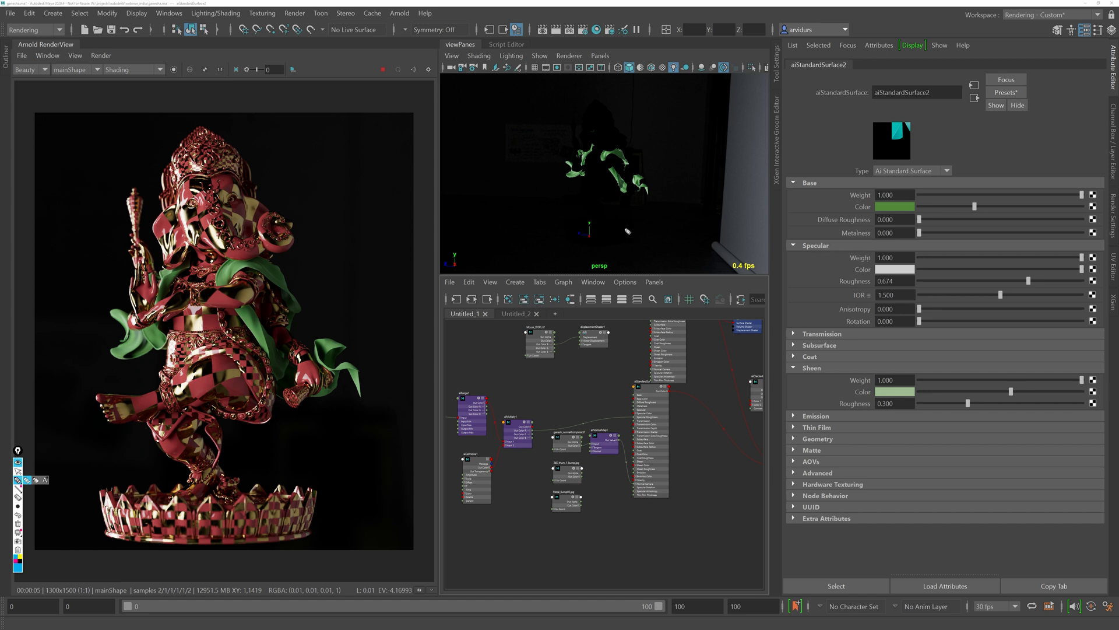
mouse_move(645, 242)
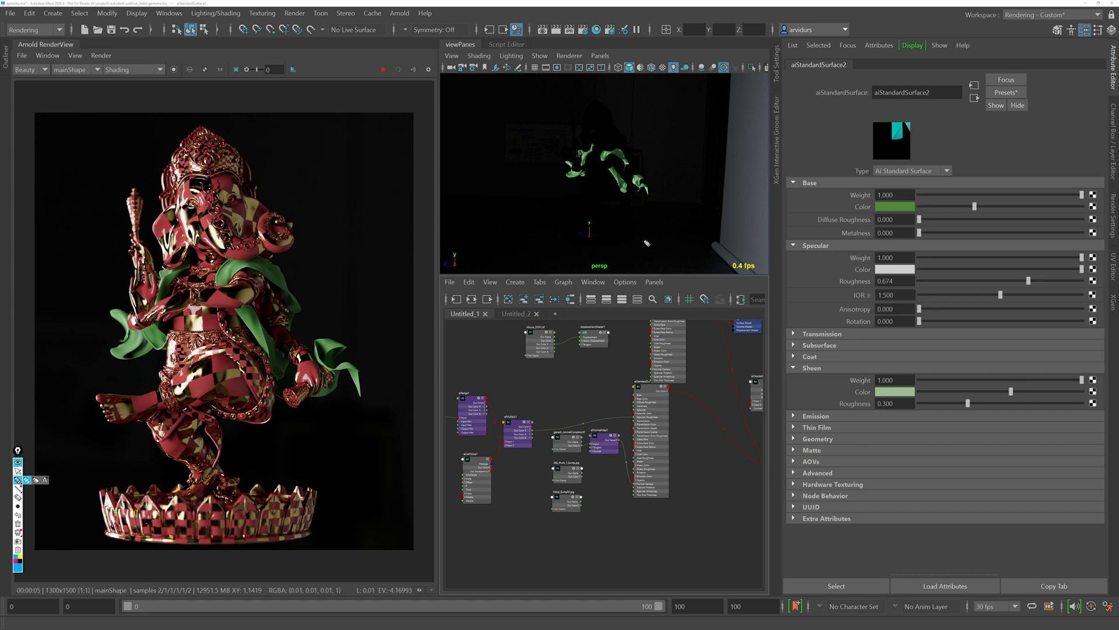
mouse_move(649, 241)
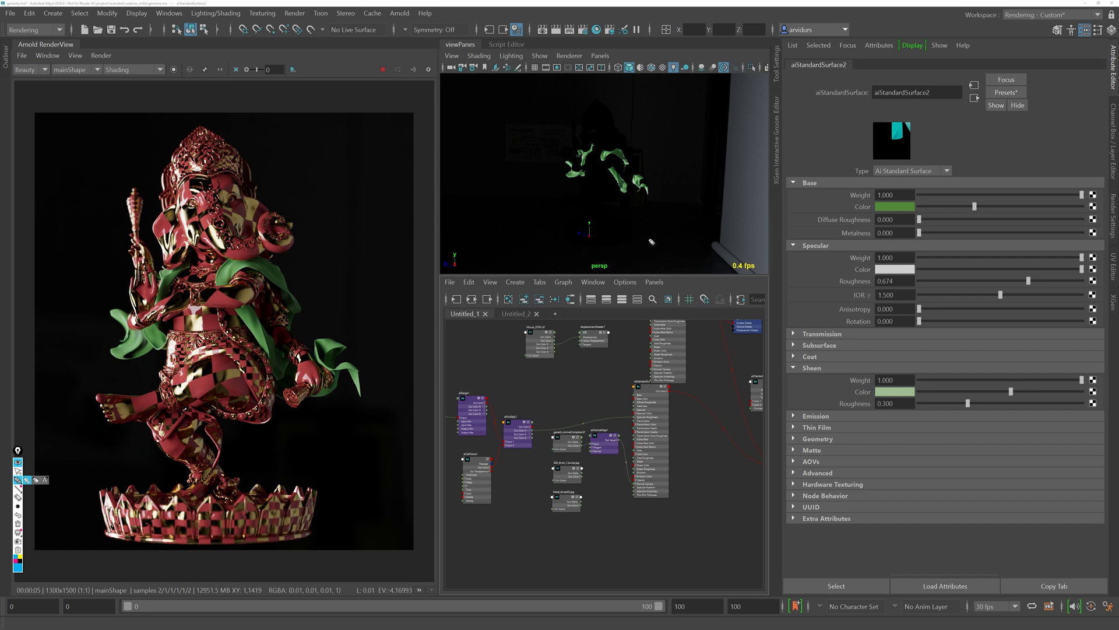
mouse_move(658, 252)
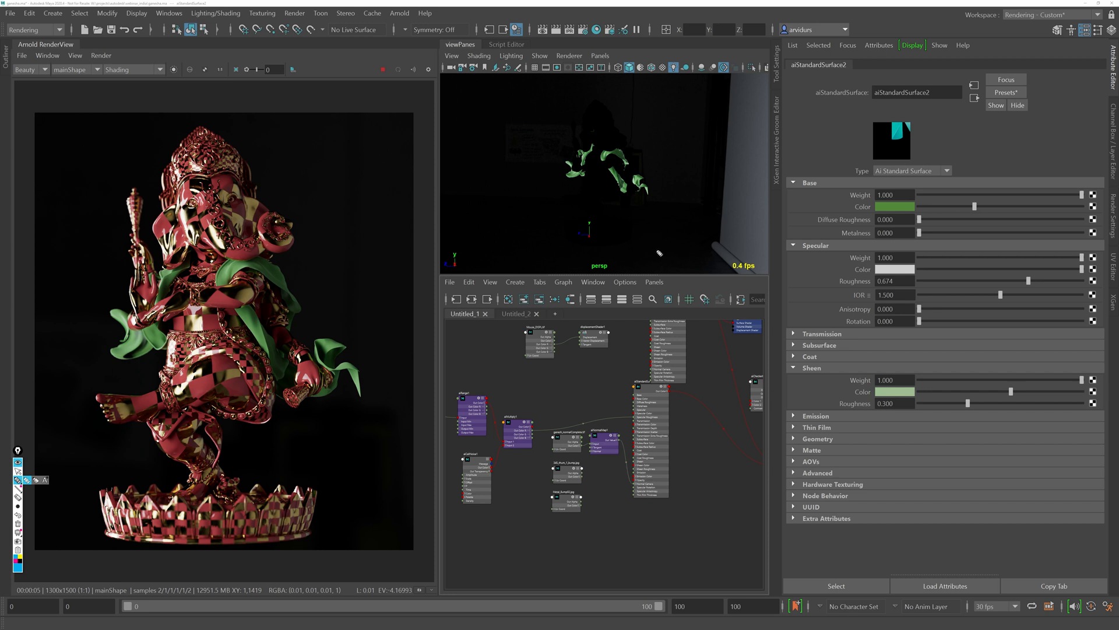
mouse_move(720, 246)
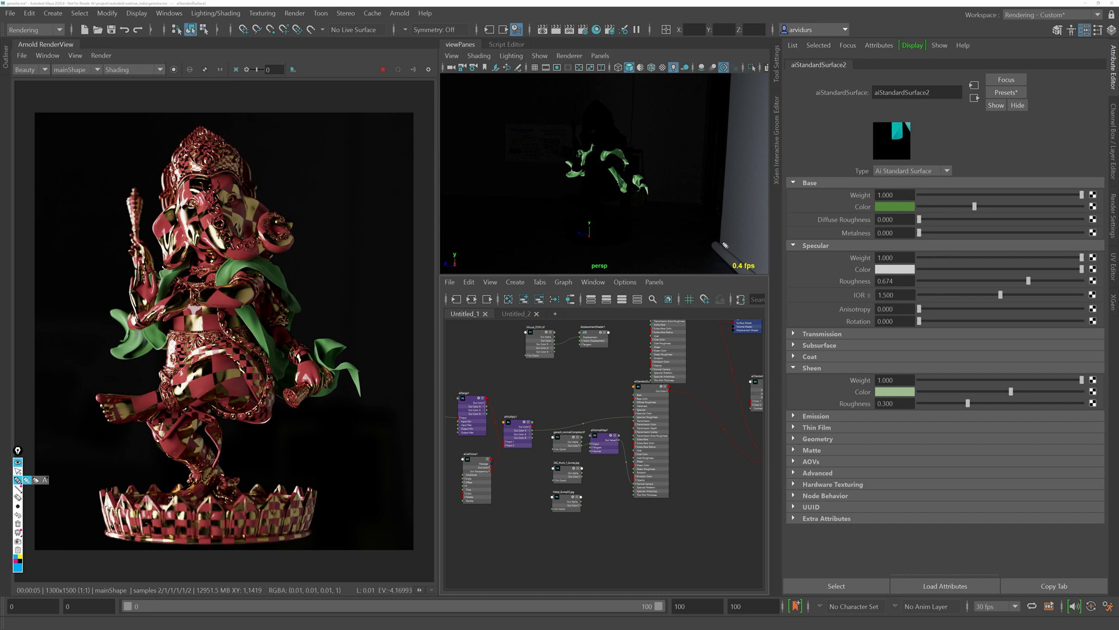
mouse_move(727, 245)
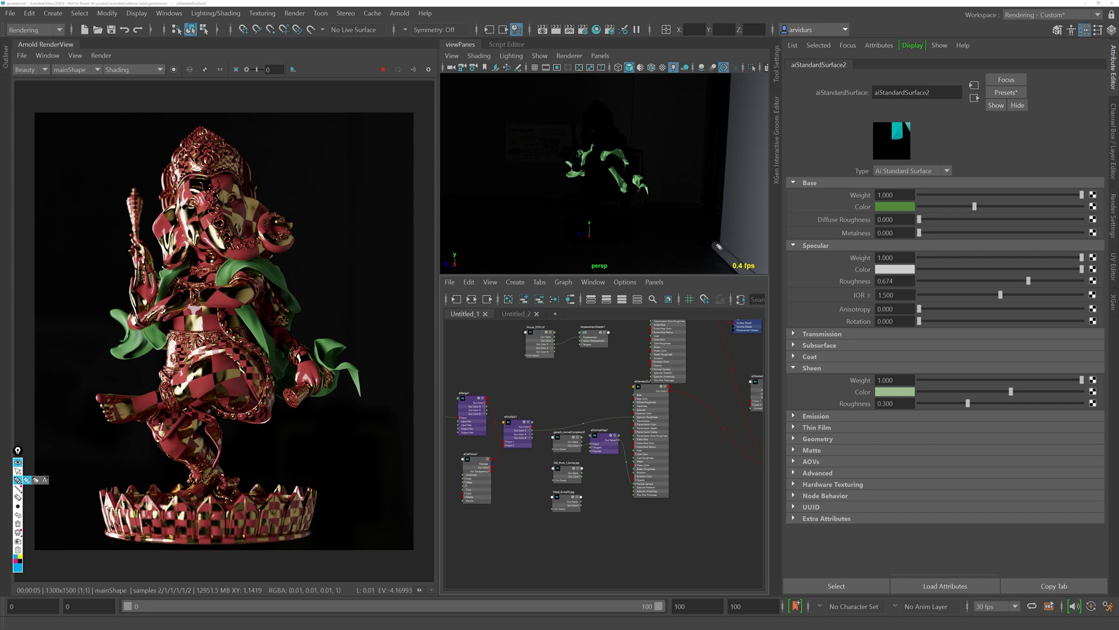
mouse_move(483, 238)
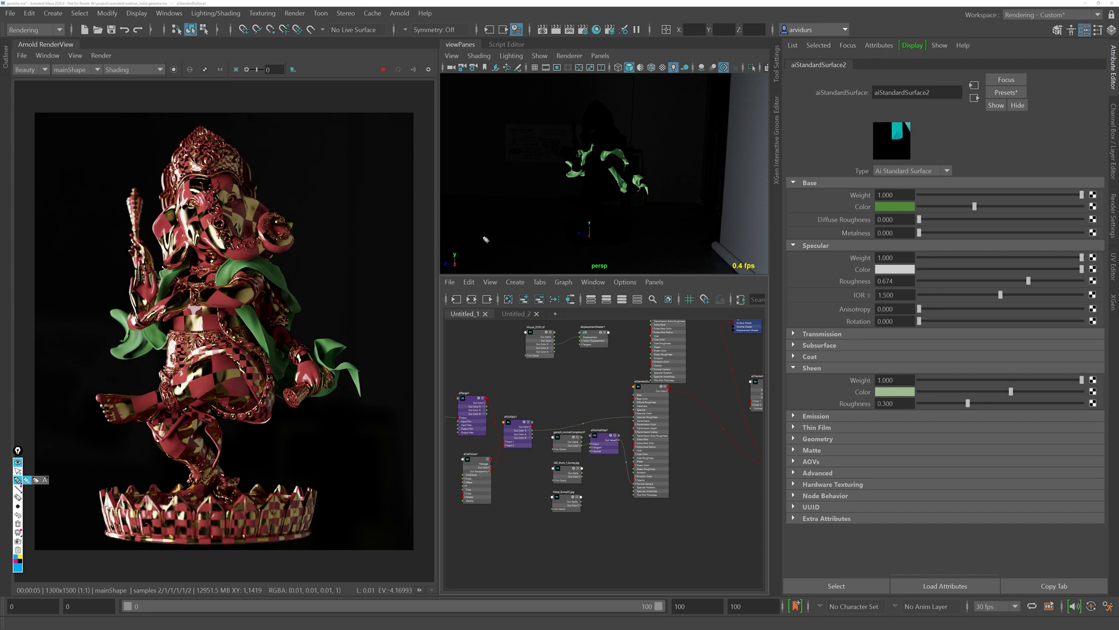
left_click_drag(481, 246, 639, 239)
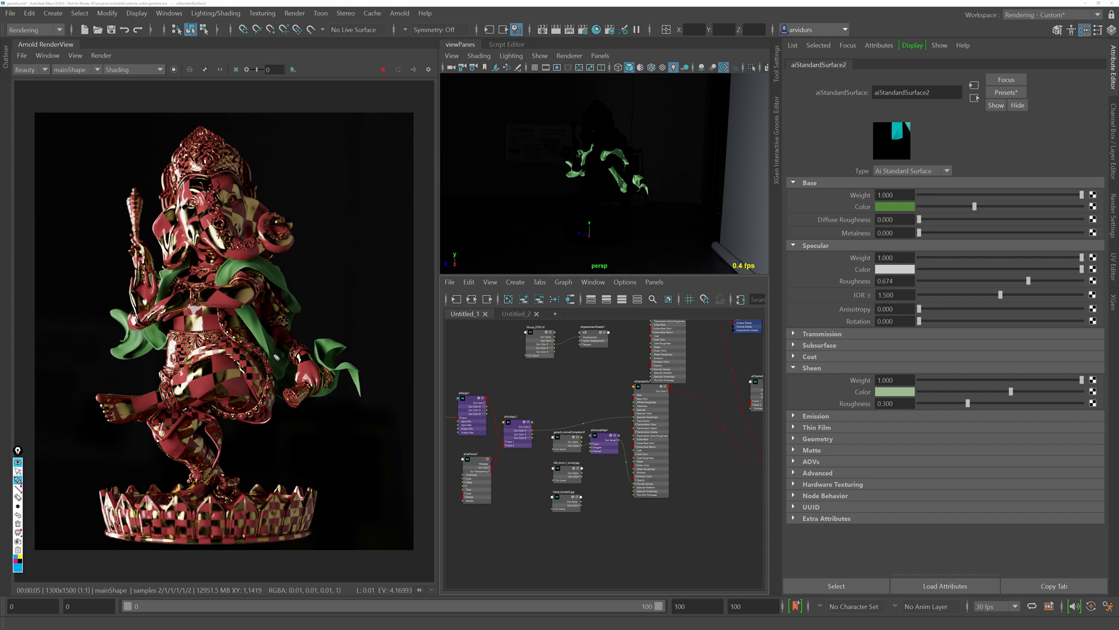
mouse_move(612, 252)
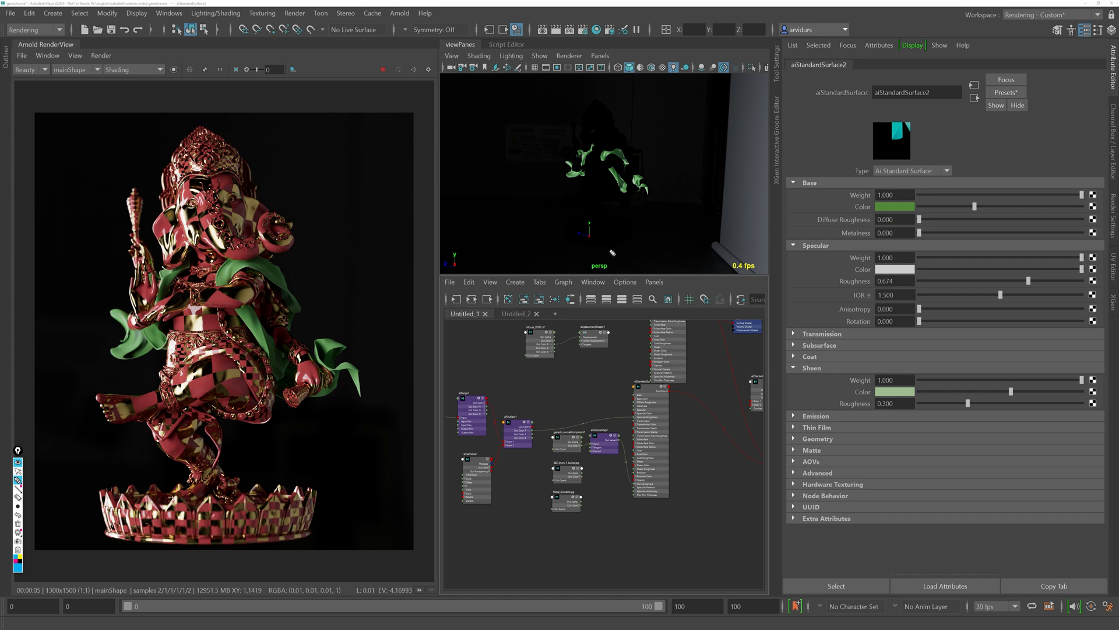
mouse_move(519, 247)
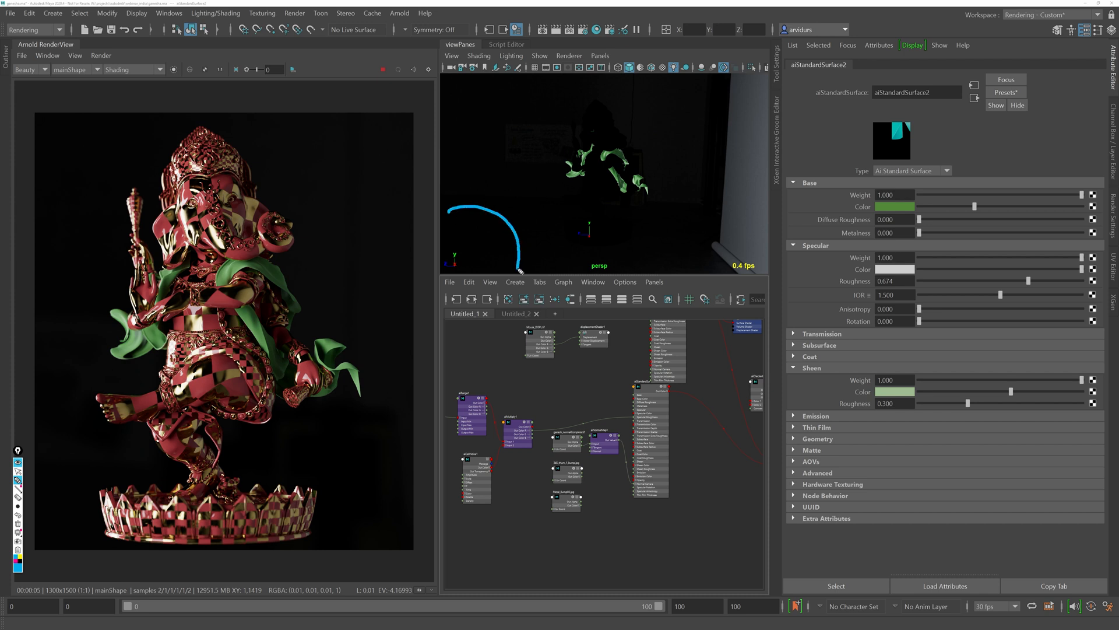
mouse_move(569, 241)
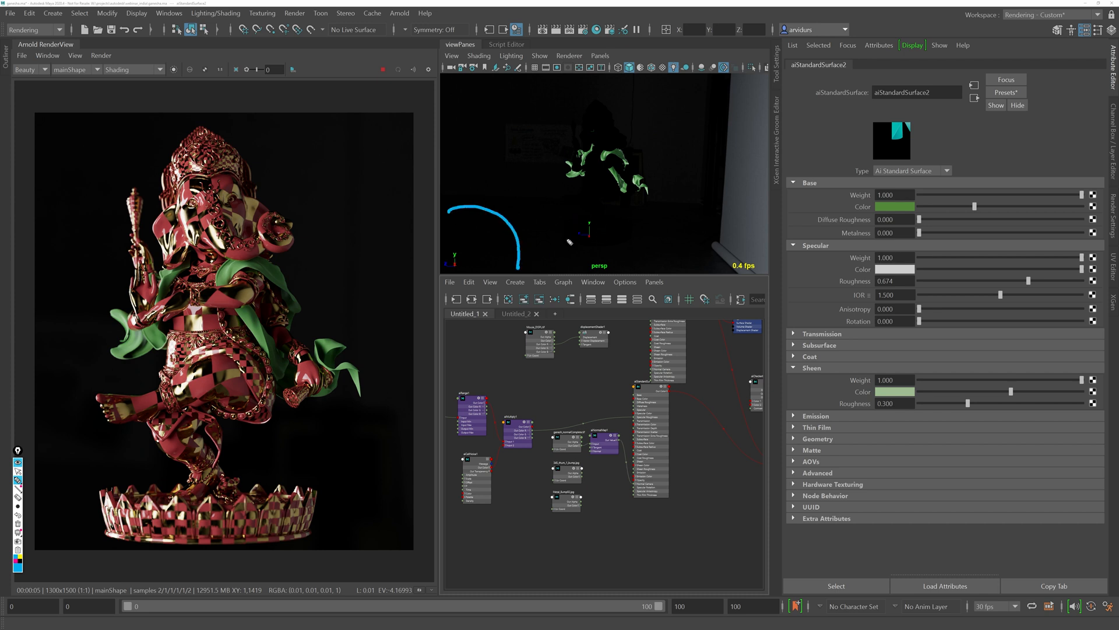
left_click_drag(549, 236, 636, 242)
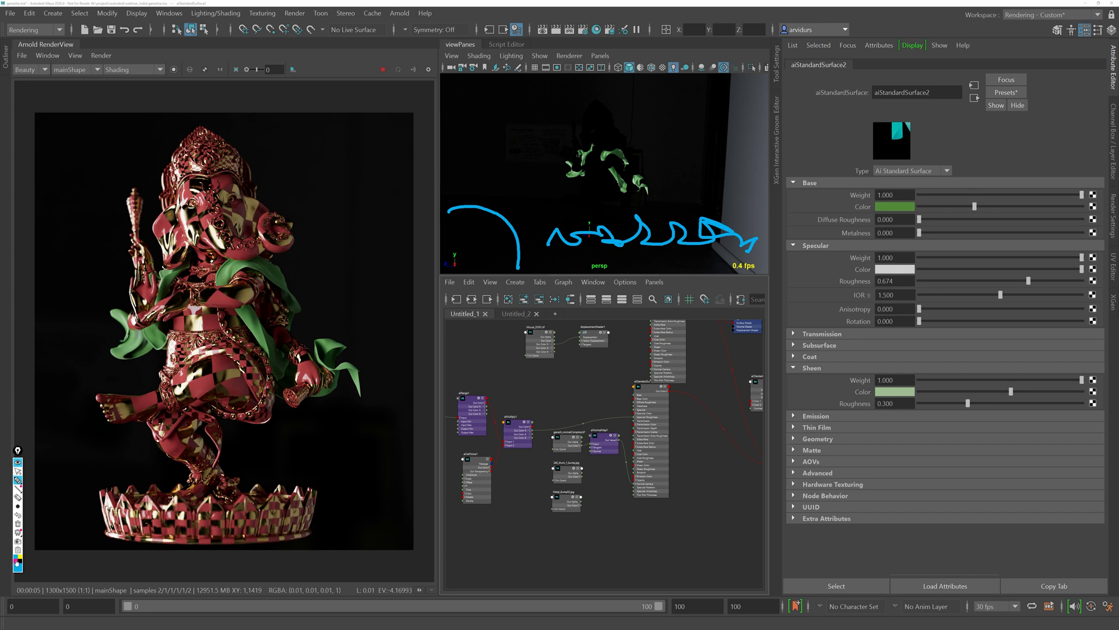
left_click_drag(515, 98, 564, 148)
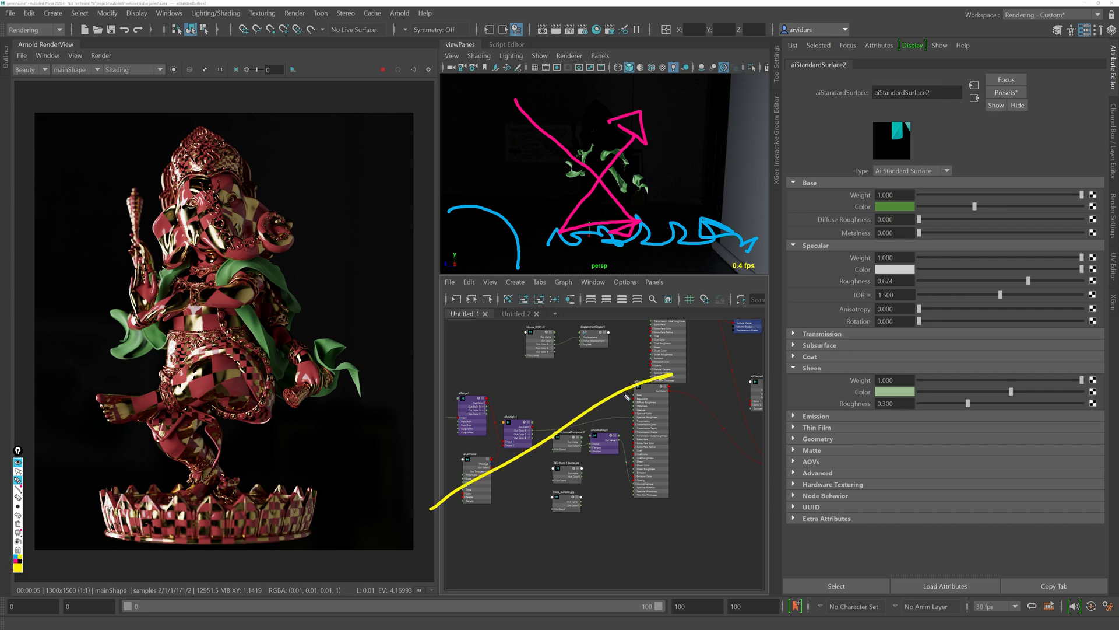
left_click_drag(431, 511, 696, 397)
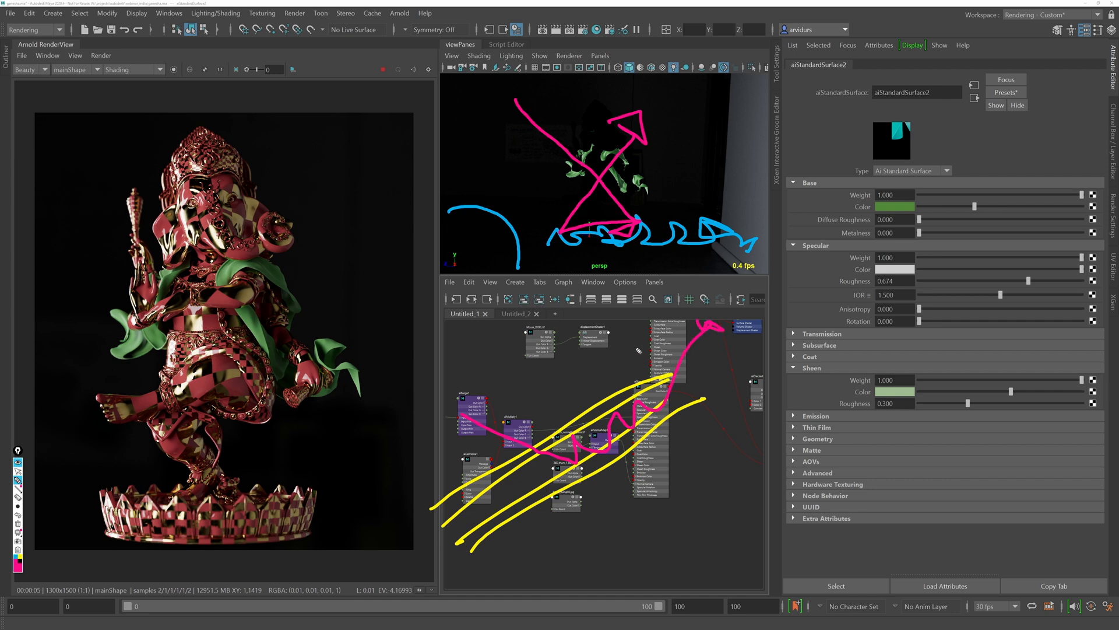
mouse_move(638, 351)
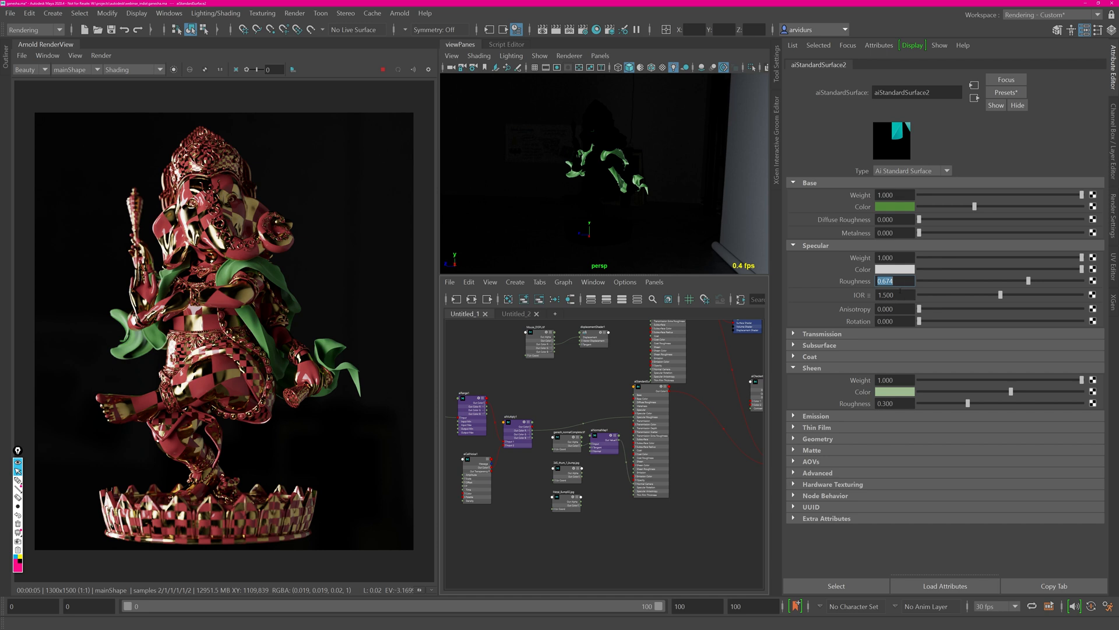
Raise aiStandardSurface2's specular roughness to 0.900.
left_click(894, 257)
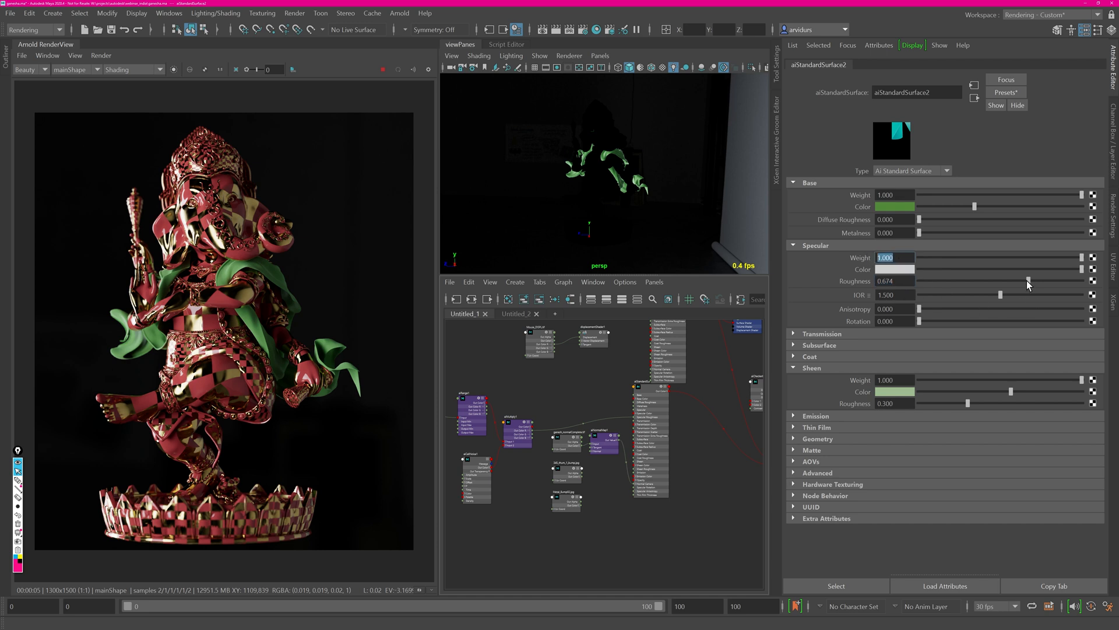
left_click_drag(1028, 281, 1069, 281)
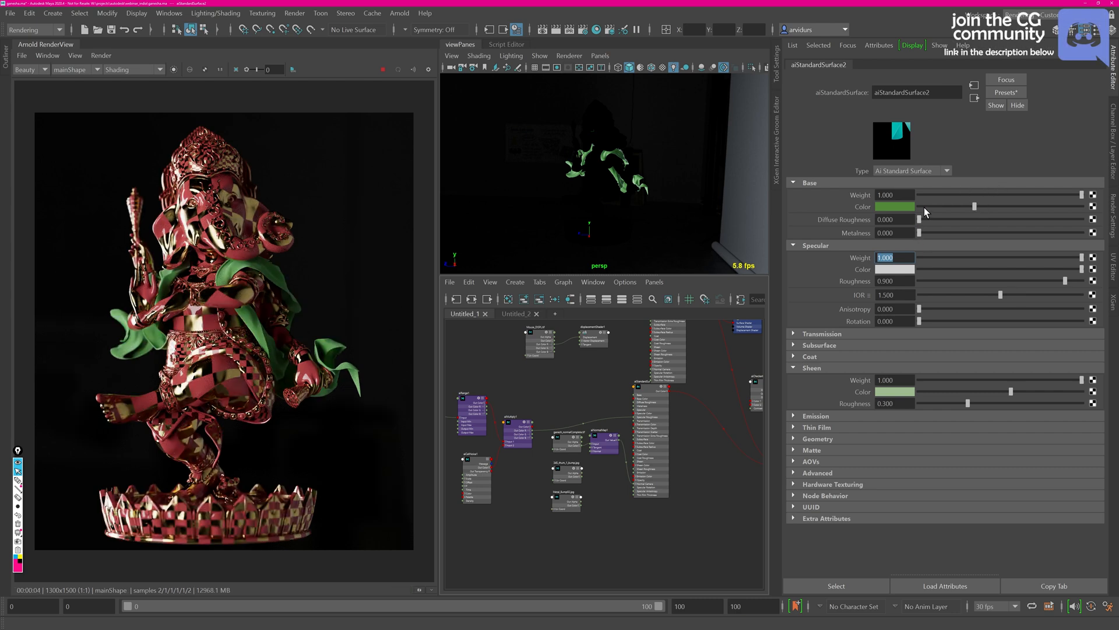
mouse_move(896, 291)
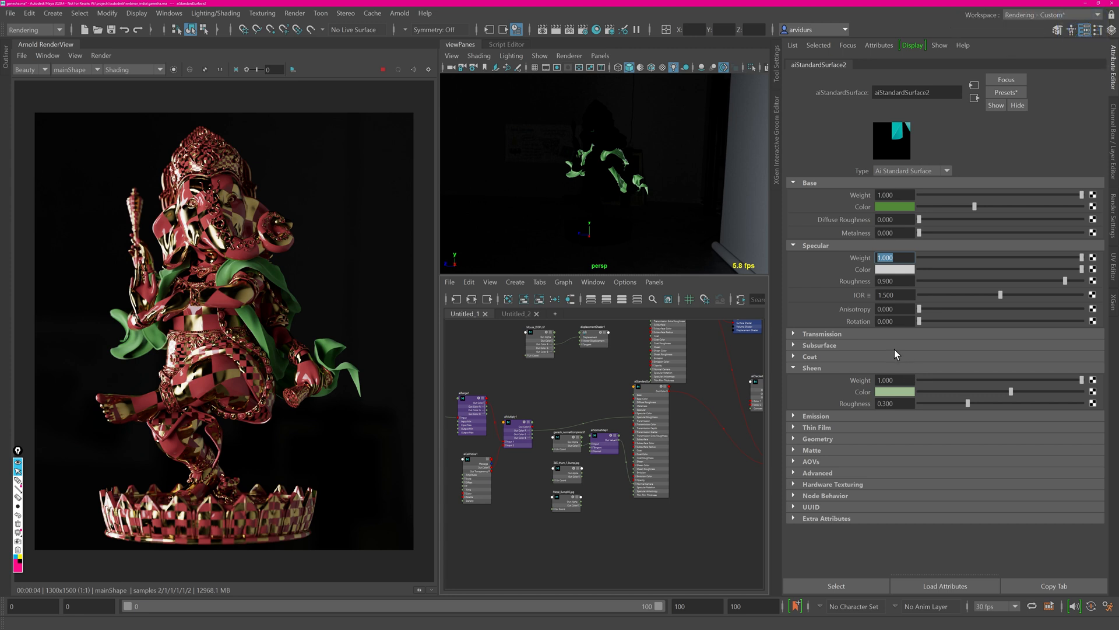
mouse_move(910, 278)
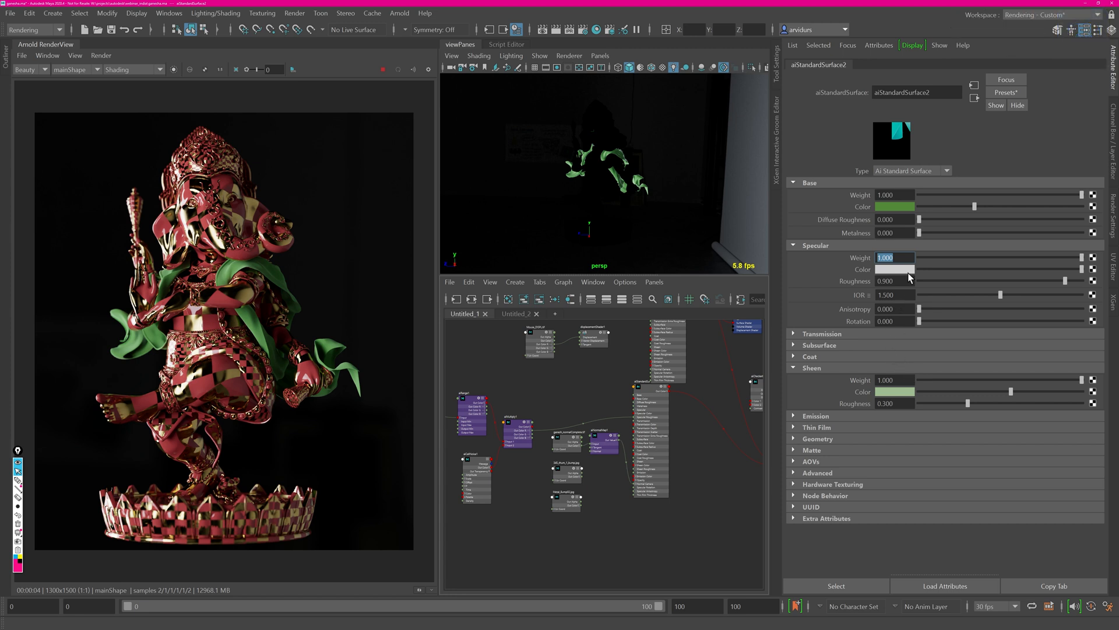
left_click(894, 281)
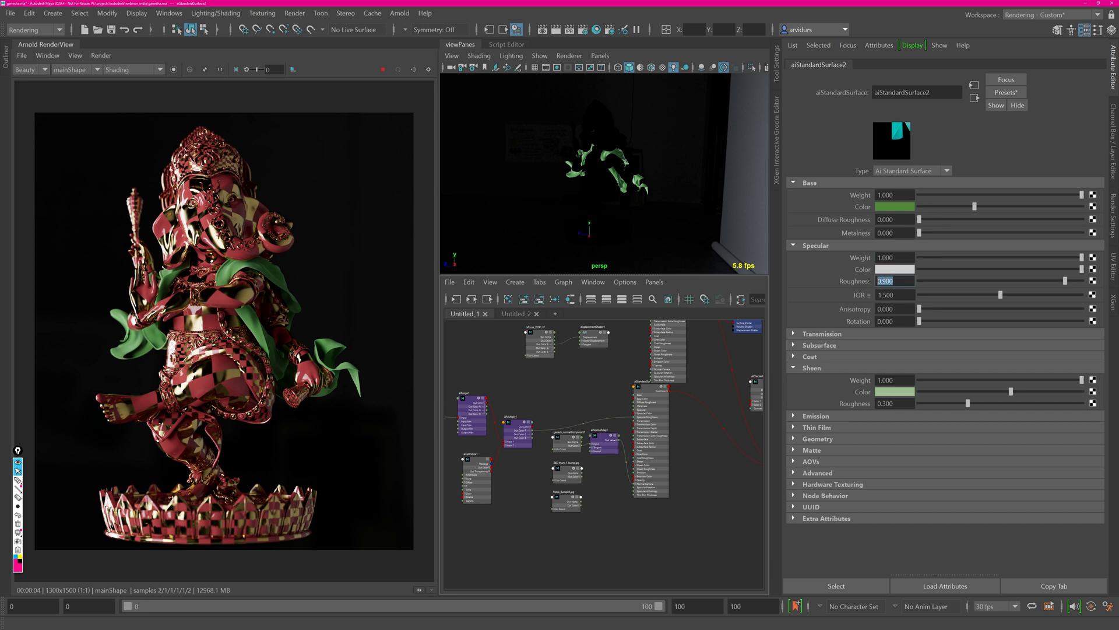